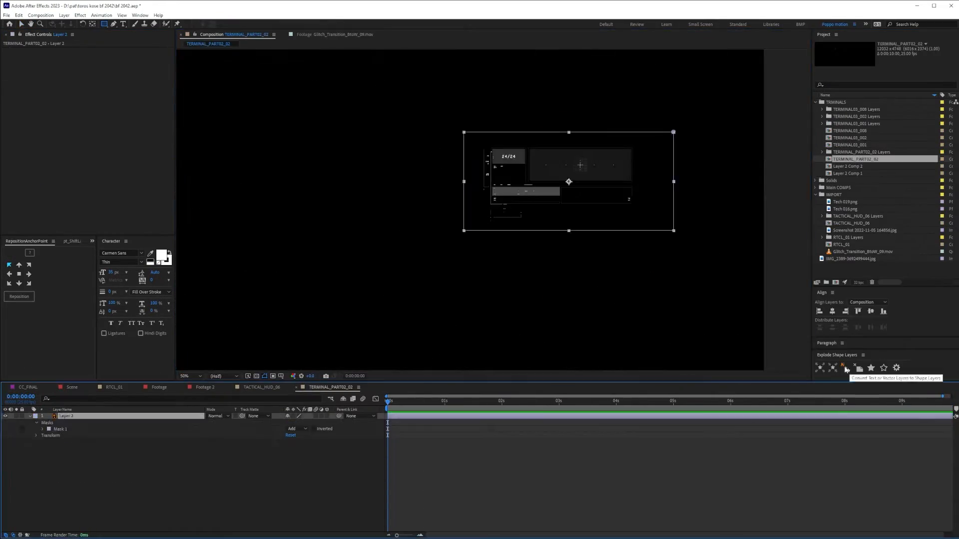
Drag the TEXT comp from the Project panel into the Battlefield transition timeline
{"action": "left_click", "coordinate": [27, 387]}
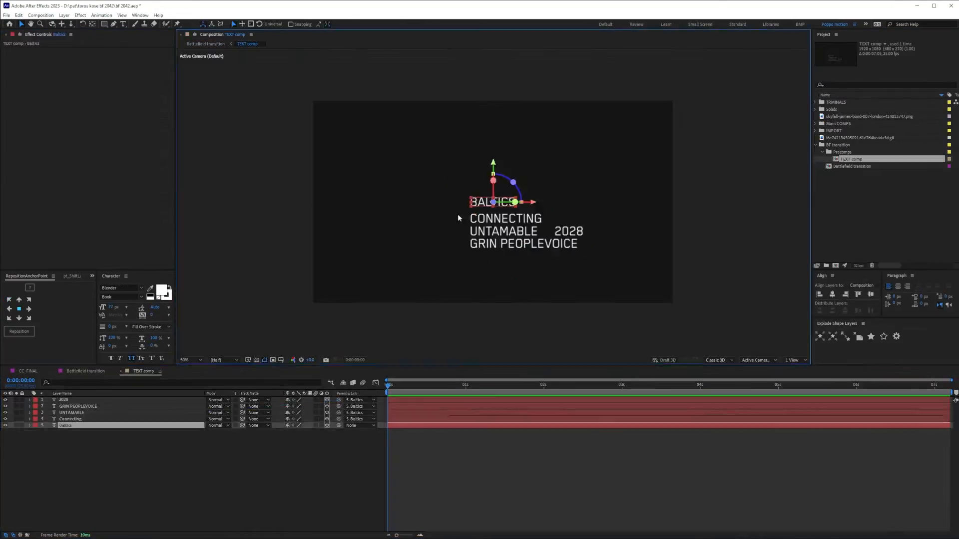
{"action": "left_click", "coordinate": [206, 43]}
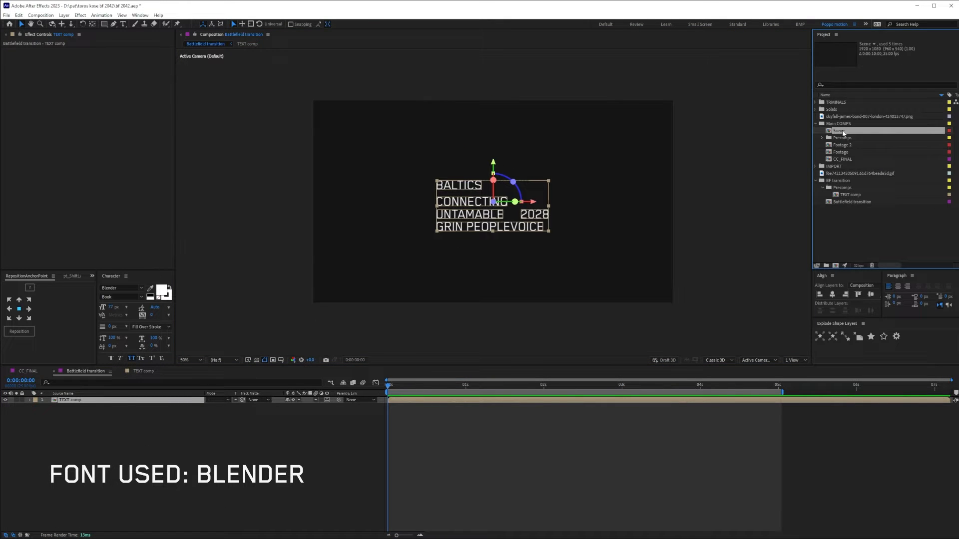
{"action": "left_click", "coordinate": [816, 123]}
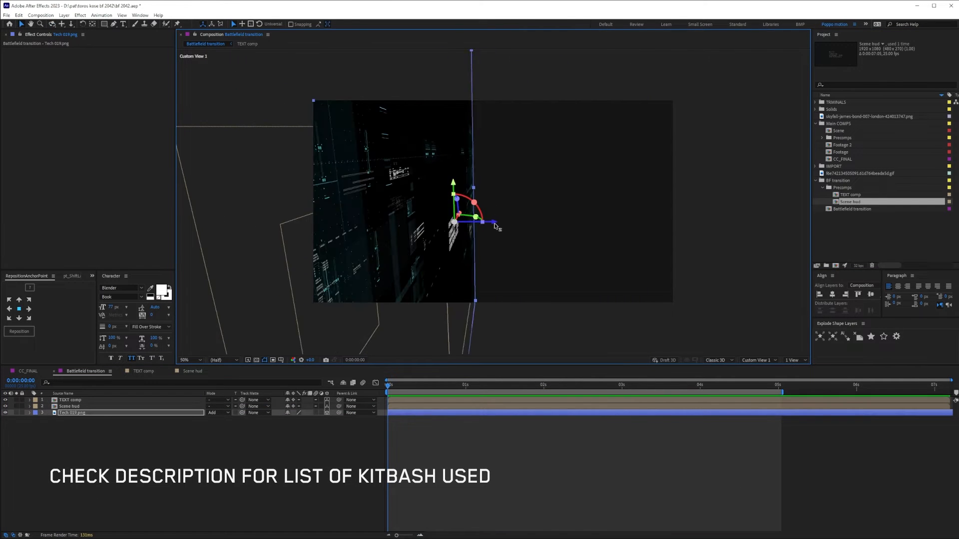
Create a depth-of-field camera parented to a CAM ctrl null and keyframe its Position through the scene
{"action": "left_click", "coordinate": [759, 359]}
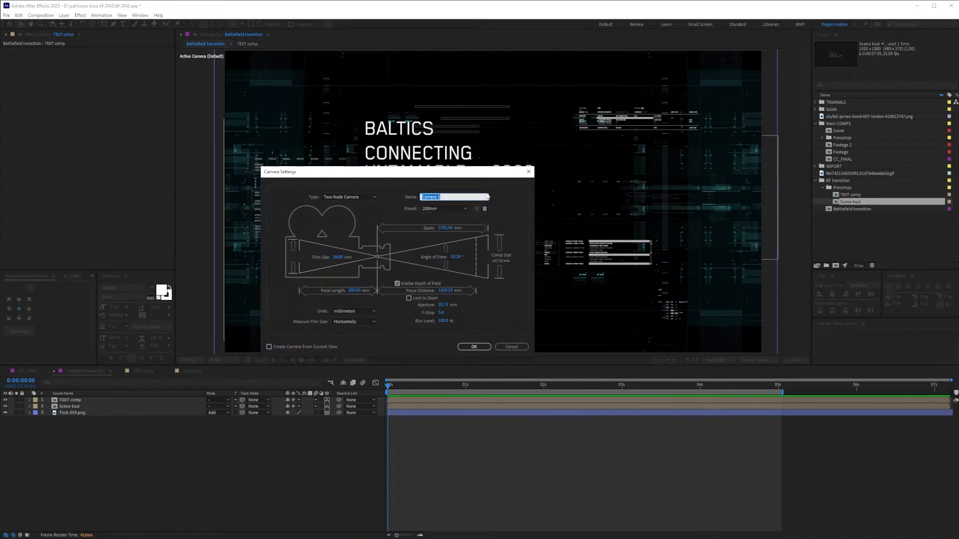
{"action": "left_click", "coordinate": [474, 347]}
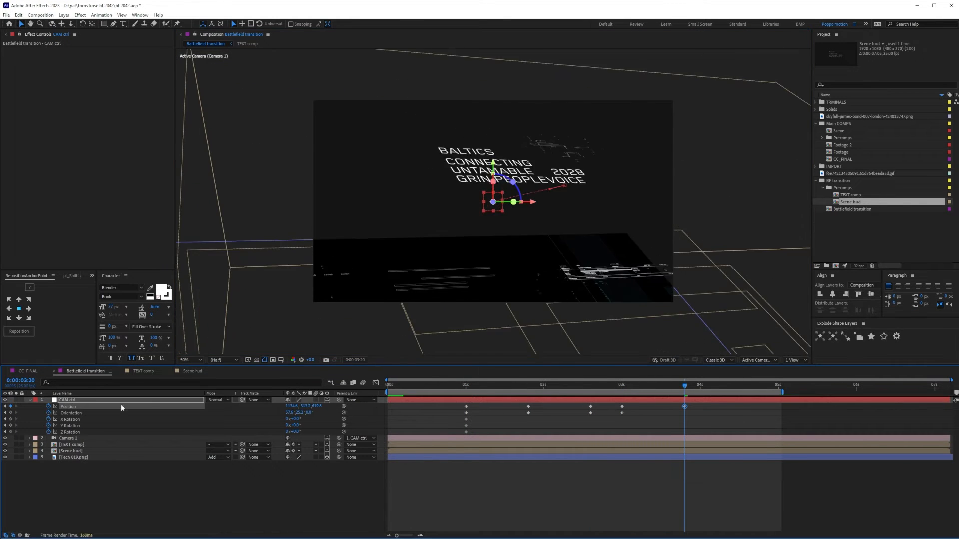
{"action": "left_click", "coordinate": [794, 360]}
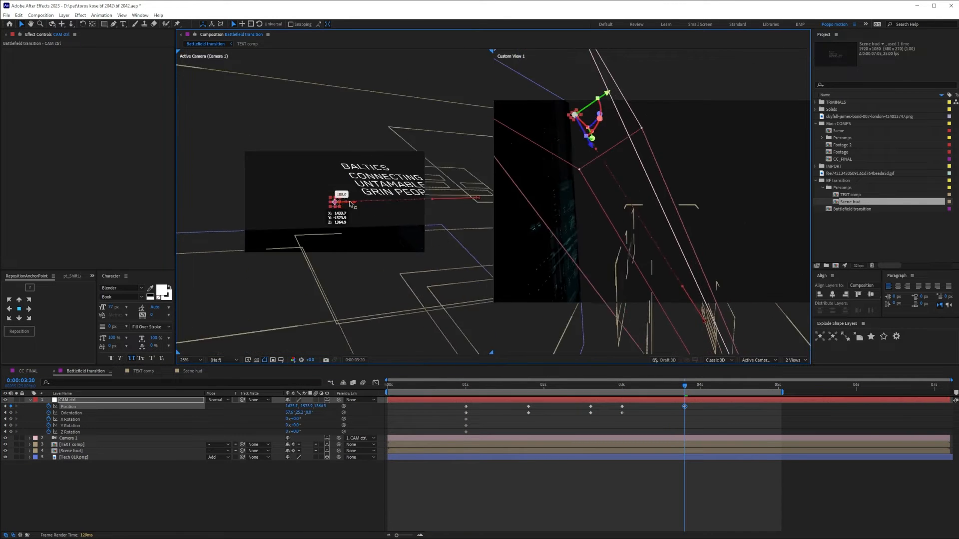
{"action": "left_click_drag", "start_coordinate": [336, 201], "coordinate": [336, 196]}
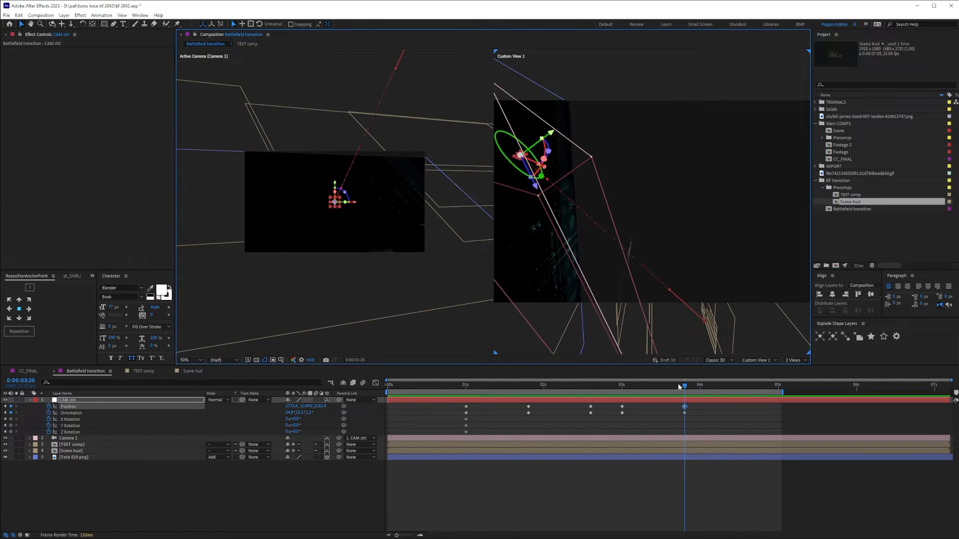
{"action": "left_click", "coordinate": [856, 386]}
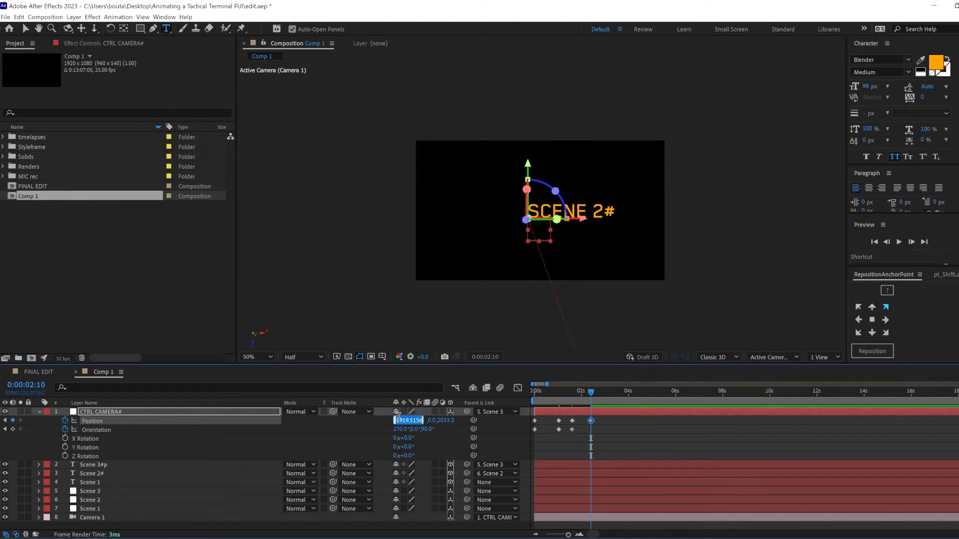
Enter a new Position value on CTRL CAMERA# at the keyframe framing the SCENE 2# text
{"action": "left_click", "coordinate": [590, 391]}
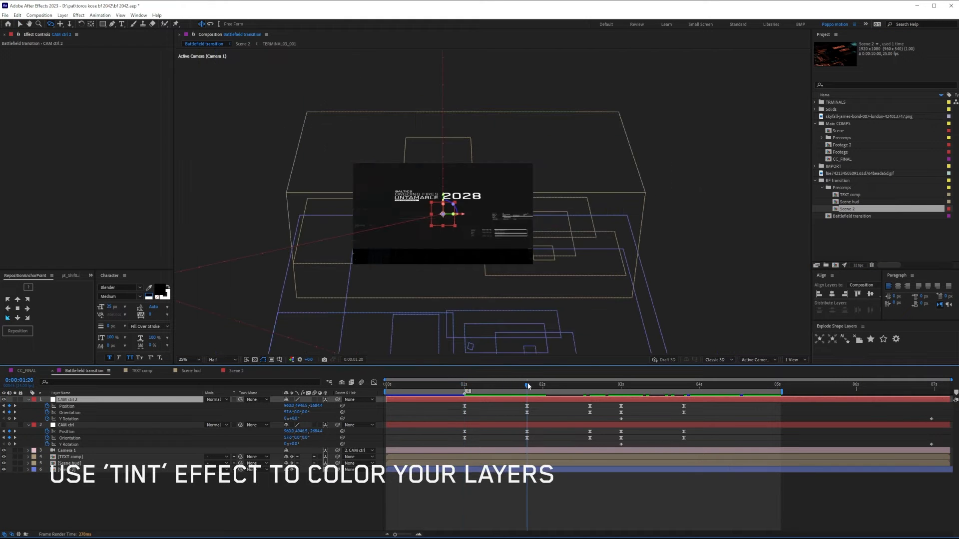
Step through the CAM ctrl 2 keyframes flying through the Scene 2 HUD
{"action": "left_click", "coordinate": [590, 384]}
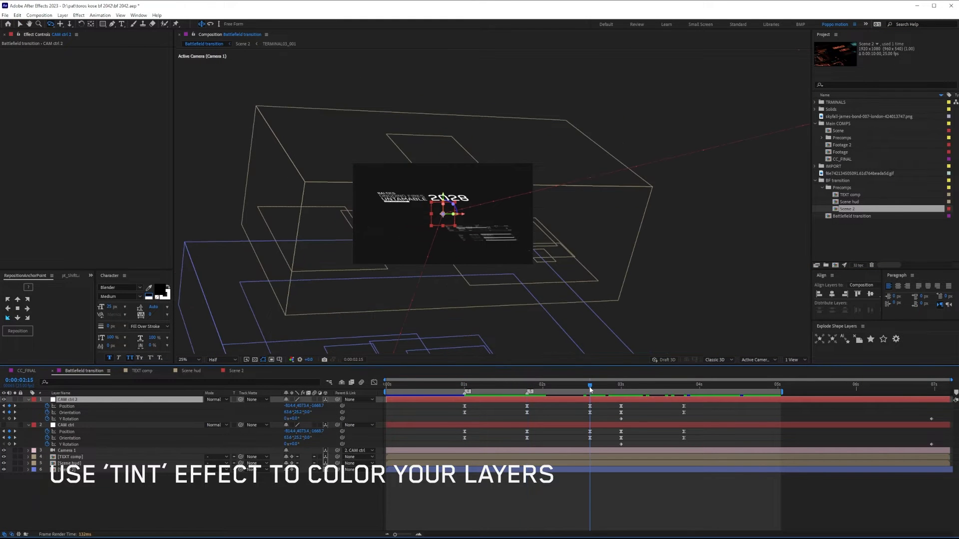
{"action": "left_click", "coordinate": [621, 386]}
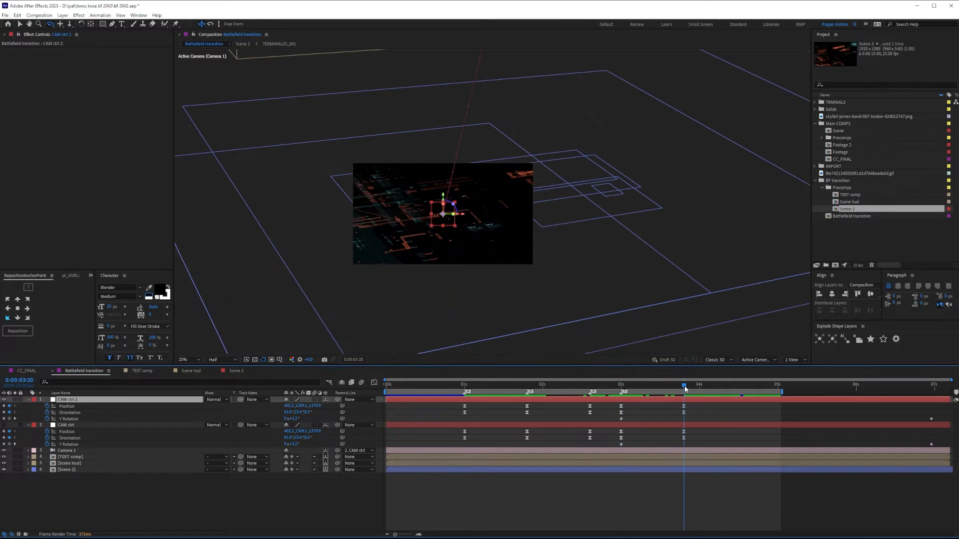
{"action": "left_click", "coordinate": [671, 384]}
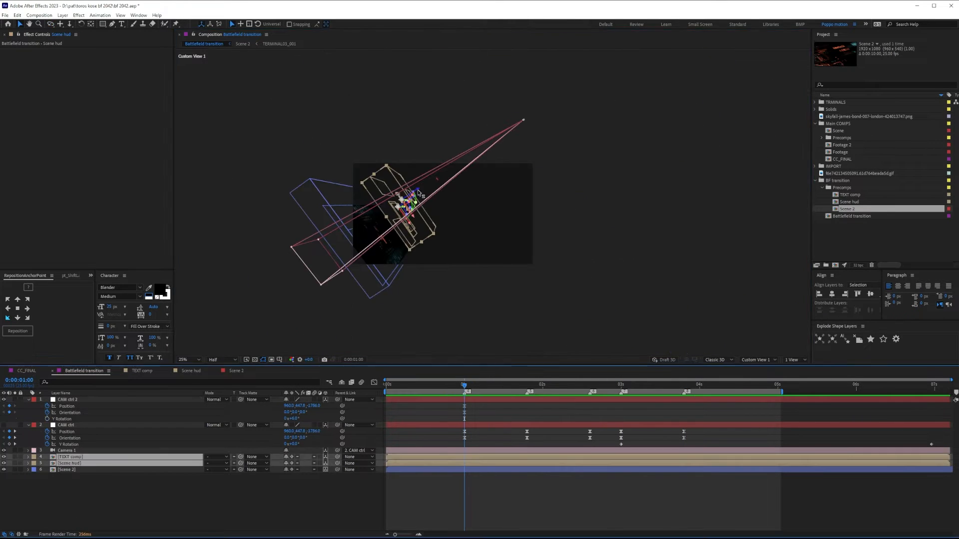
In Left view, offset TEXT comp and Scene hud in Z to spread them in depth
{"action": "left_click", "coordinate": [756, 360]}
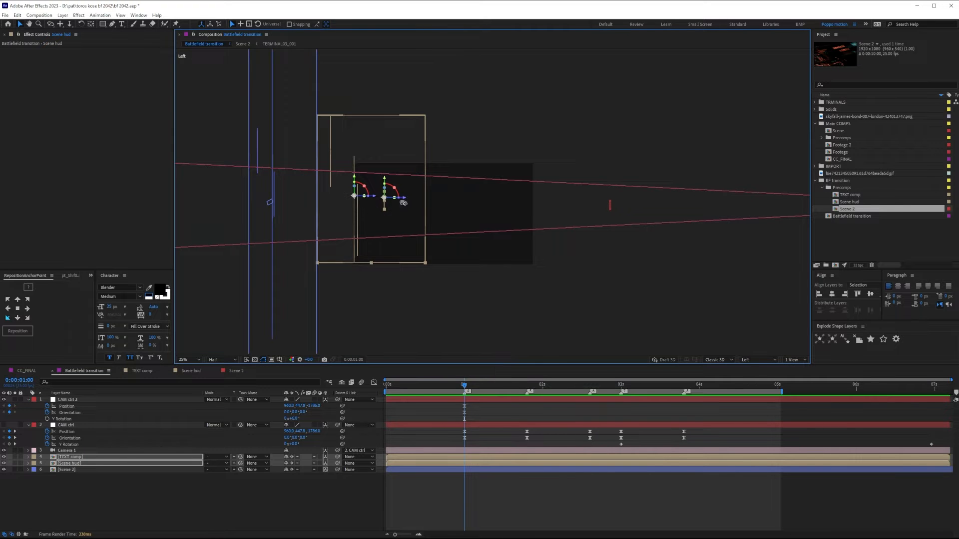
{"action": "left_click", "coordinate": [70, 457]}
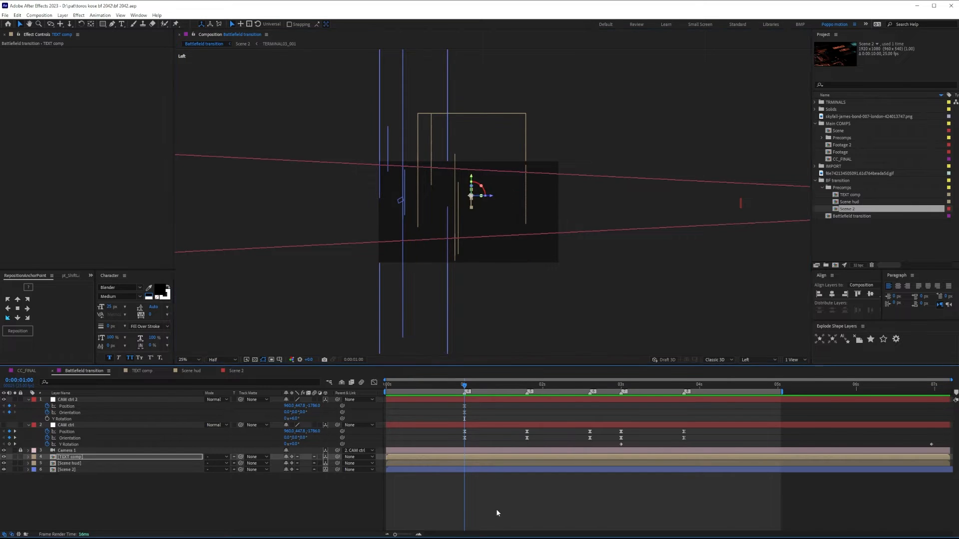
{"action": "left_click", "coordinate": [753, 359]}
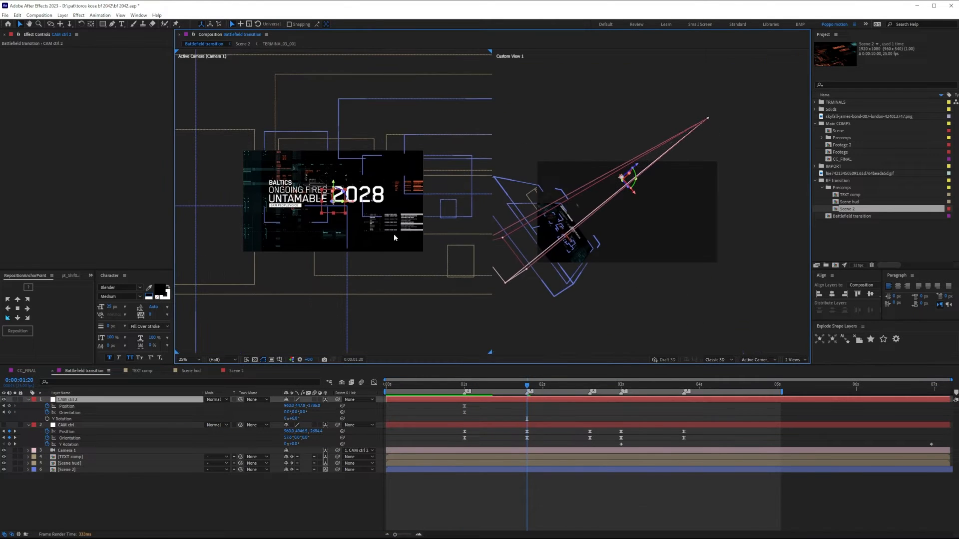
{"action": "left_click", "coordinate": [67, 400]}
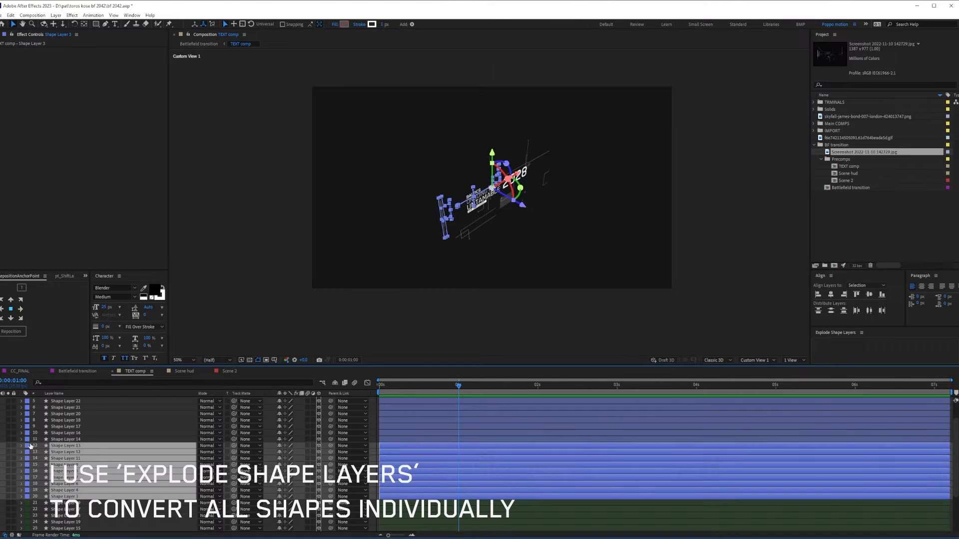
Stagger the exploded HUD shape layers and shape their Scale animation in the Graph Editor
{"action": "left_click", "coordinate": [73, 371]}
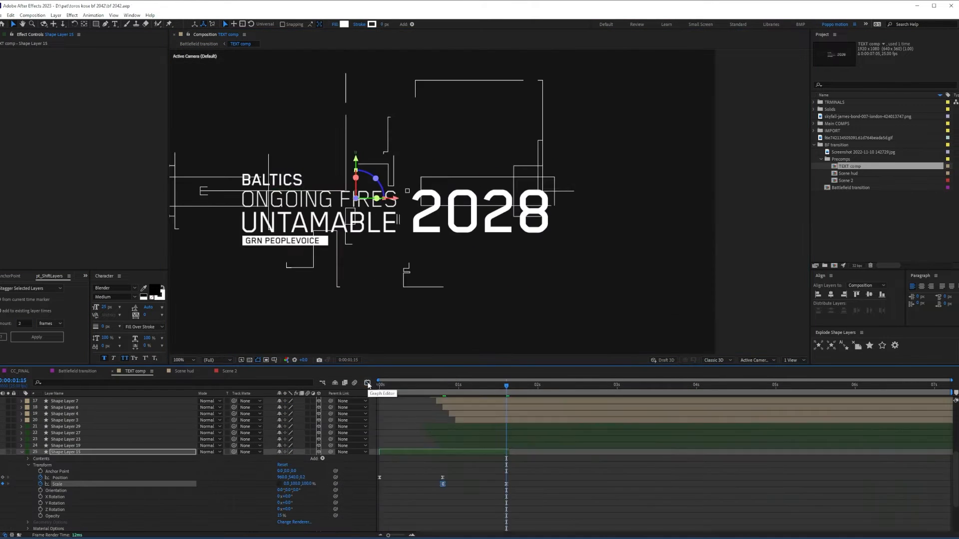
{"action": "left_click", "coordinate": [75, 372]}
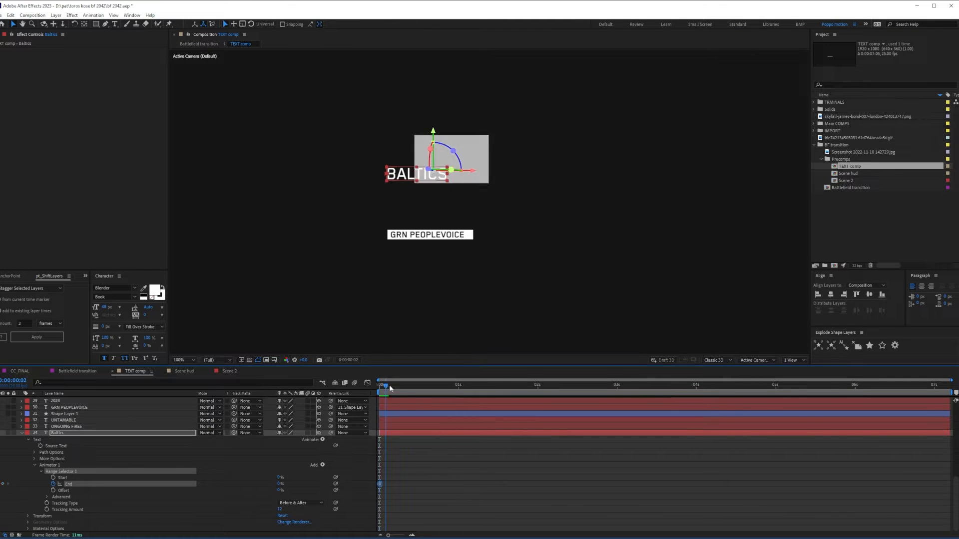
Keyframe the Range Selector Start and End so BALTICS is revealed letter by letter
{"action": "left_click", "coordinate": [385, 385]}
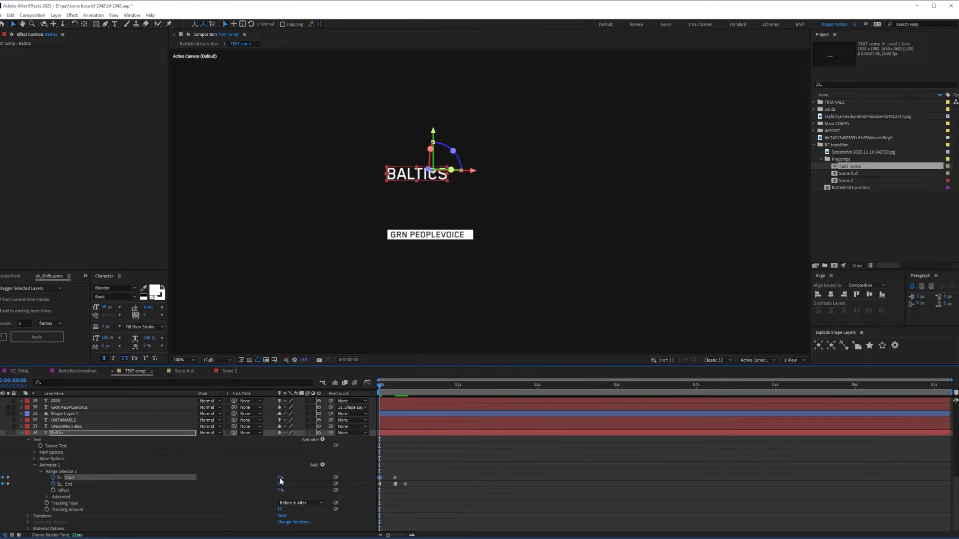
{"action": "left_click", "coordinate": [405, 385]}
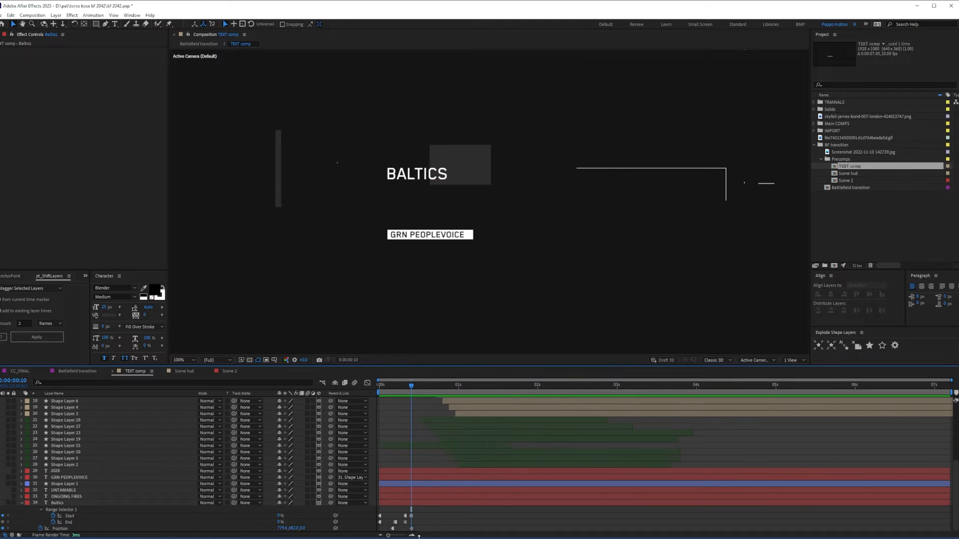
{"action": "left_click", "coordinate": [380, 385]}
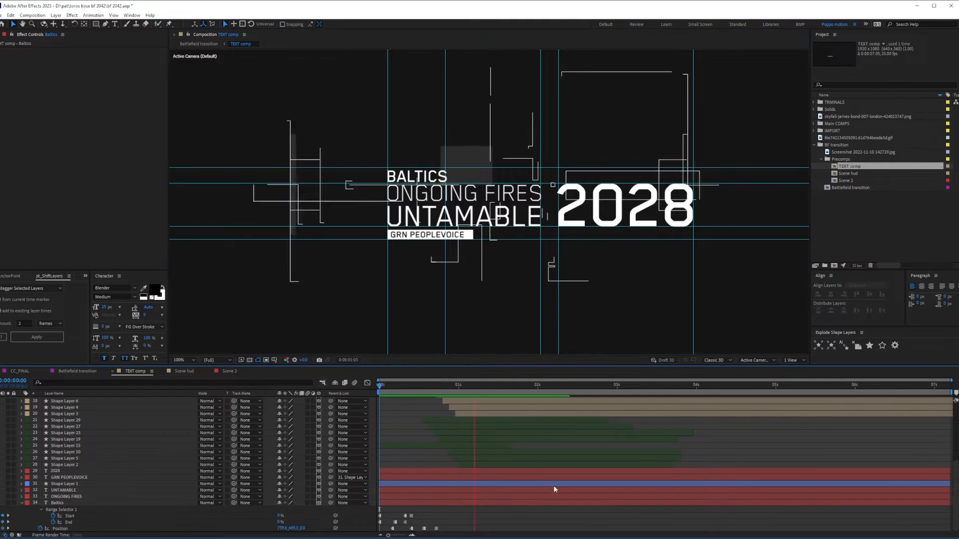
{"action": "left_click", "coordinate": [56, 502]}
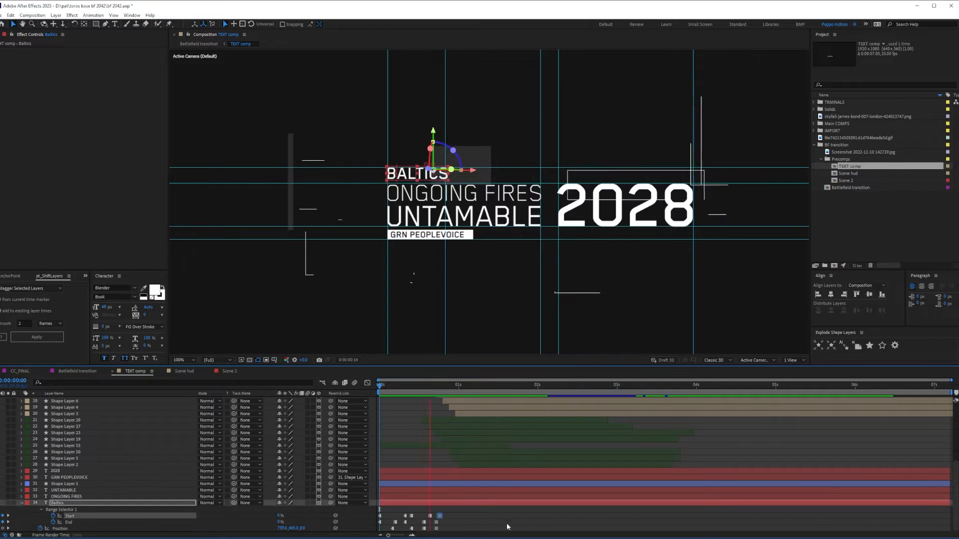
{"action": "left_click", "coordinate": [64, 496]}
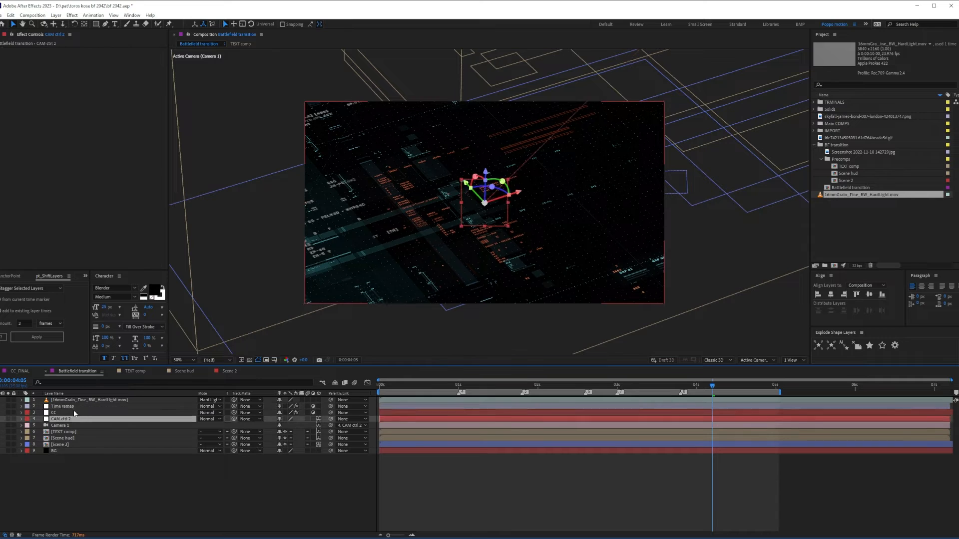
Adjust Quick Chromatic Aberration's offset Position and Channels choice on the CC adjustment layer
{"action": "left_click", "coordinate": [54, 413]}
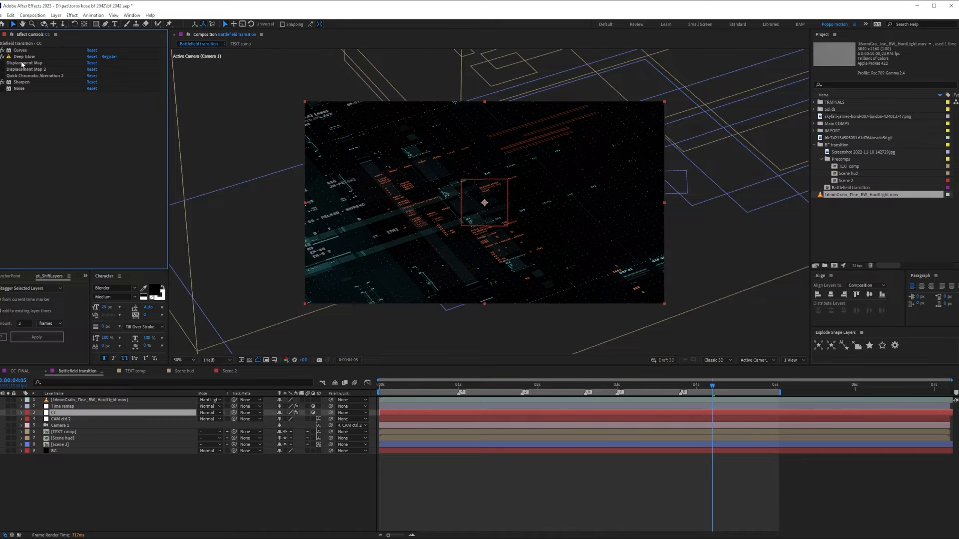
{"action": "left_click", "coordinate": [40, 75]}
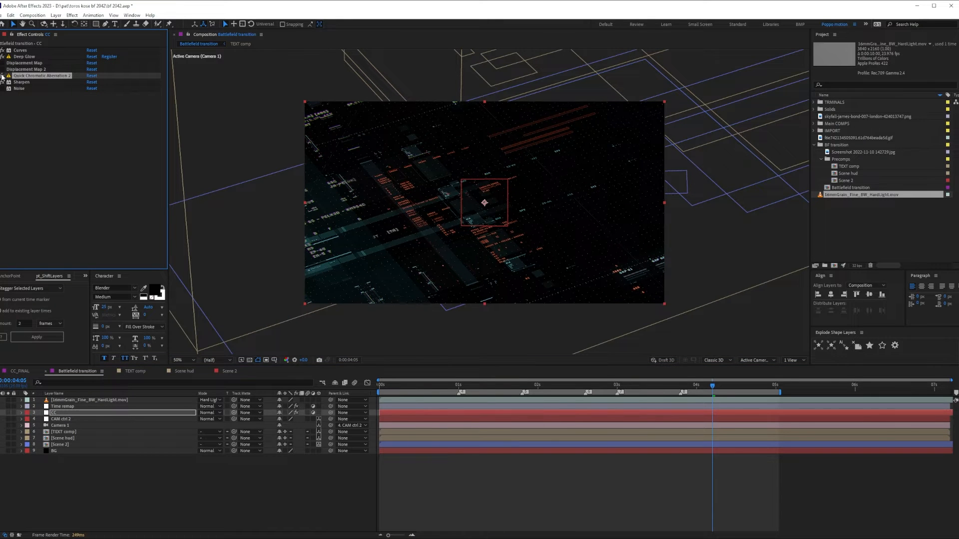
{"action": "left_click", "coordinate": [4, 75]}
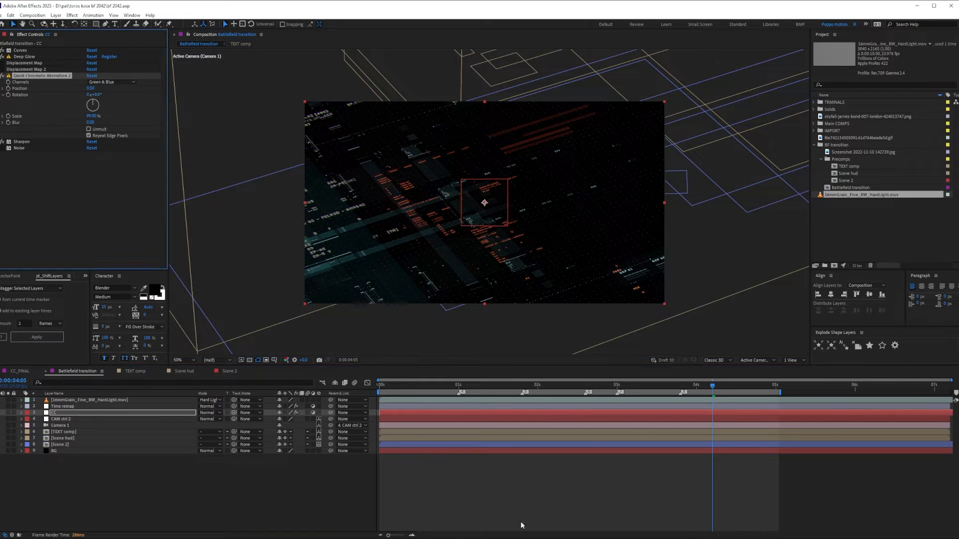
{"action": "left_click", "coordinate": [621, 383]}
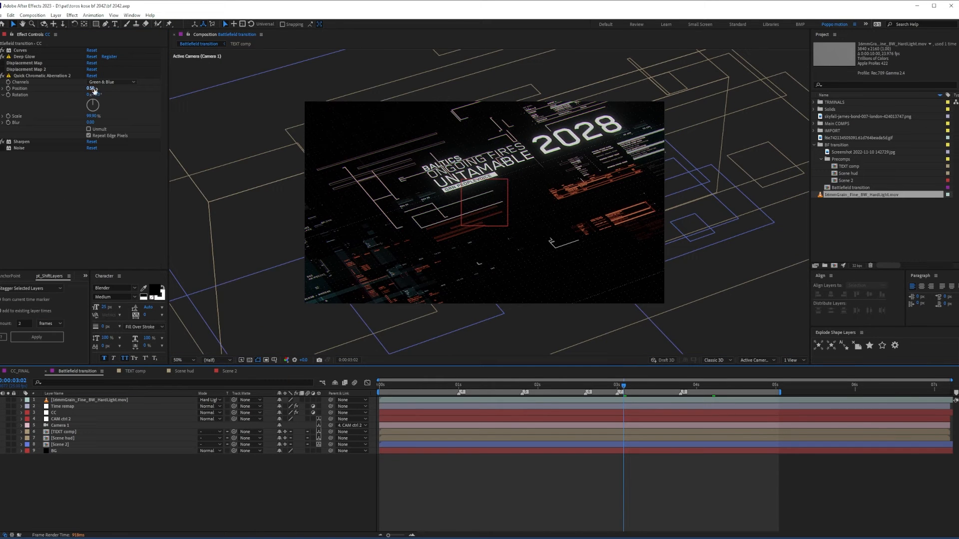
{"action": "left_click", "coordinate": [112, 82]}
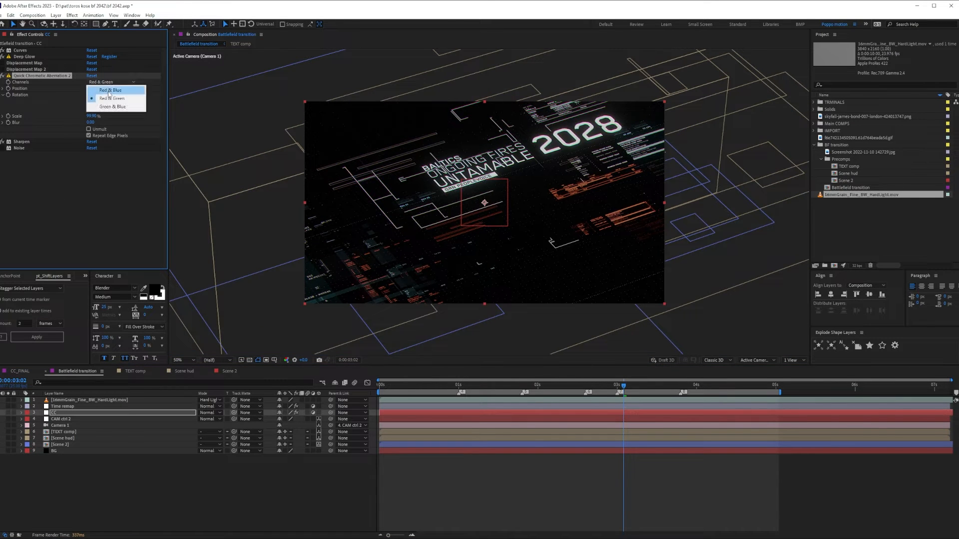
{"action": "left_click", "coordinate": [110, 90]}
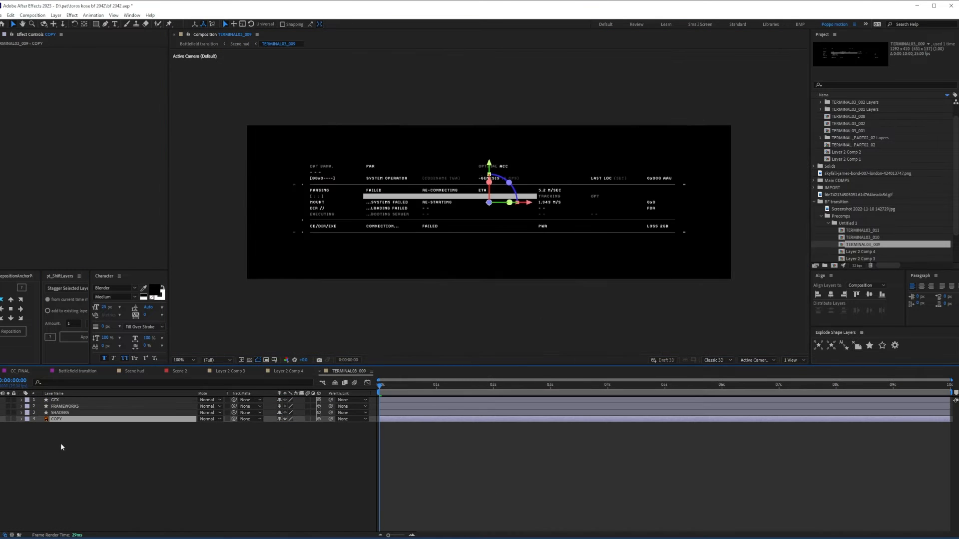
Reveal the COPY layers' keyframes in TERMINAL03_009 and scroll through their staggered animation
{"action": "key", "text": "ctrl+d"}
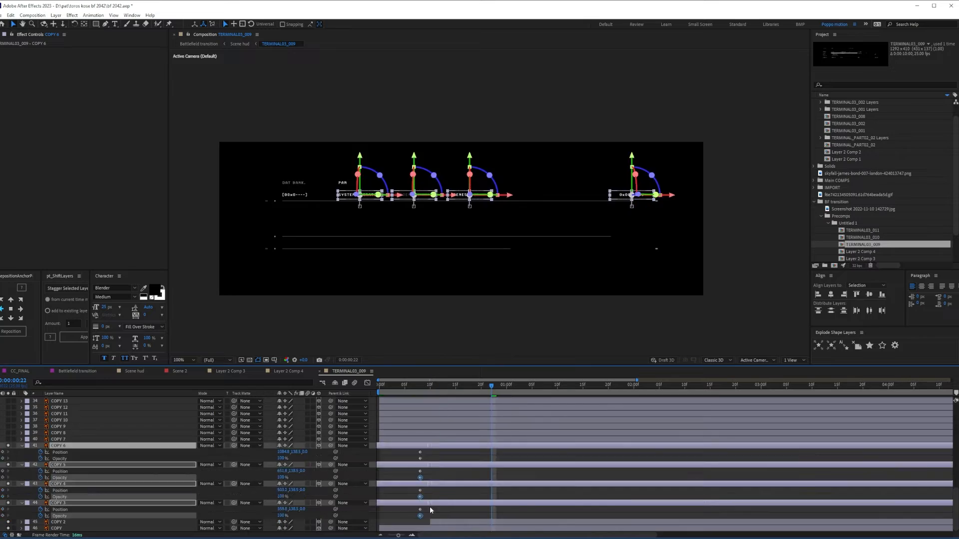
{"action": "left_click", "coordinate": [516, 384]}
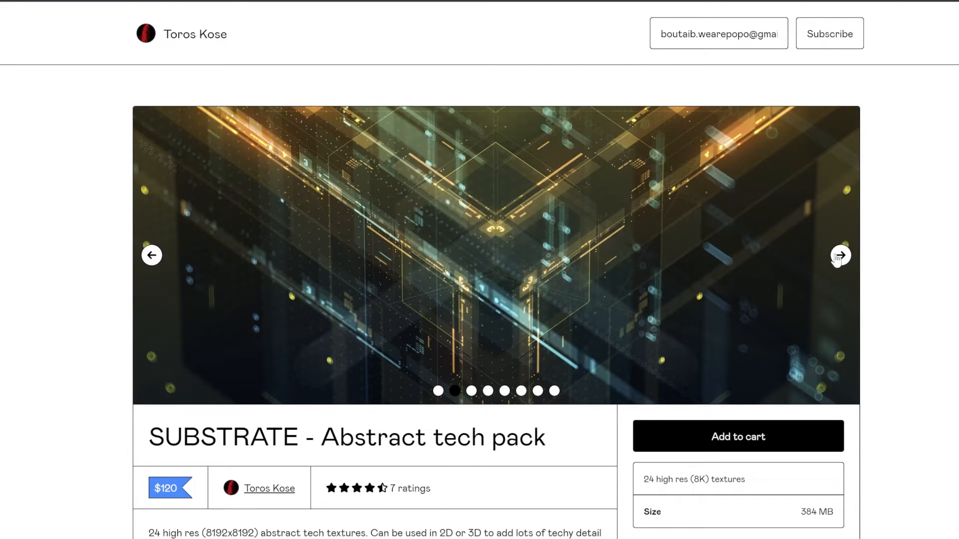
{"action": "scroll", "scroll_direction": "down", "scroll_amount": 3}
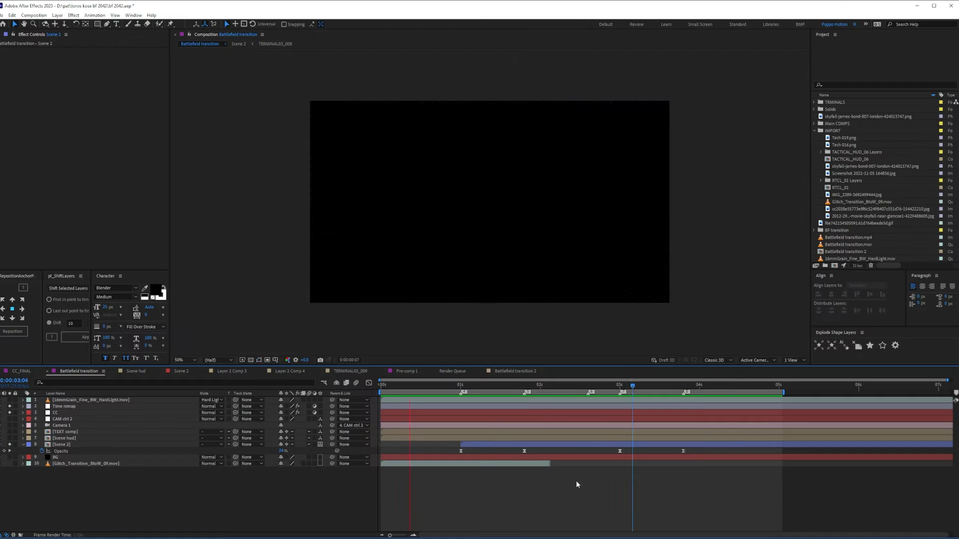
Stack rotated Tech 016 texture copies in Add mode and set Scene 2's Tint Map White To green
{"action": "left_click", "coordinate": [180, 371]}
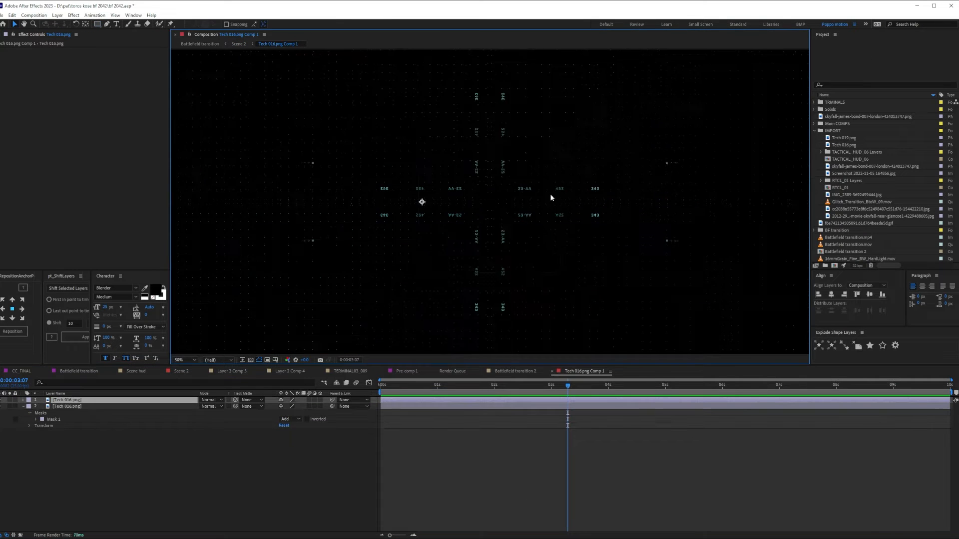
{"action": "left_click", "coordinate": [182, 360]}
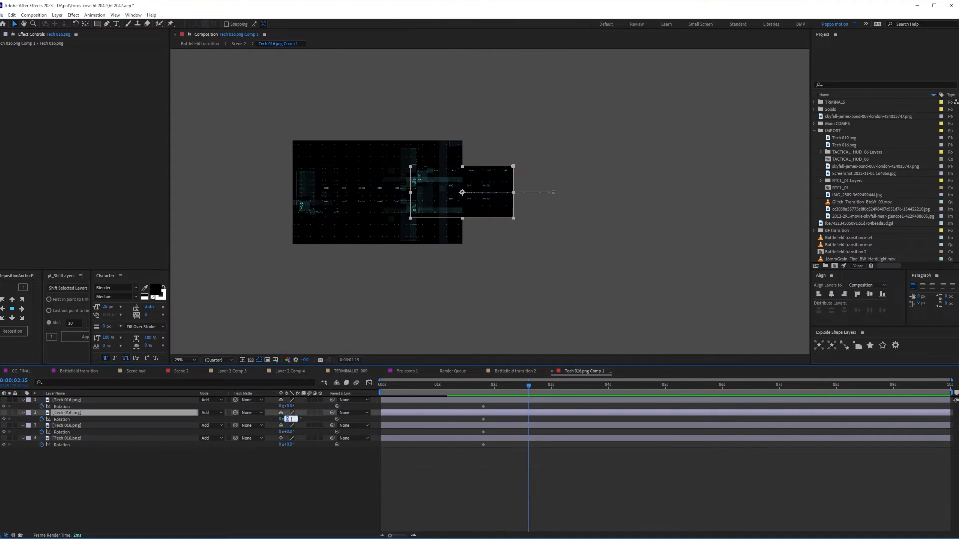
{"action": "left_click", "coordinate": [573, 385]}
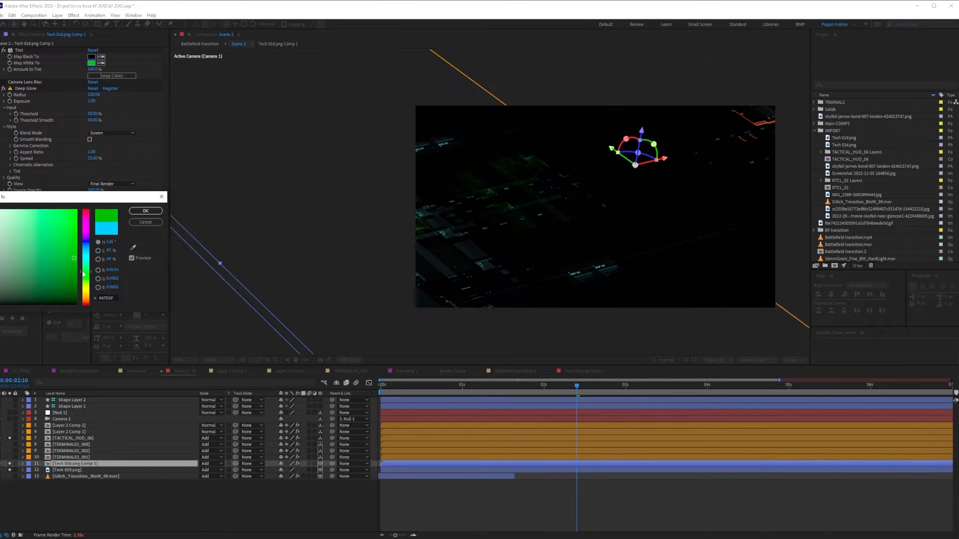
{"action": "left_click", "coordinate": [145, 211]}
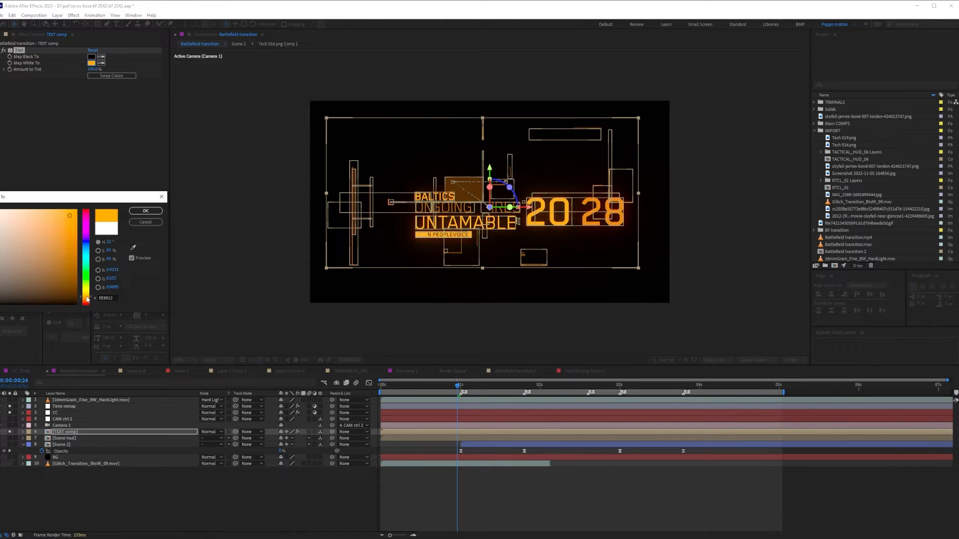
Tint TEXT comp orange and cross two Venetian Blinds effects, one rotated to 90°
{"action": "left_click", "coordinate": [145, 211]}
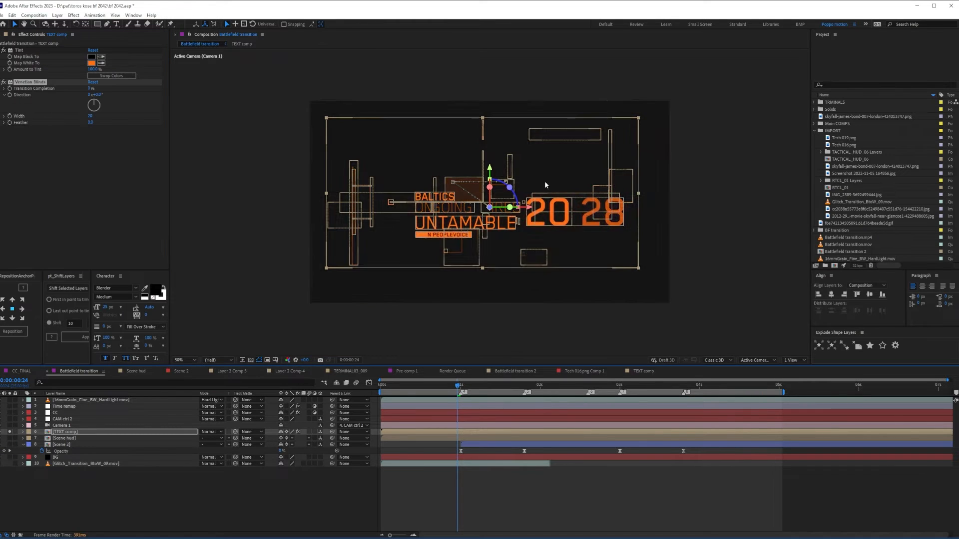
{"action": "left_click", "coordinate": [181, 360]}
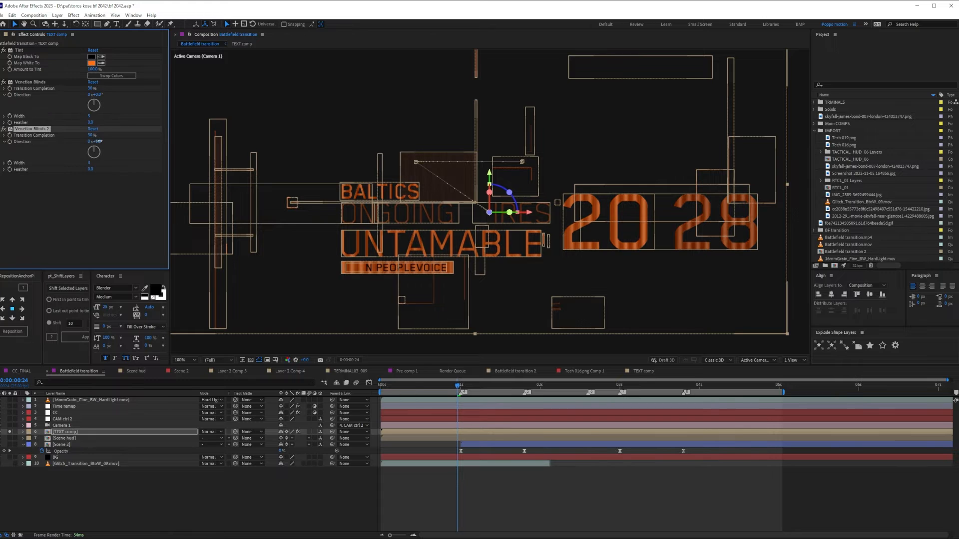
{"action": "left_click", "coordinate": [99, 62]}
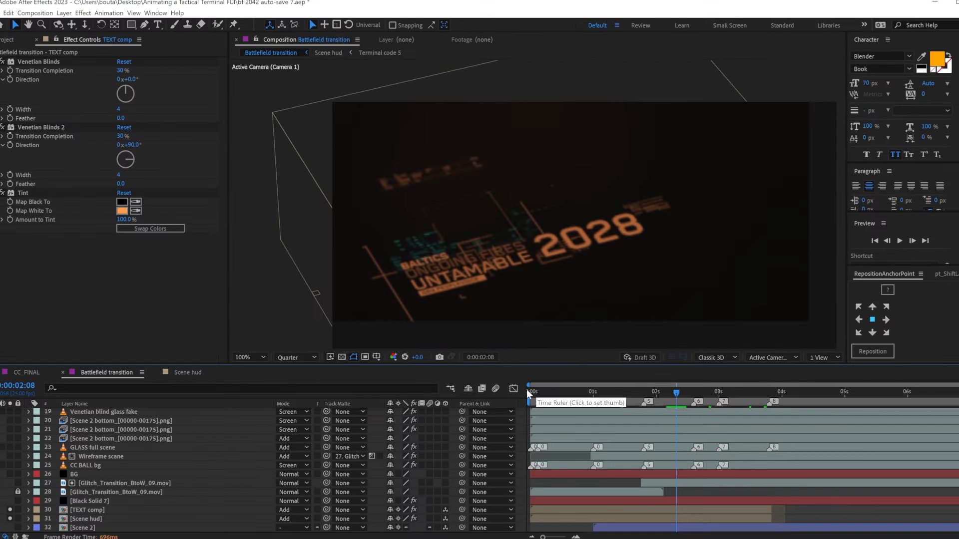
Scrub the reference timeline and select the TERMINAL03_009 layer in Scene 2's 3D view
{"action": "left_click", "coordinate": [605, 391]}
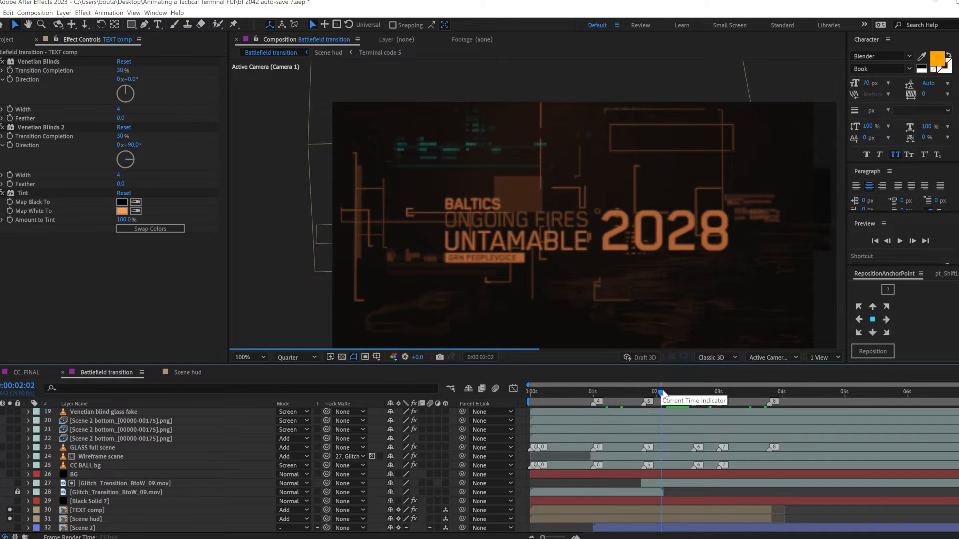
{"action": "left_click", "coordinate": [690, 391]}
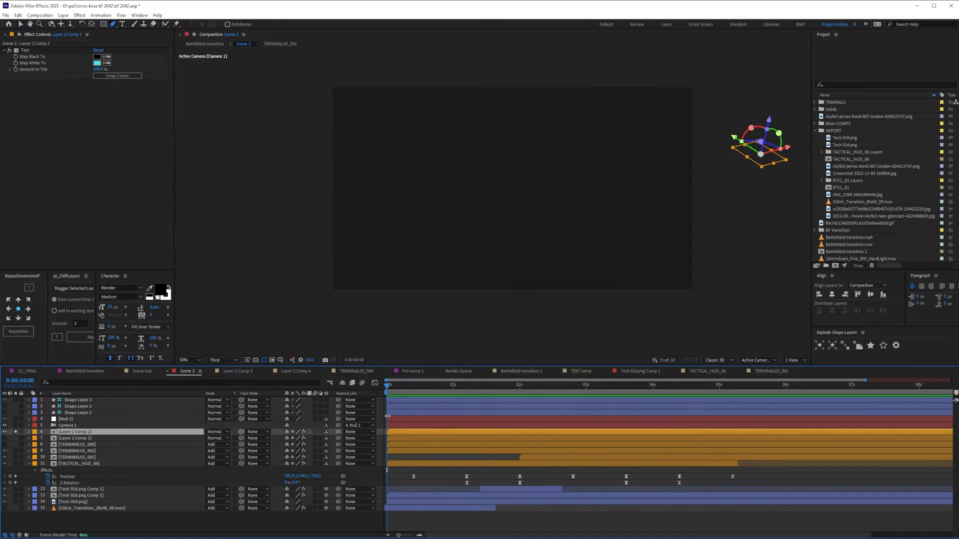
{"action": "left_click", "coordinate": [80, 443]}
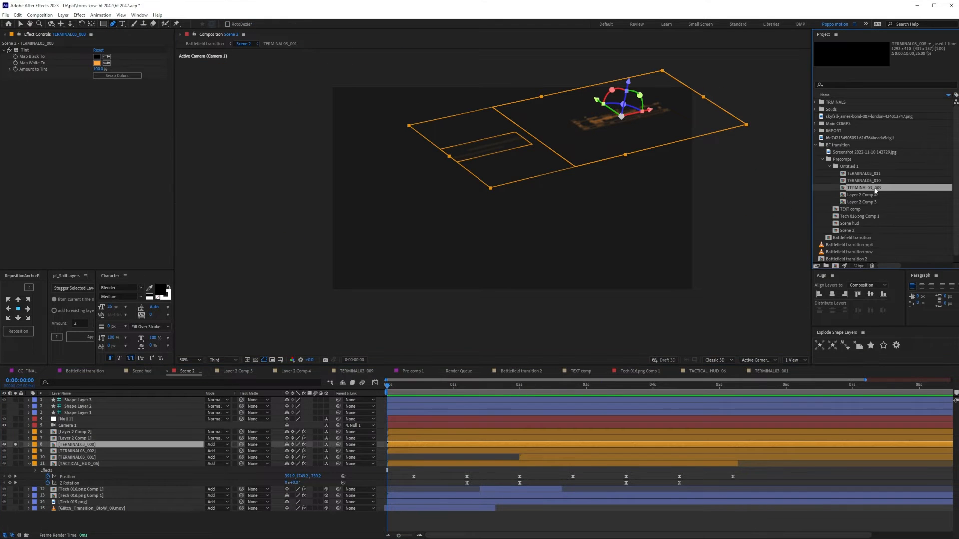
{"action": "left_click", "coordinate": [569, 384]}
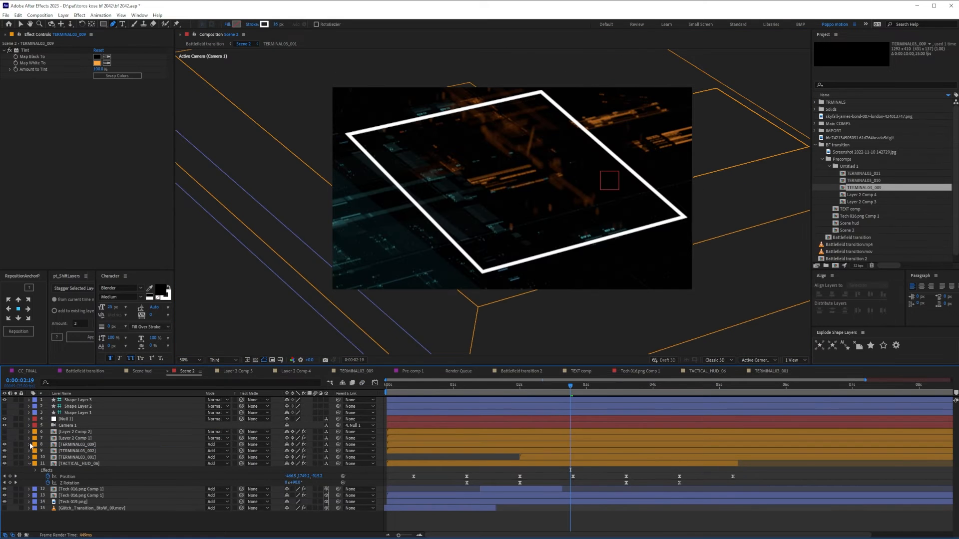
{"action": "left_click", "coordinate": [78, 444]}
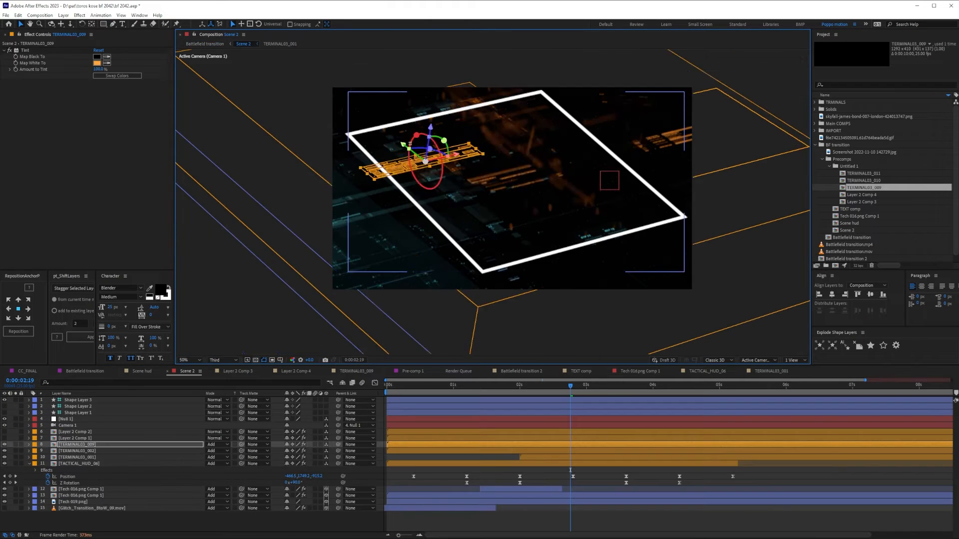
Return to Battlefield transition, open Scene hud, then the auto-save project's Scene 2
{"action": "left_click", "coordinate": [205, 43]}
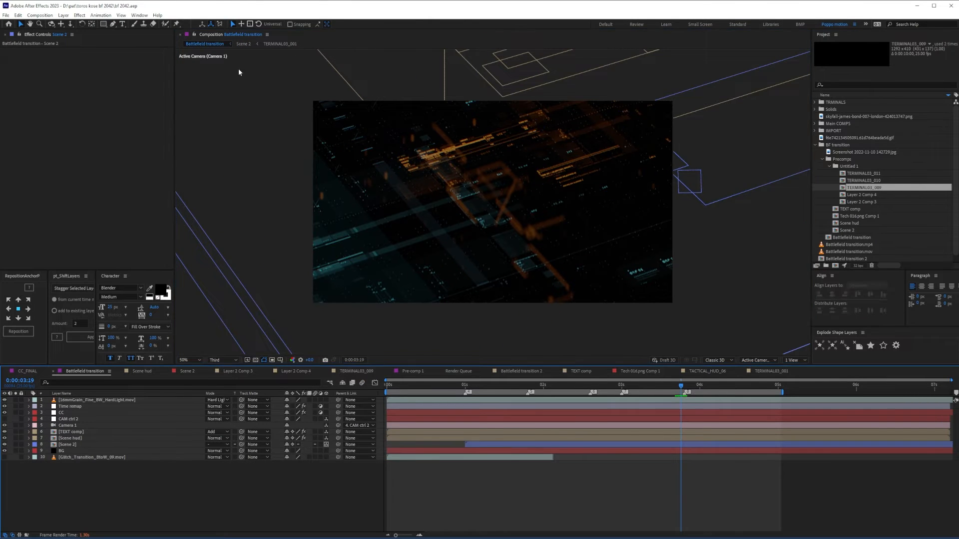
{"action": "left_click", "coordinate": [141, 372]}
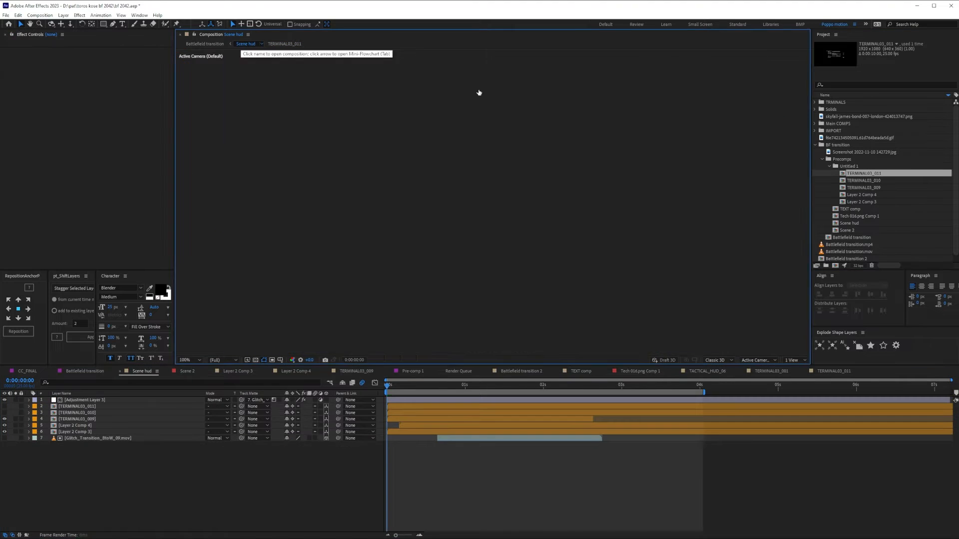
{"action": "left_click", "coordinate": [186, 372]}
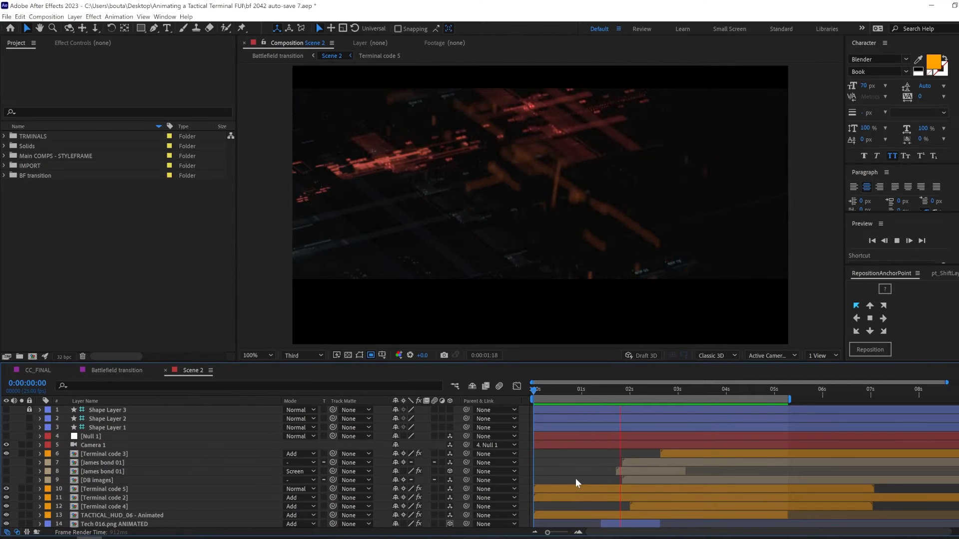
Reveal the grey Tint on FOOTAGE SAMPLE 3 in James bond 01 and dim the layer's opacity
{"action": "left_click", "coordinate": [786, 388]}
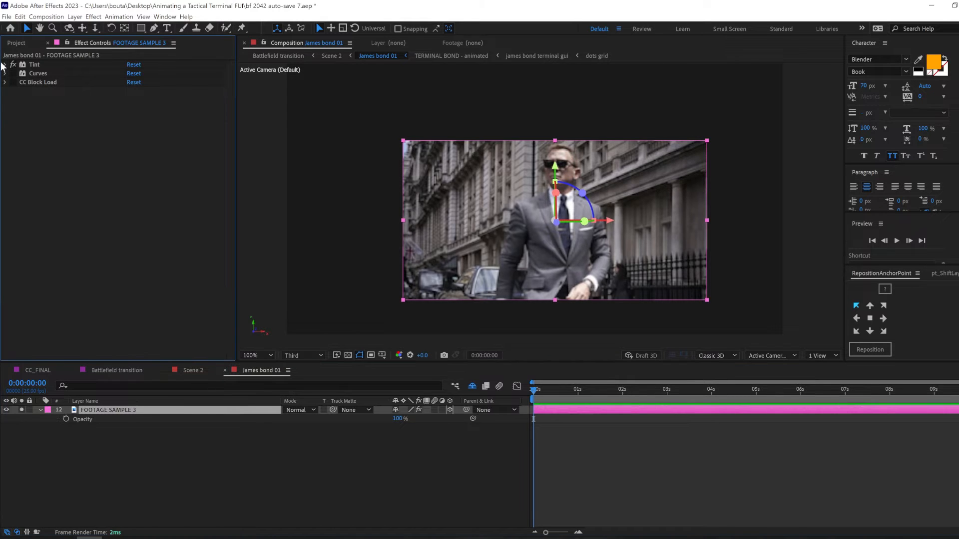
{"action": "left_click", "coordinate": [5, 64]}
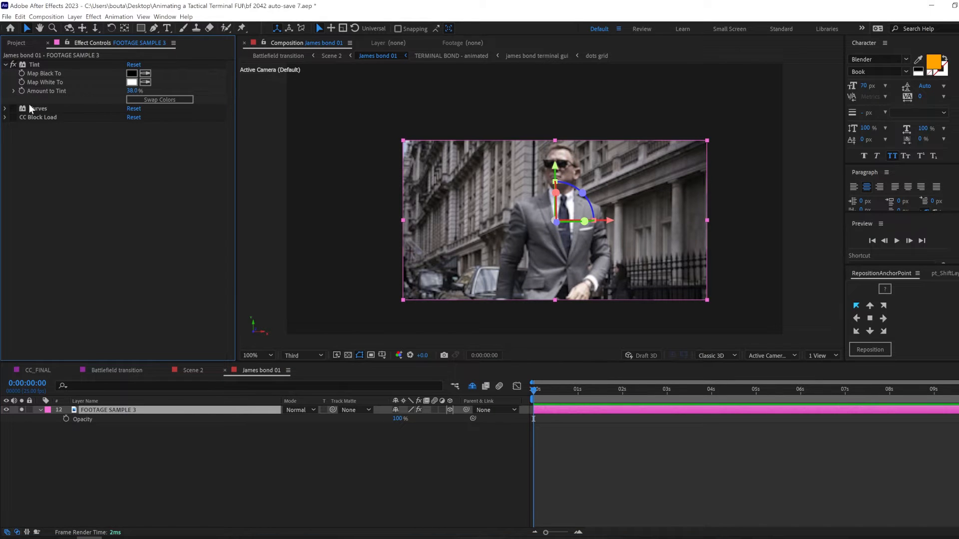
{"action": "left_click", "coordinate": [38, 108]}
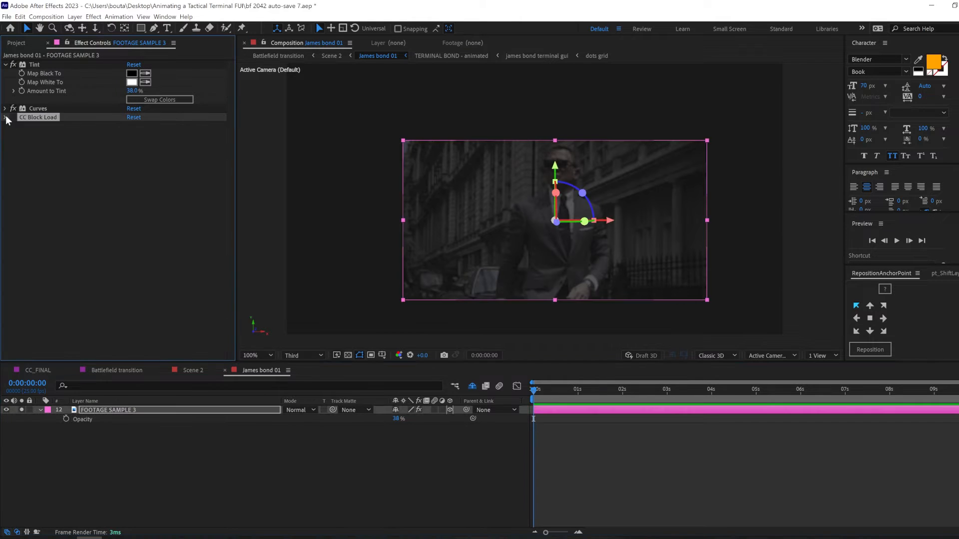
Keyframe CC Block Load Completion around 1s and 2s so the footage builds in
{"action": "left_click", "coordinate": [5, 118]}
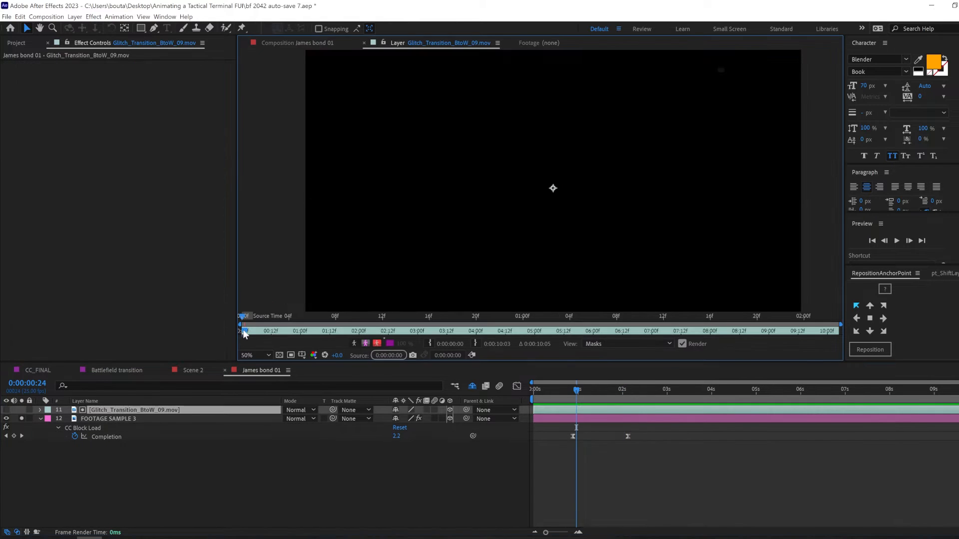
{"action": "left_click", "coordinate": [656, 388]}
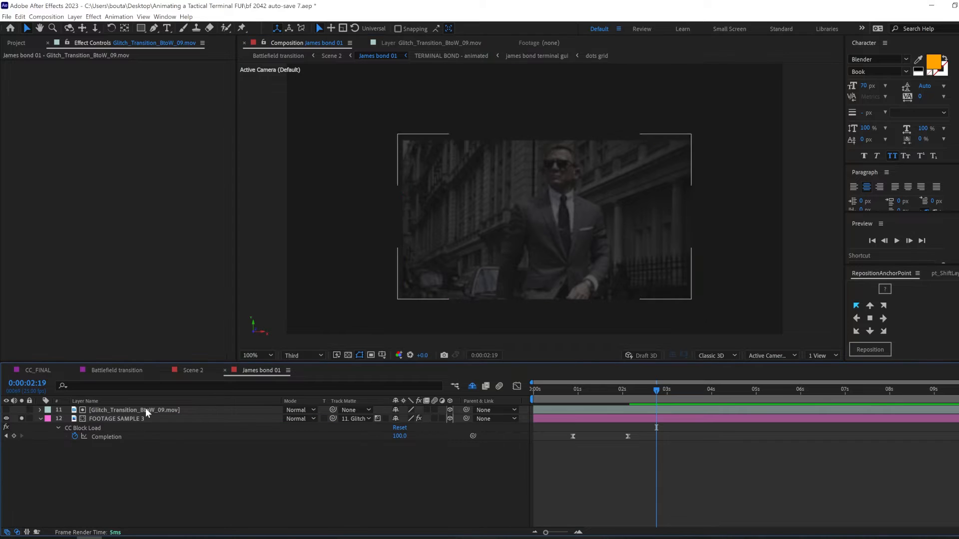
Preview the terminal gui comp, give the TERMINAL BOND layers flickering opacity, then move to Scene 2
{"action": "left_click", "coordinate": [544, 389]}
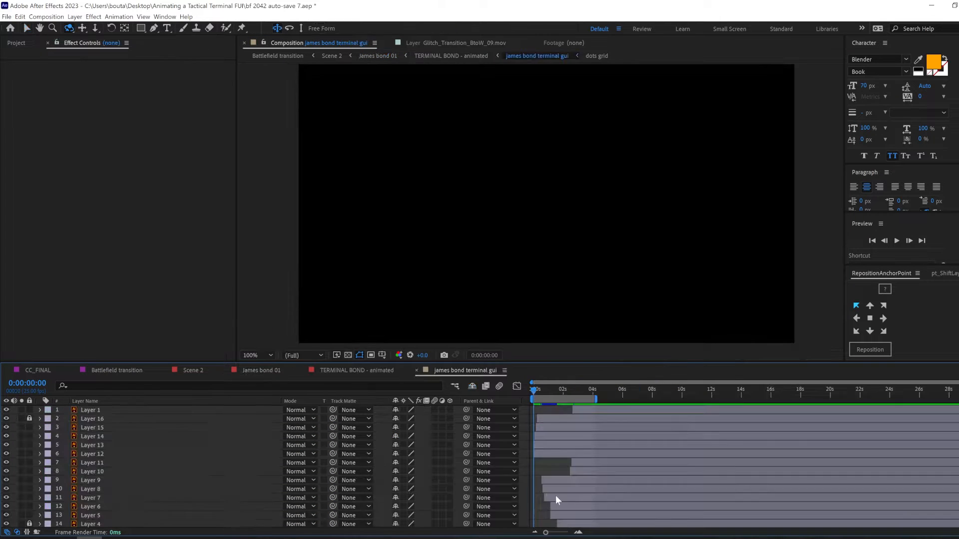
{"action": "left_click", "coordinate": [550, 389]}
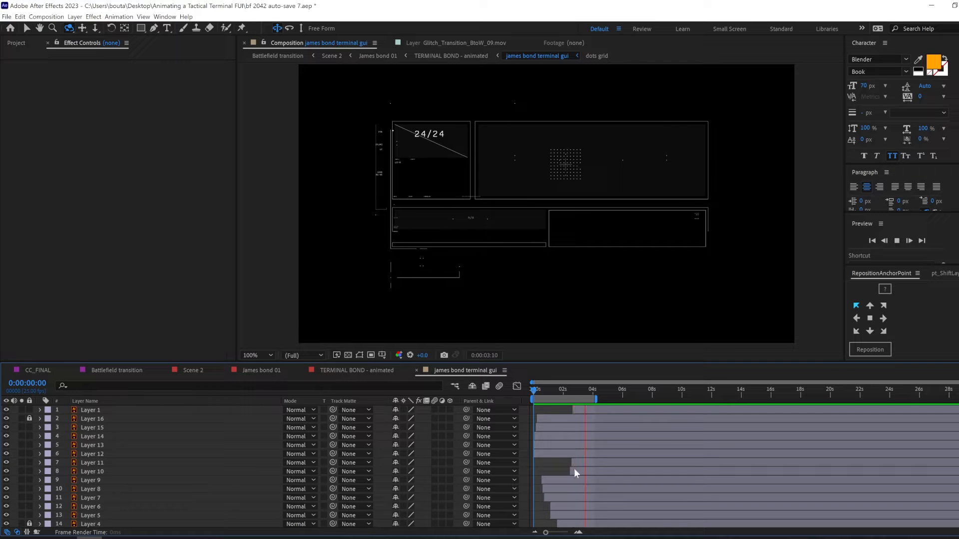
{"action": "left_click", "coordinate": [356, 370]}
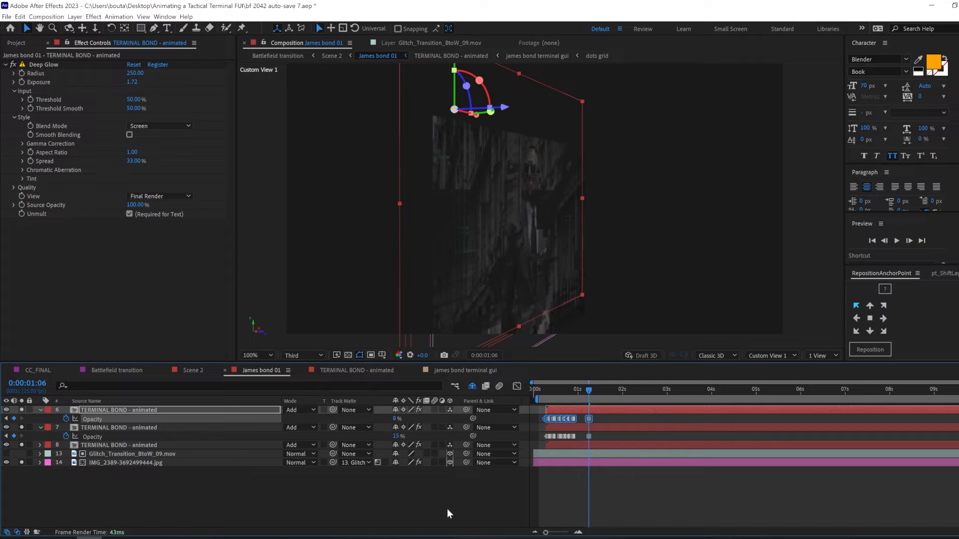
{"action": "left_click", "coordinate": [668, 389]}
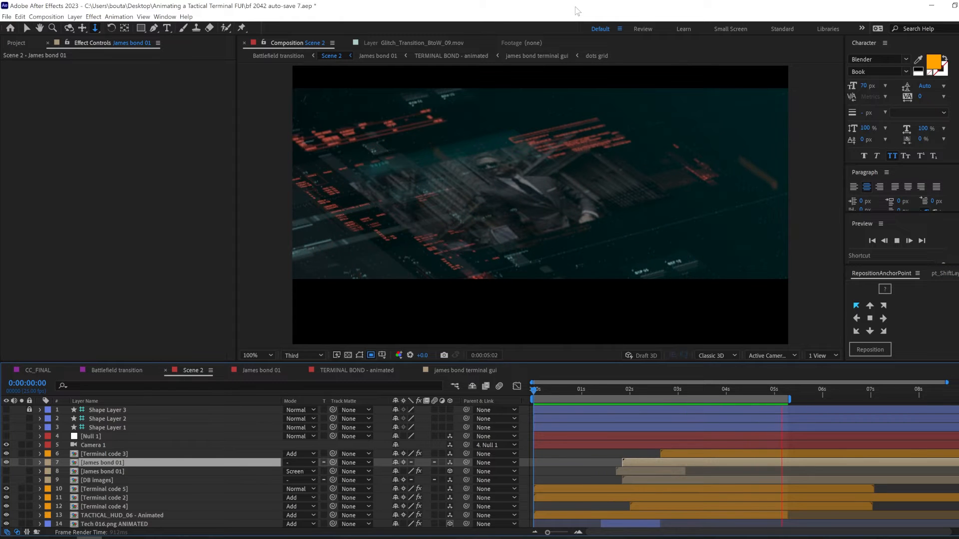
Add Mosaic with keyframed Horizontal/Vertical Blocks to the second James bond 01 layer in Scene 2
{"action": "left_click", "coordinate": [621, 389]}
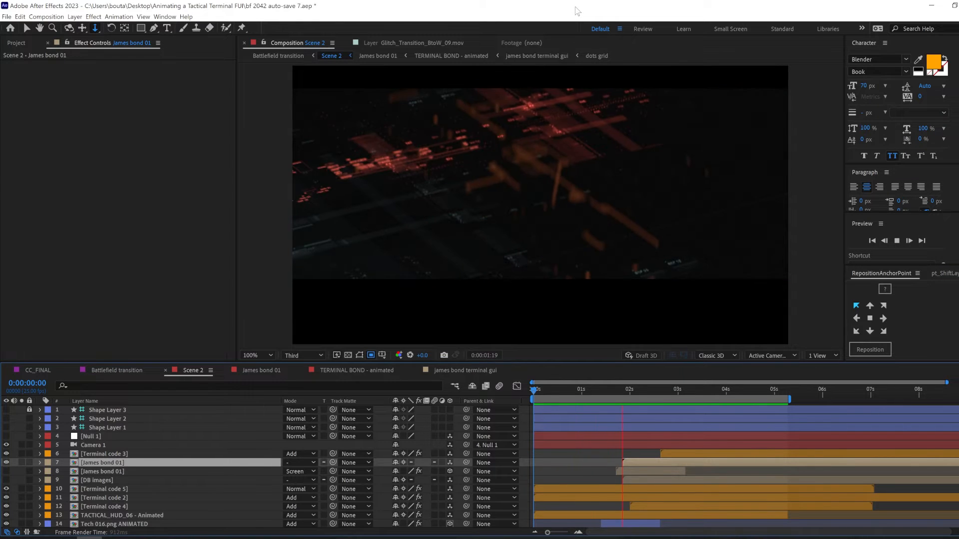
{"action": "left_click", "coordinate": [725, 389]}
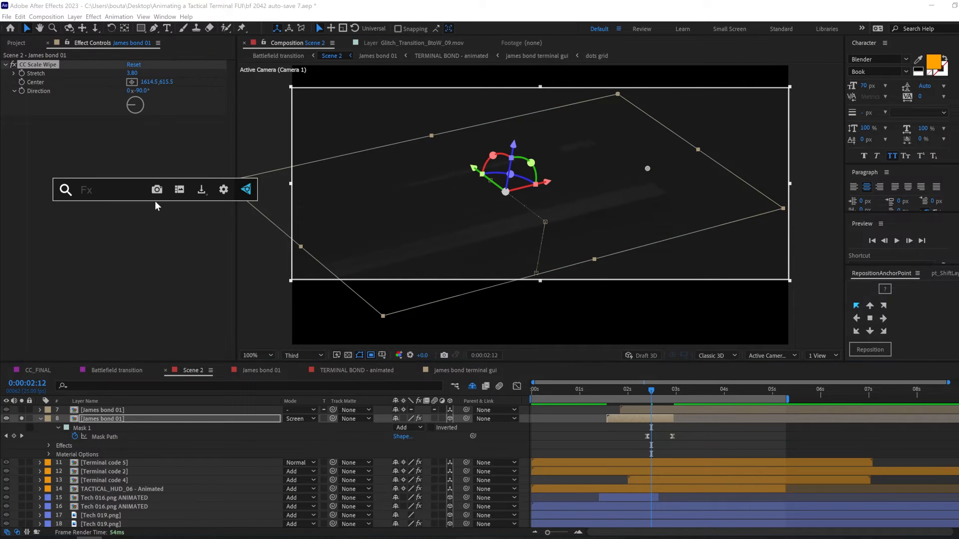
{"action": "left_click", "coordinate": [606, 392]}
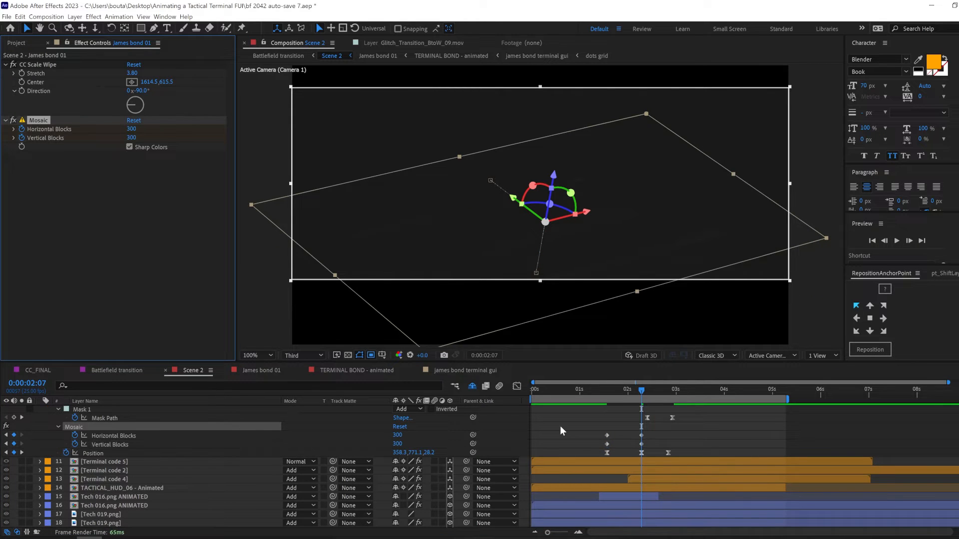
Add a Tint to that layer, check the Scale Wipe at a later frame, and enter the DB images precomp
{"action": "left_click", "coordinate": [668, 389]}
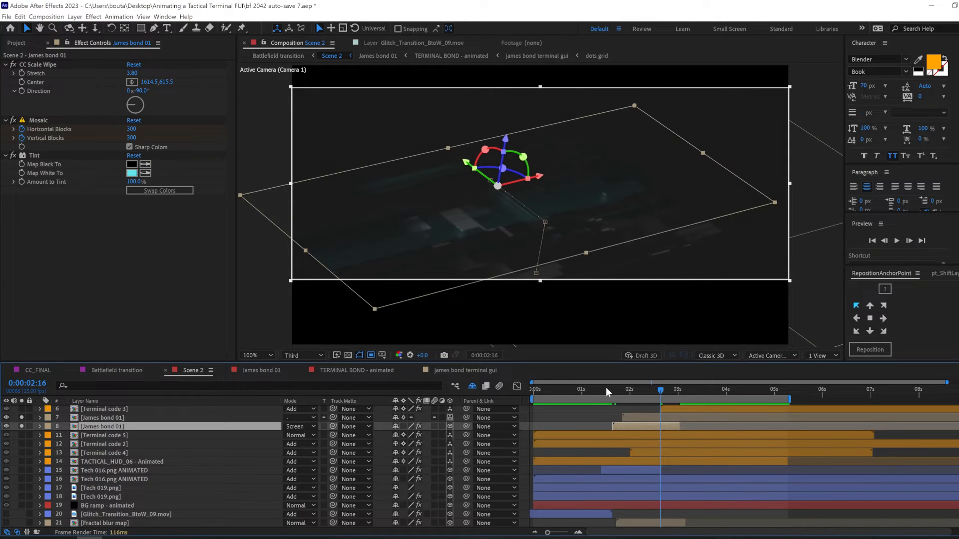
{"action": "left_click", "coordinate": [676, 389]}
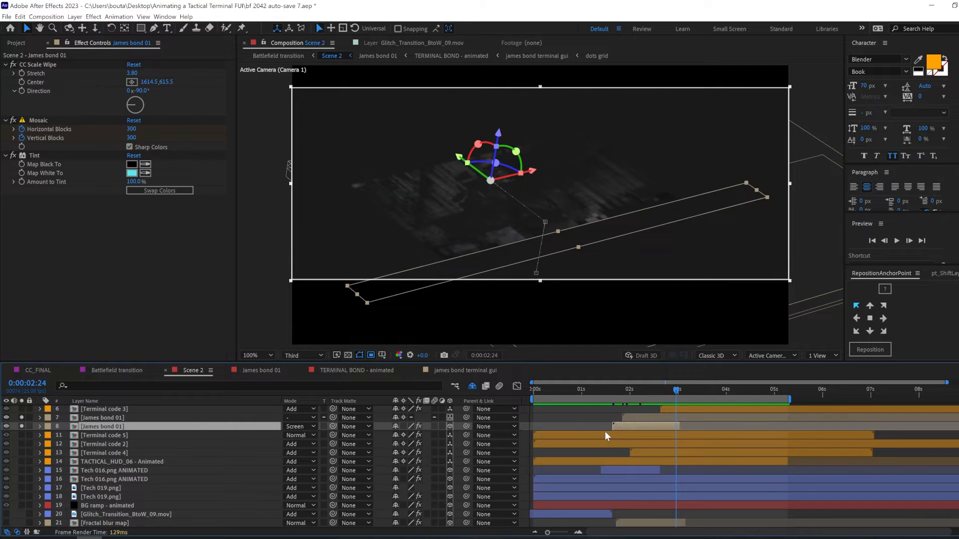
{"action": "left_click", "coordinate": [334, 370]}
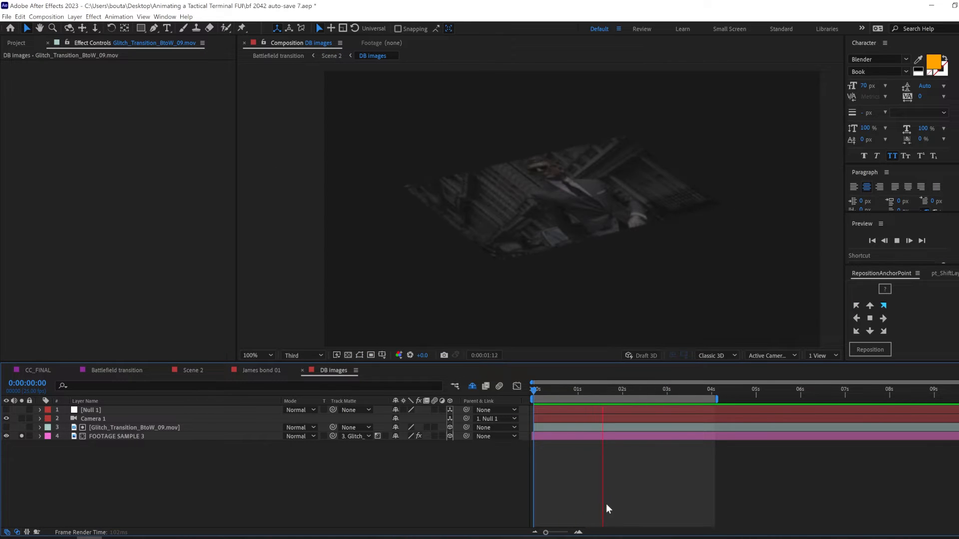
Preview DB images and inspect the Tint, Curves and Block Dissolve effects on FOOTAGE SAMPLE 3
{"action": "left_click", "coordinate": [666, 388]}
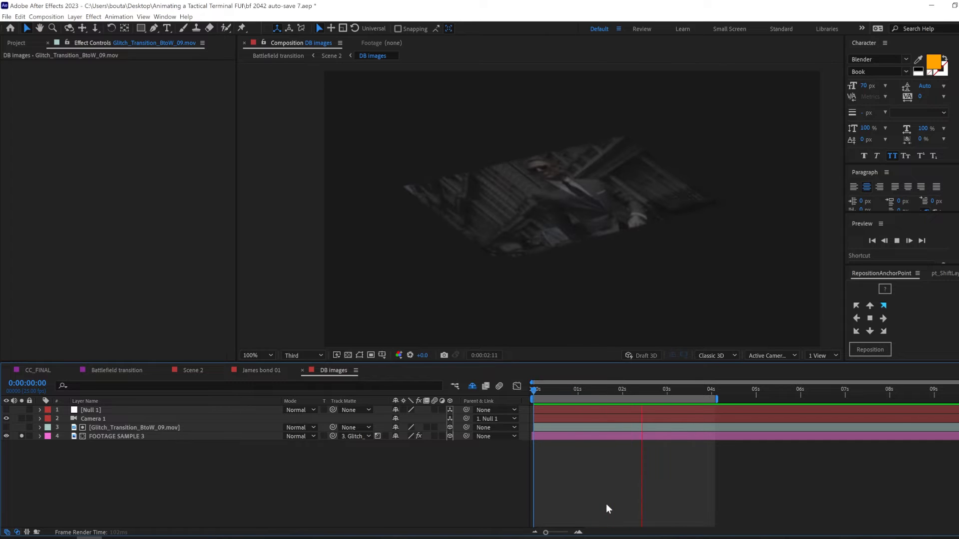
{"action": "left_click", "coordinate": [116, 437]}
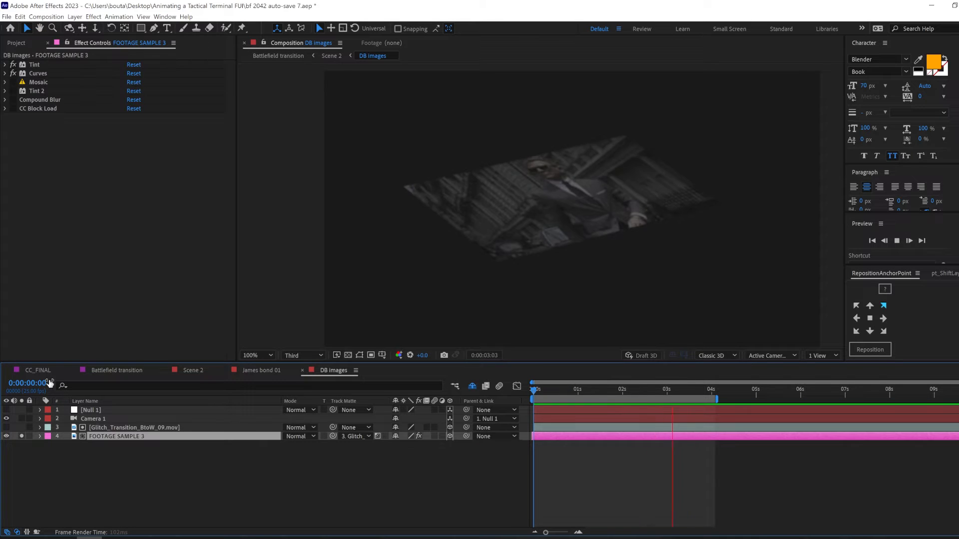
{"action": "left_click", "coordinate": [5, 82]}
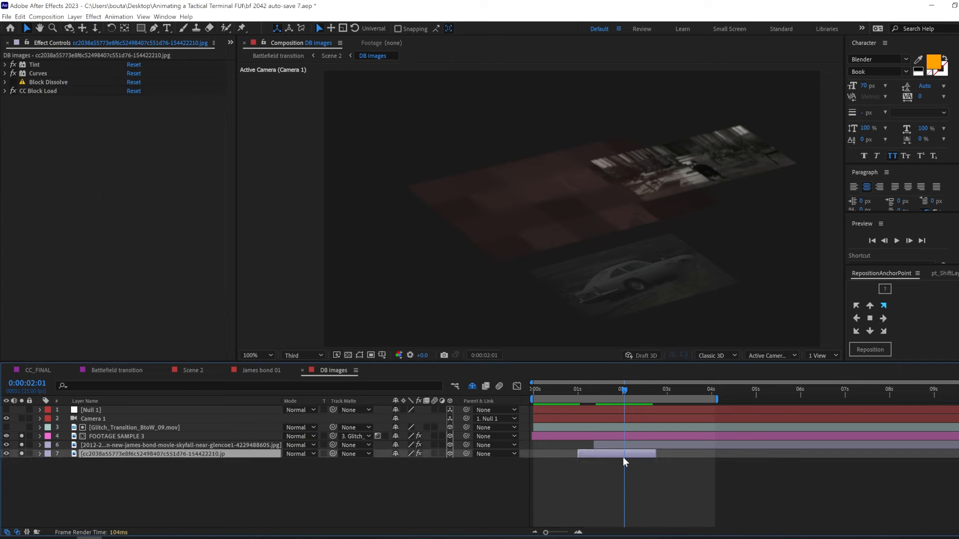
{"action": "left_click", "coordinate": [648, 388]}
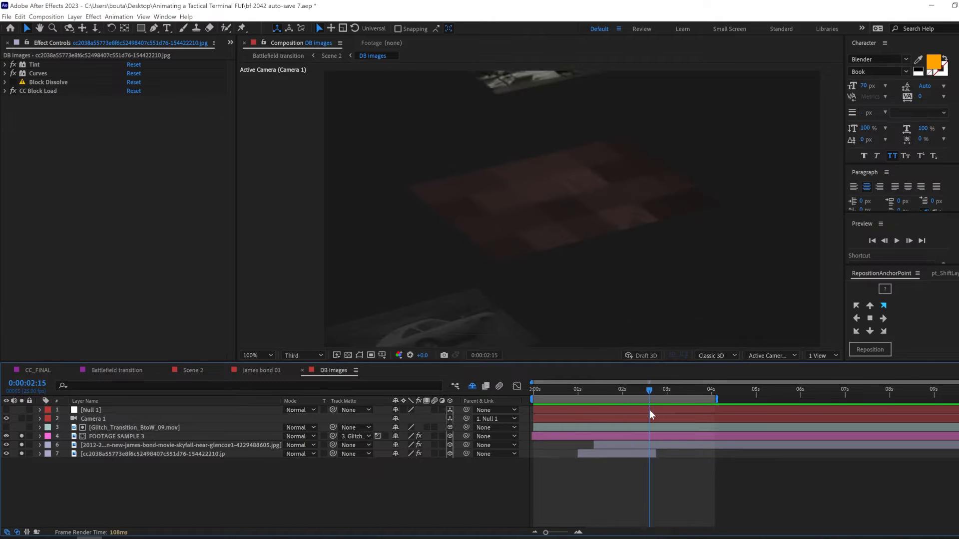
Stack staggered duplicates of the still image layer, then return to Scene 2
{"action": "left_click", "coordinate": [178, 445]}
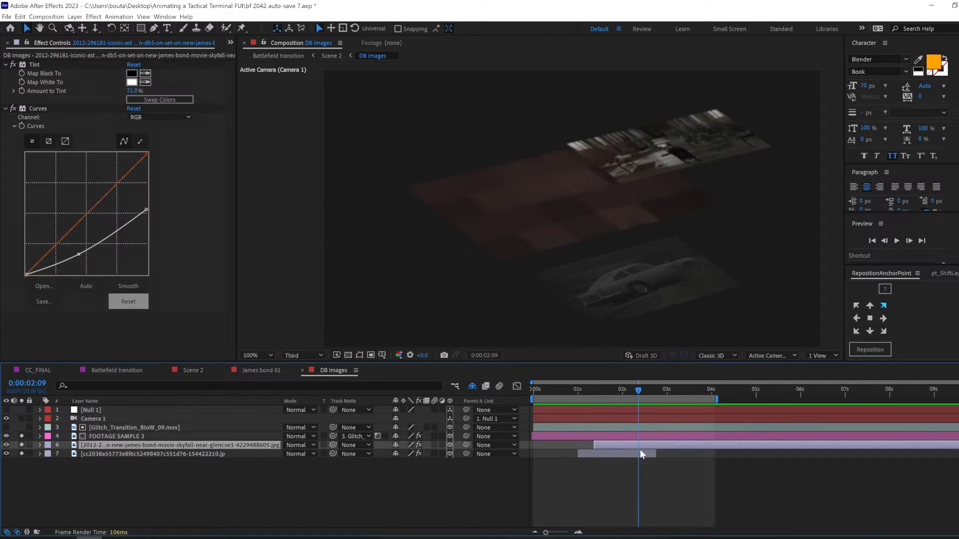
{"action": "left_click", "coordinate": [178, 453]}
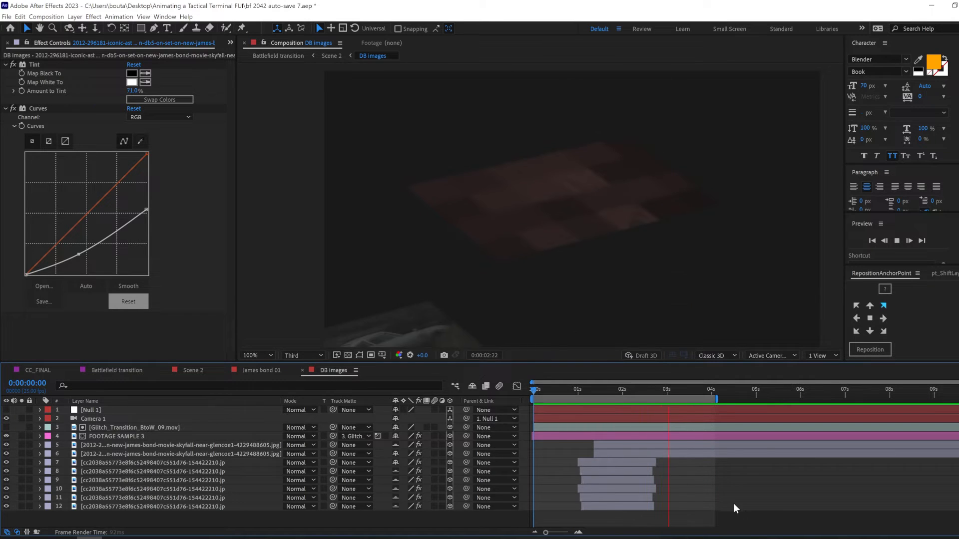
{"action": "left_click", "coordinate": [193, 370]}
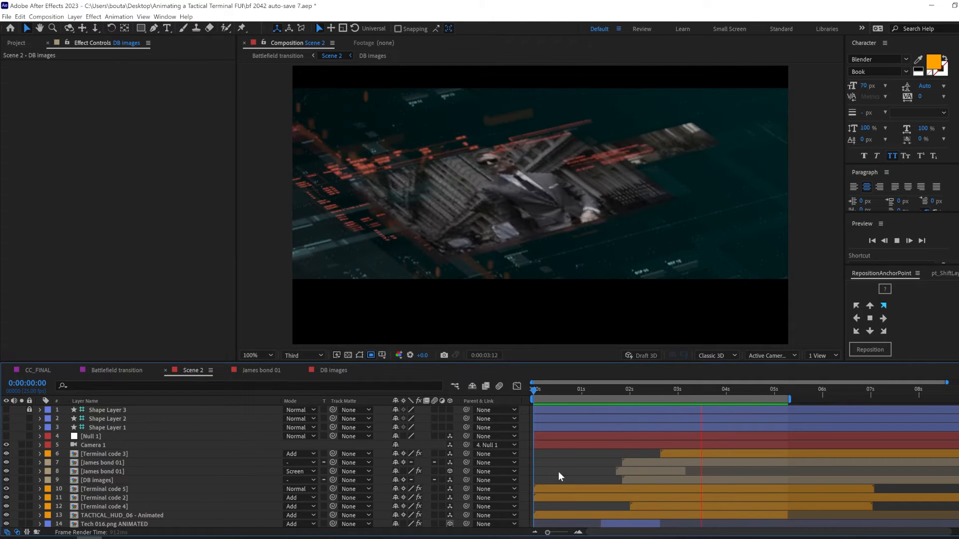
Review the BALTICS 2028 title and HUD close-up in Battlefield transition and select the LUT adjustment layer
{"action": "left_click", "coordinate": [116, 370]}
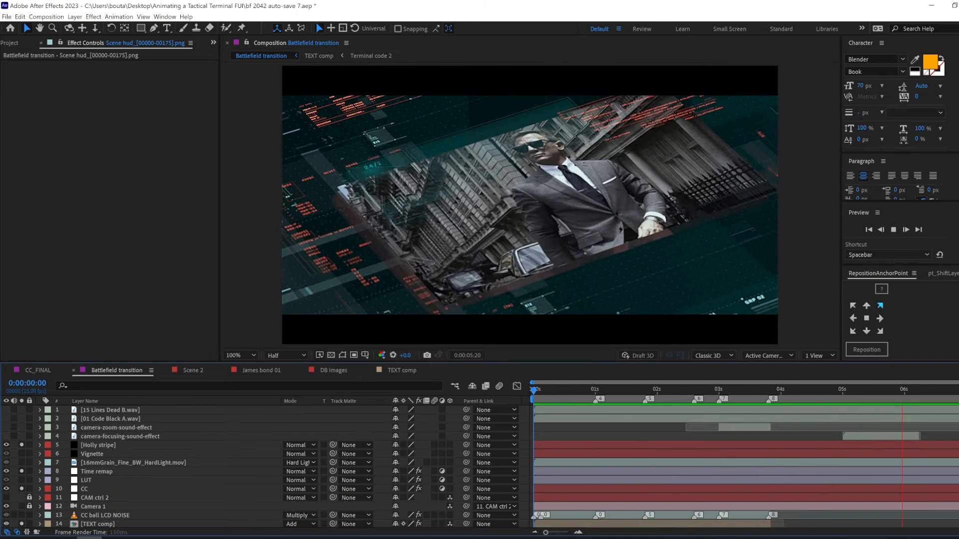
{"action": "left_click", "coordinate": [593, 388]}
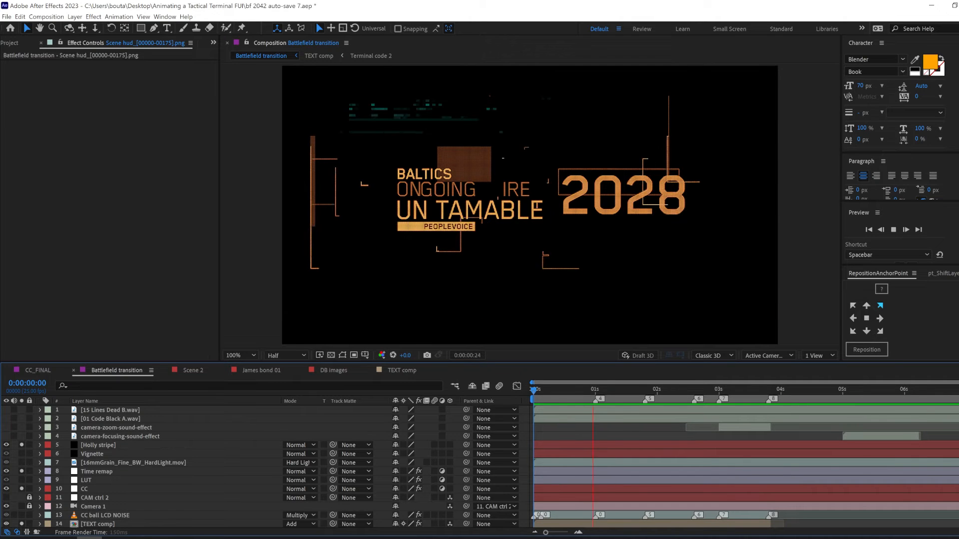
{"action": "left_click", "coordinate": [712, 388]}
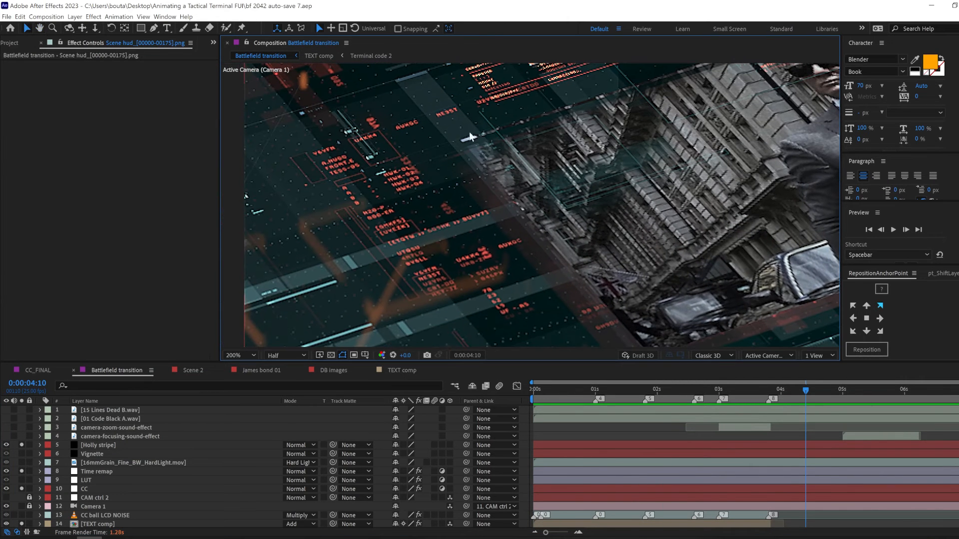
{"action": "mouse_move", "coordinate": [409, 244]}
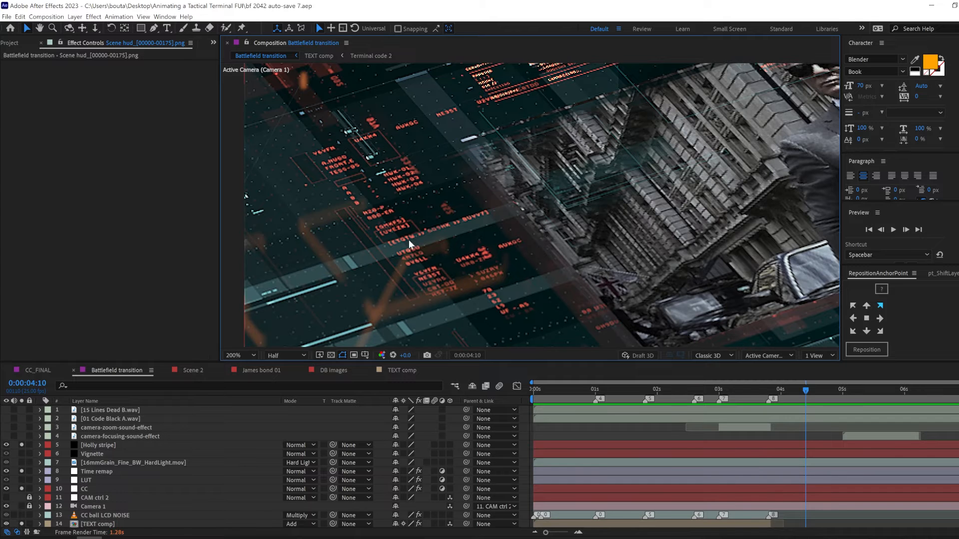
{"action": "left_click", "coordinate": [622, 390]}
{"action": "type", "text": "apply"}
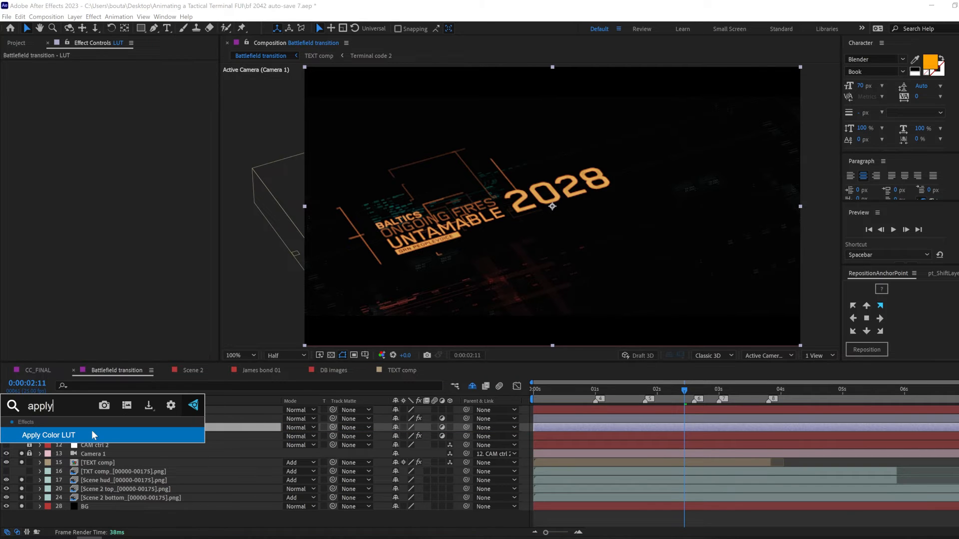
Apply the Kodak 5205 Fuji Color LUT to the LUT layer and set the CC layer to 35% opacity
{"action": "left_click", "coordinate": [48, 435]}
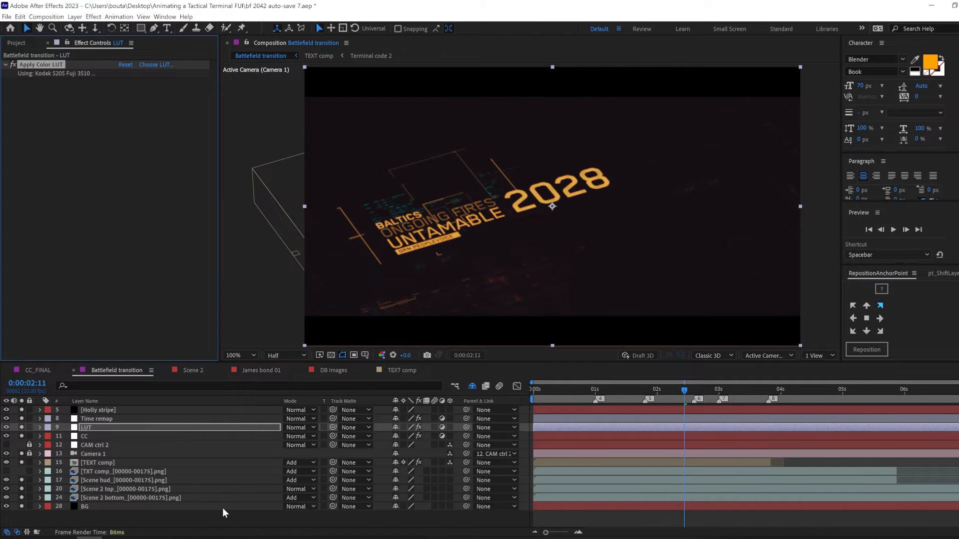
{"action": "left_click", "coordinate": [39, 426]}
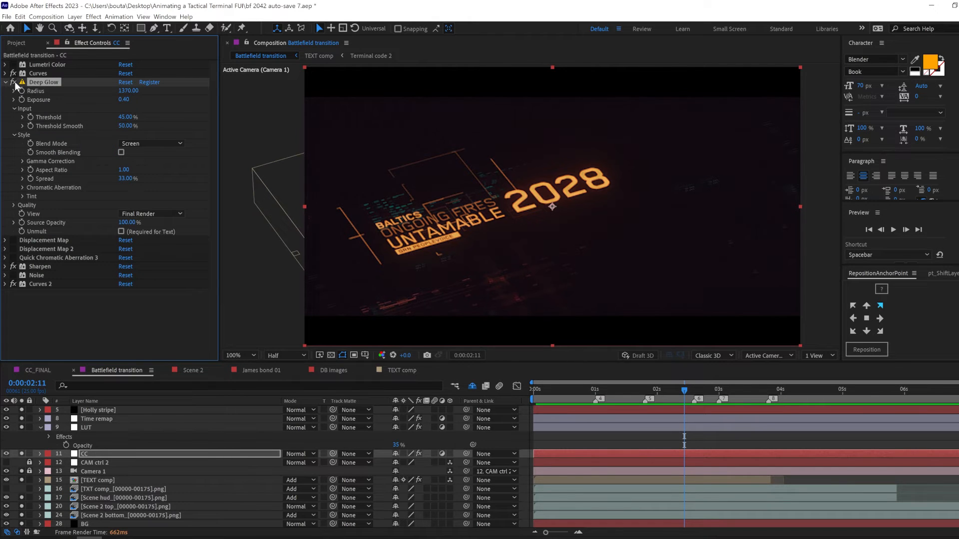
{"action": "left_click", "coordinate": [601, 389]}
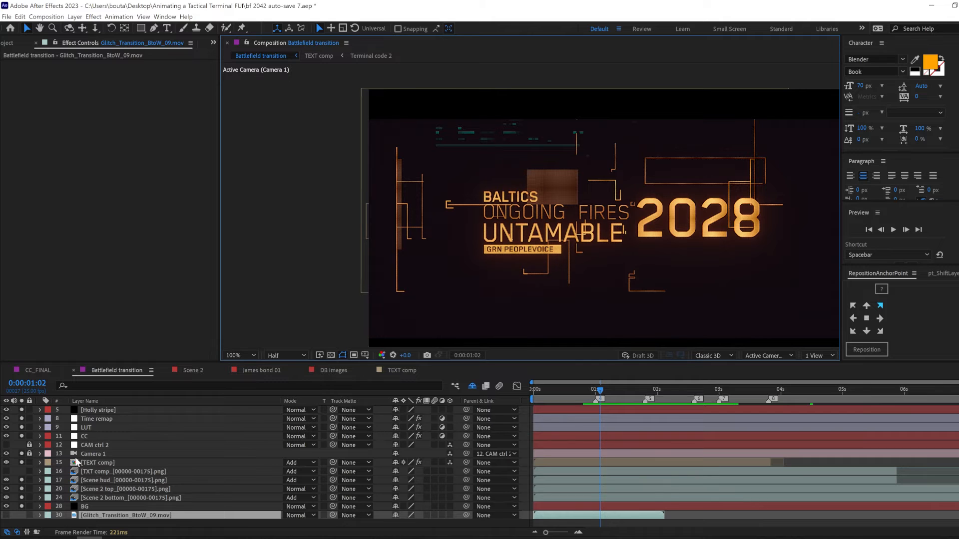
Expand Displacement Map, Displacement Map 2 and Quick Chromatic Aberration on the CC layer
{"action": "left_click", "coordinate": [85, 436]}
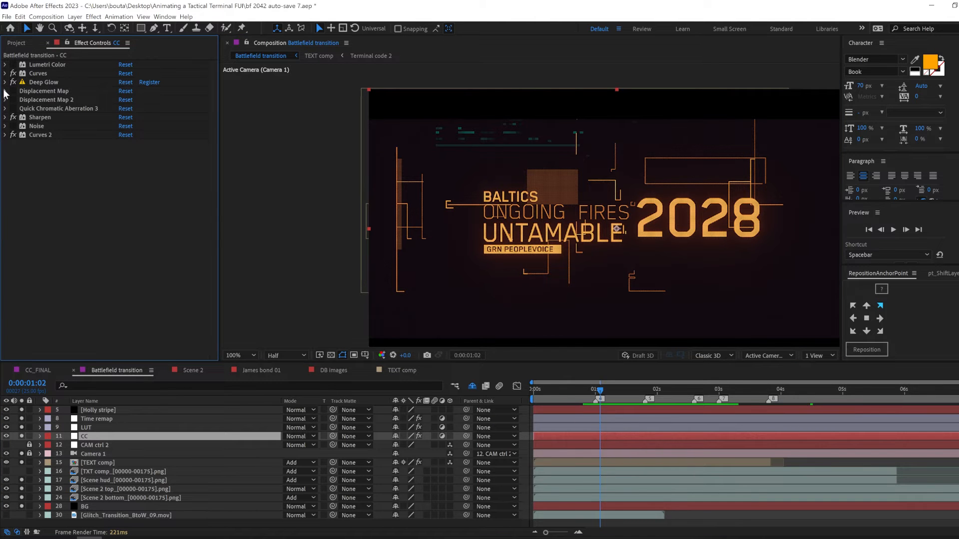
{"action": "left_click", "coordinate": [5, 91]}
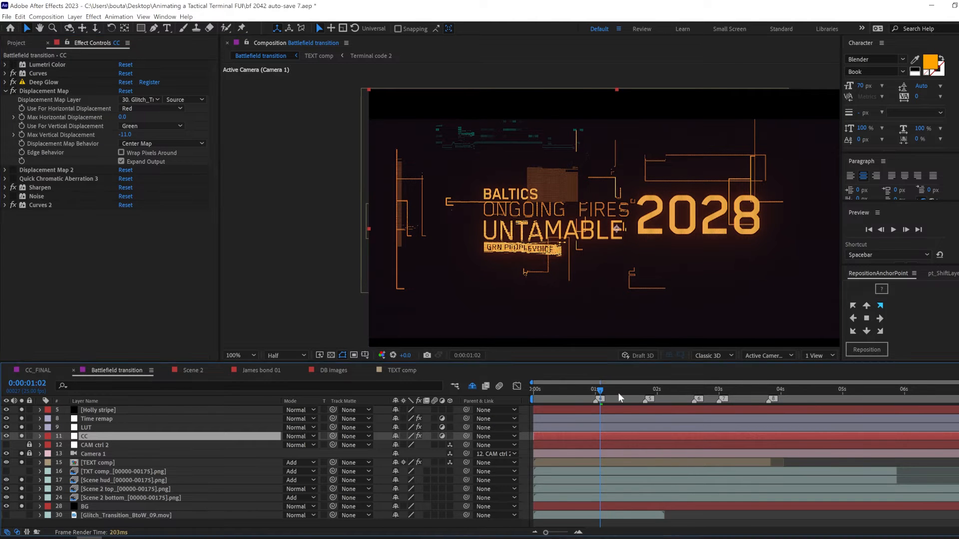
{"action": "left_click", "coordinate": [583, 390]}
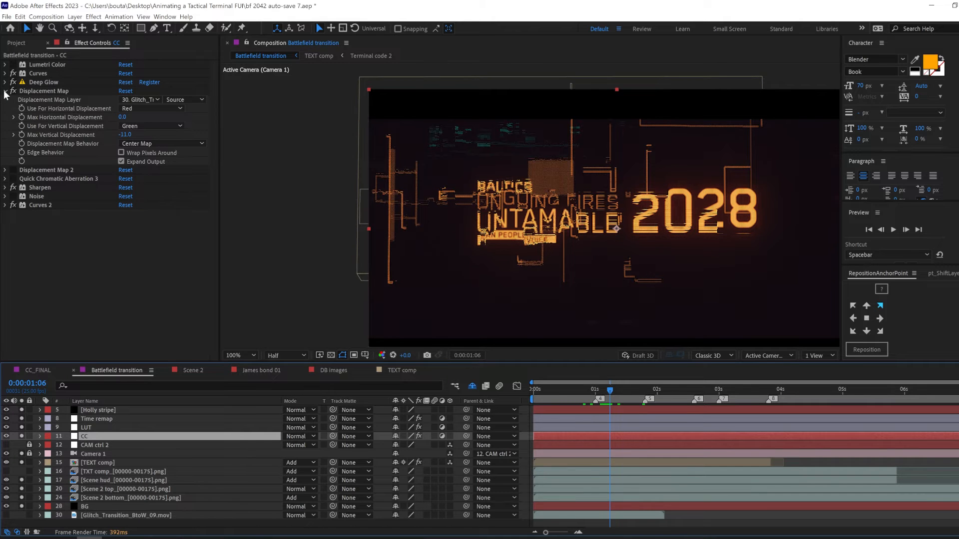
{"action": "left_click", "coordinate": [5, 100]}
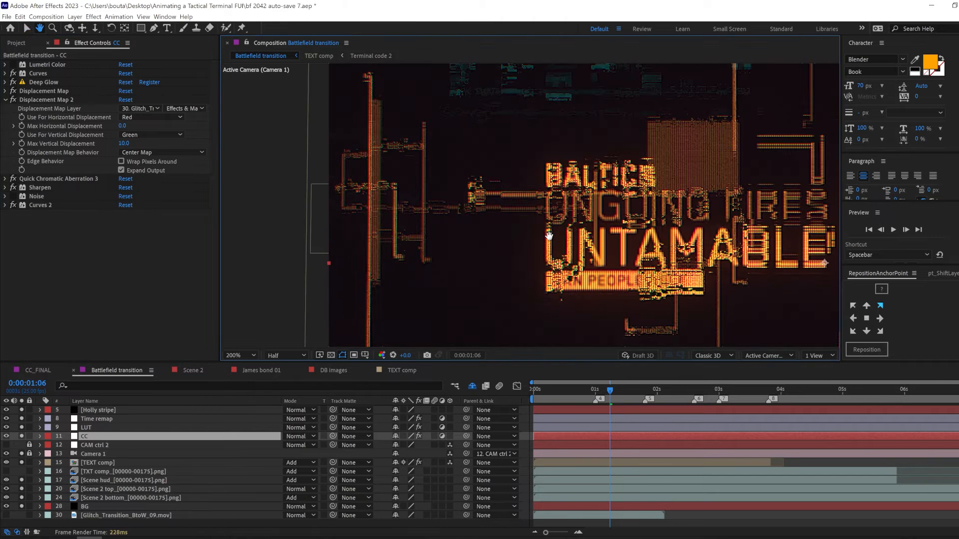
{"action": "left_click", "coordinate": [5, 178]}
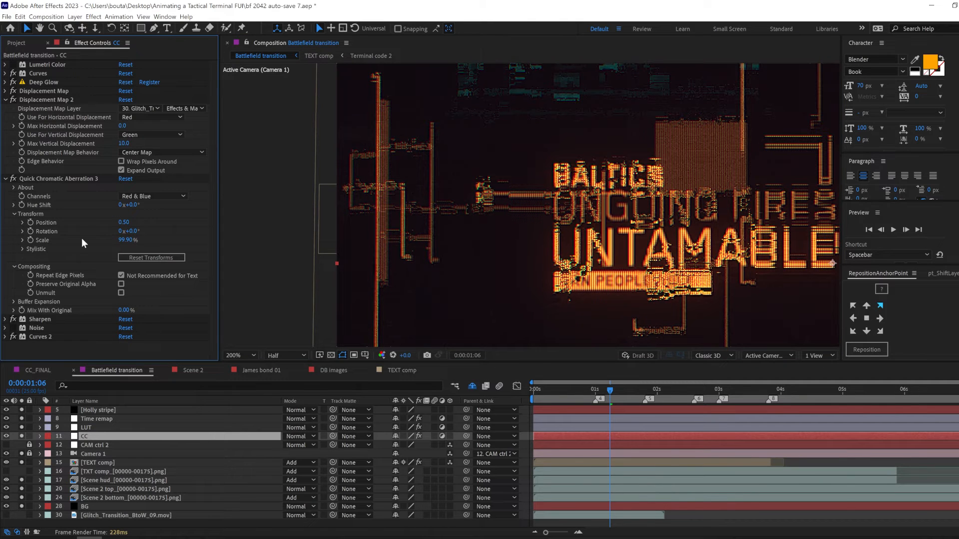
{"action": "left_click", "coordinate": [236, 355]}
{"action": "type", "text": "vignette"}
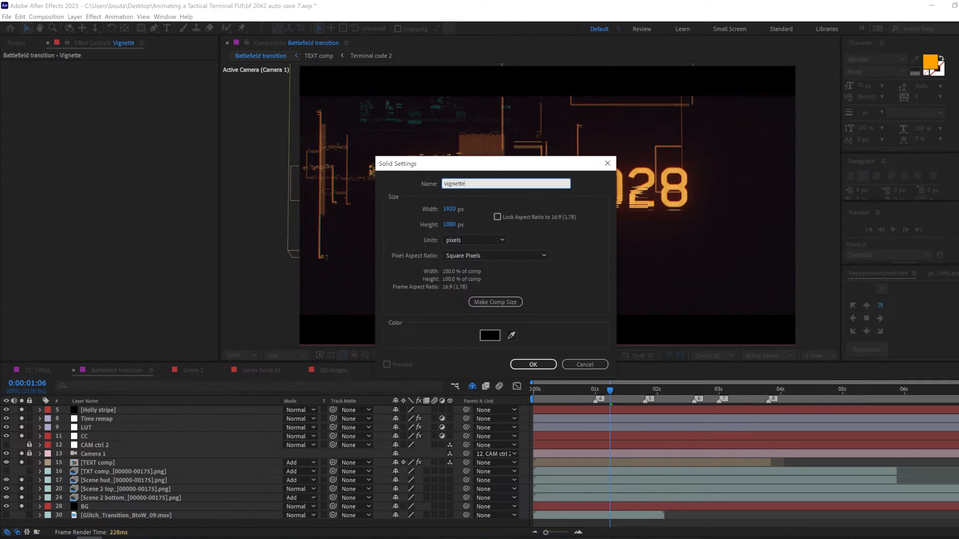
Confirm the black vignette solid with its feathered Subtract mask and select the Hard Light 16mm grain layer at 69%
{"action": "left_click", "coordinate": [531, 365]}
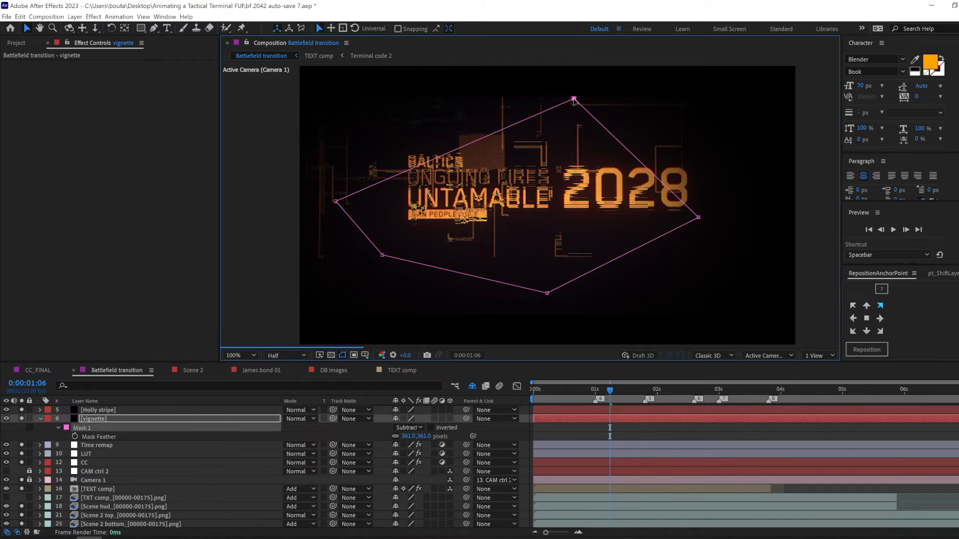
{"action": "left_click", "coordinate": [770, 389]}
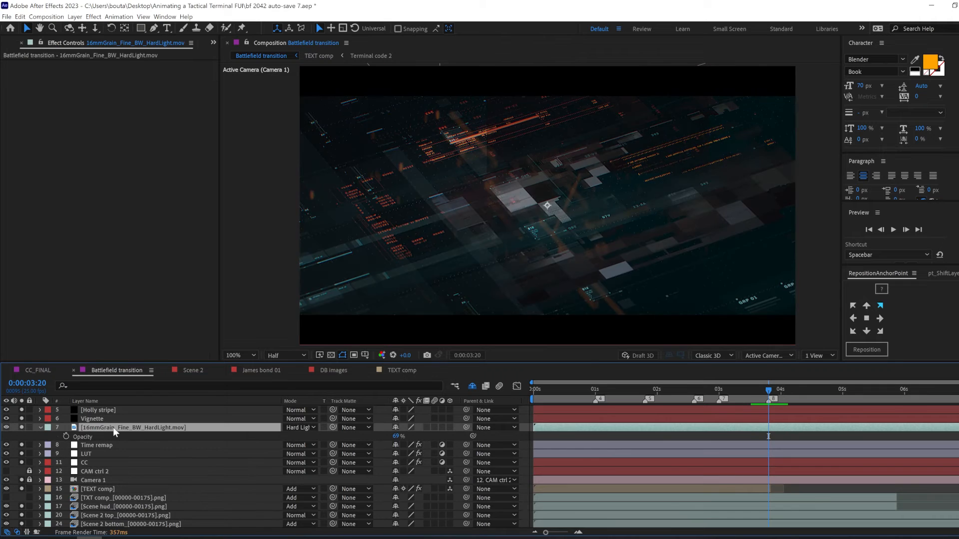
{"action": "double_click", "coordinate": [132, 426]}
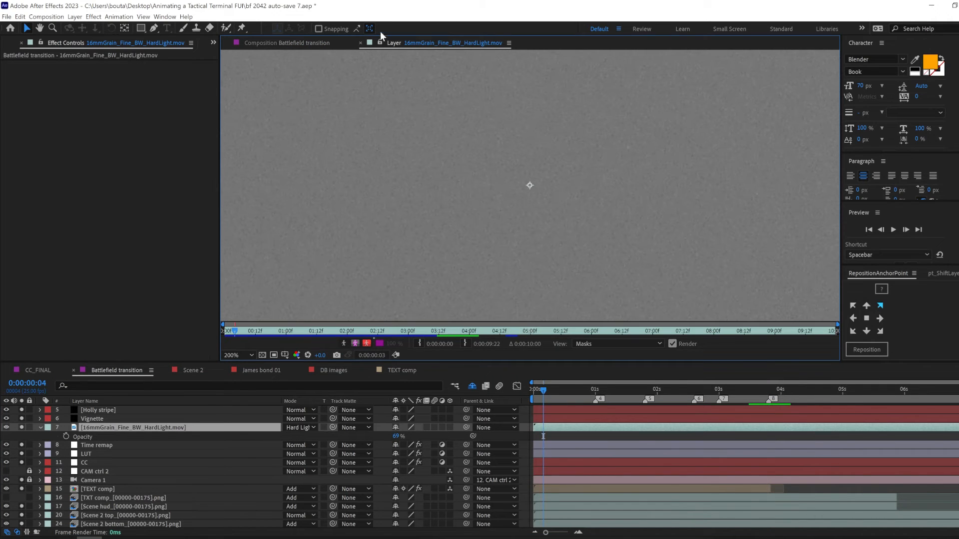
Zoom the 2028 title to 400% to check grain and reveal the CC layer's 1.5% Noise settings
{"action": "left_click", "coordinate": [283, 42]}
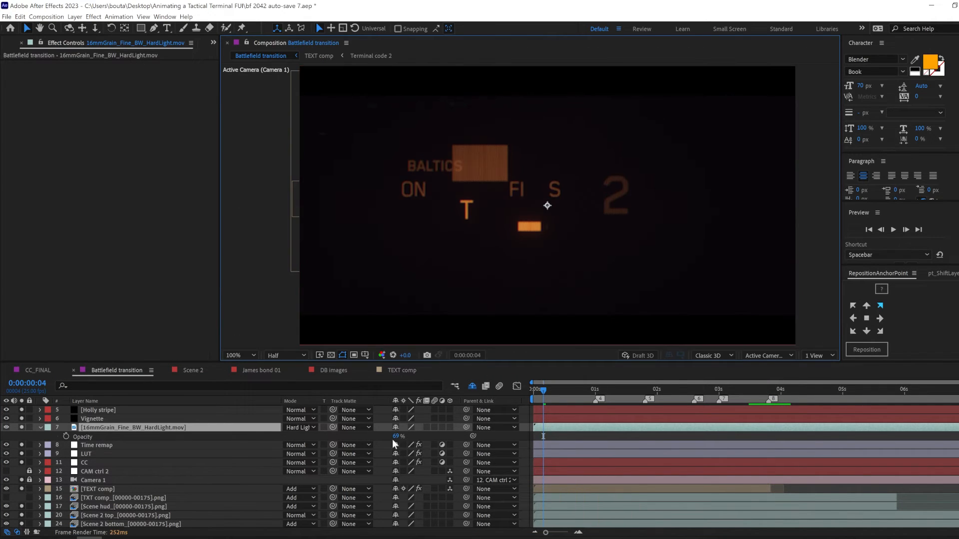
{"action": "left_click", "coordinate": [248, 356]}
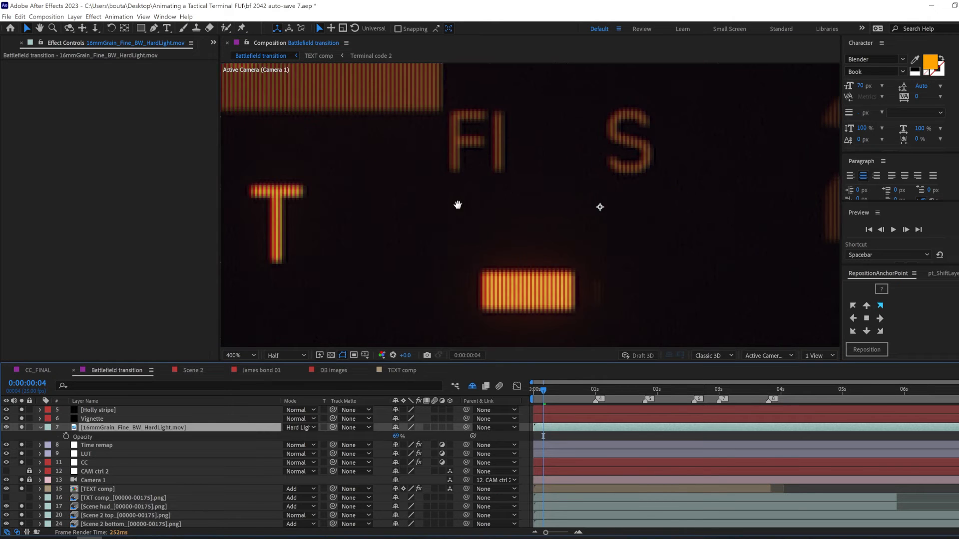
{"action": "left_click", "coordinate": [84, 462]}
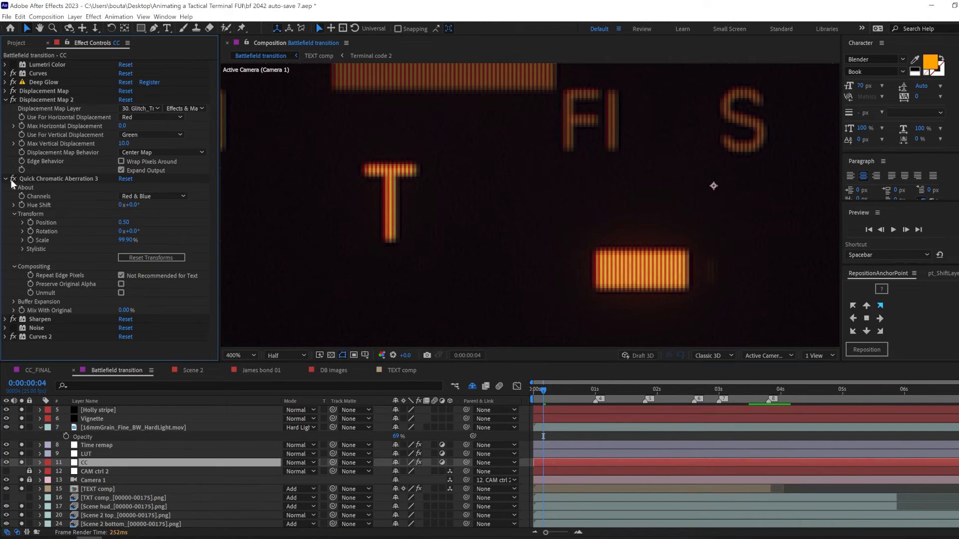
{"action": "left_click", "coordinate": [6, 321]}
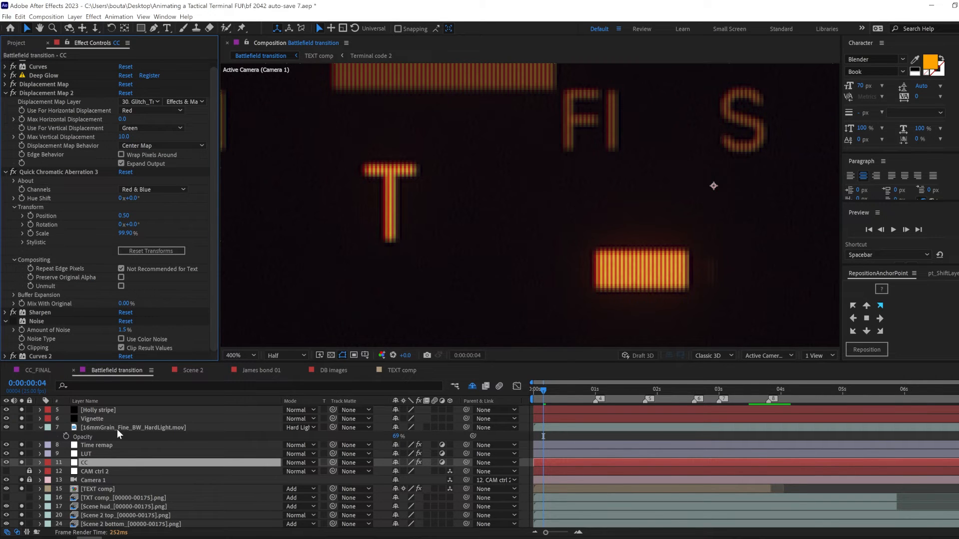
{"action": "left_click", "coordinate": [238, 355]}
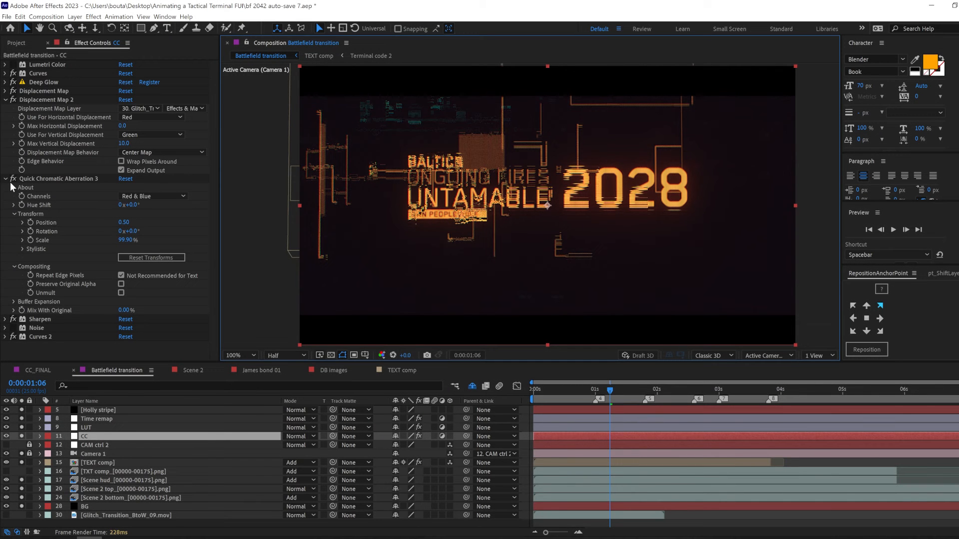
Set the Glitch_Transition clip in the TEXT comp to Add blending mode
{"action": "left_click", "coordinate": [318, 56]}
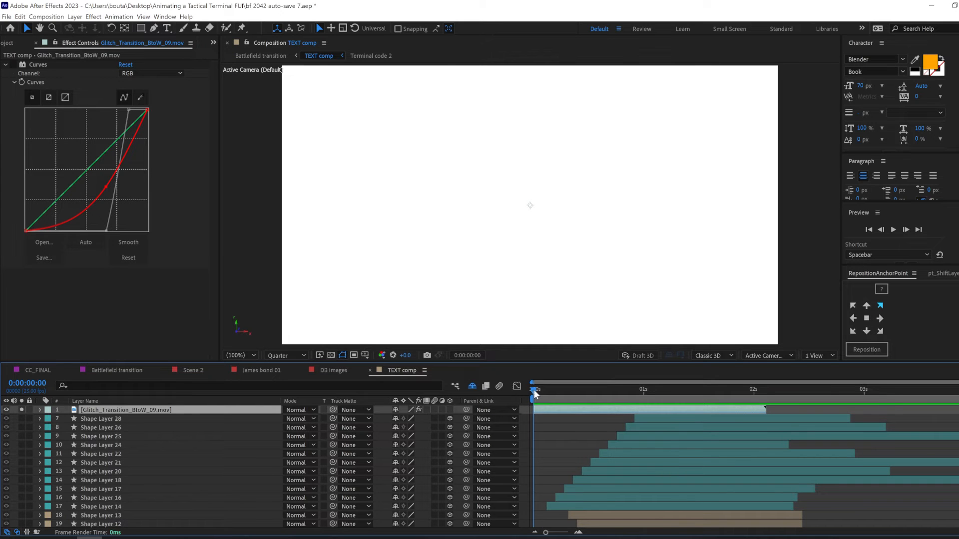
{"action": "left_click", "coordinate": [300, 410]}
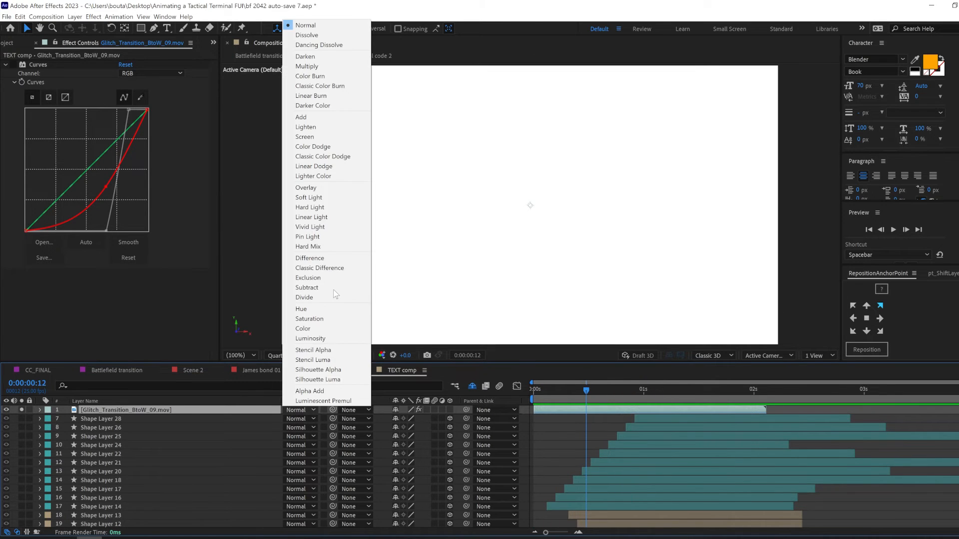
{"action": "left_click", "coordinate": [301, 117]}
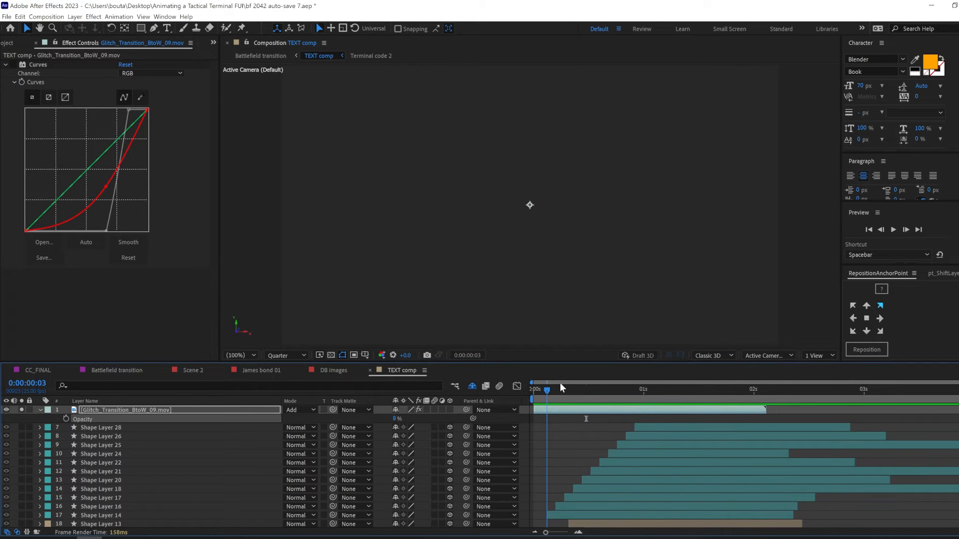
{"action": "left_click", "coordinate": [621, 389]}
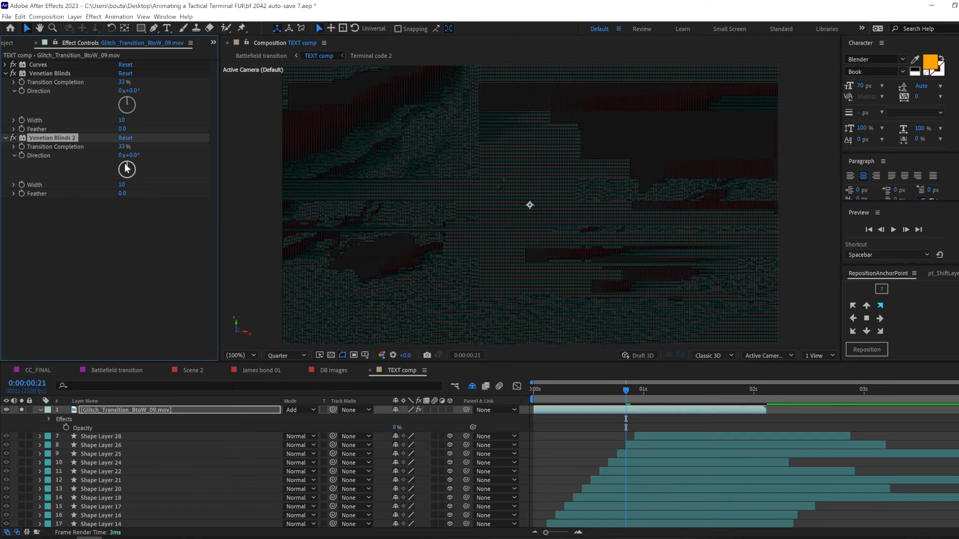
Stack two Venetian Blinds (second at 90°) and Displacer Pro on the glitch clip
{"action": "left_click_drag", "start_coordinate": [127, 169], "coordinate": [127, 165]}
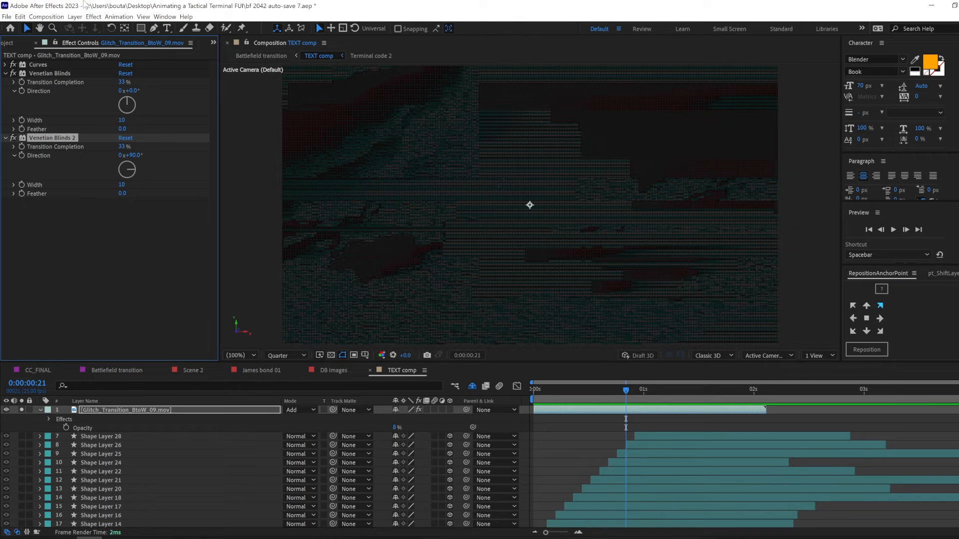
{"action": "type", "text": "displac e"}
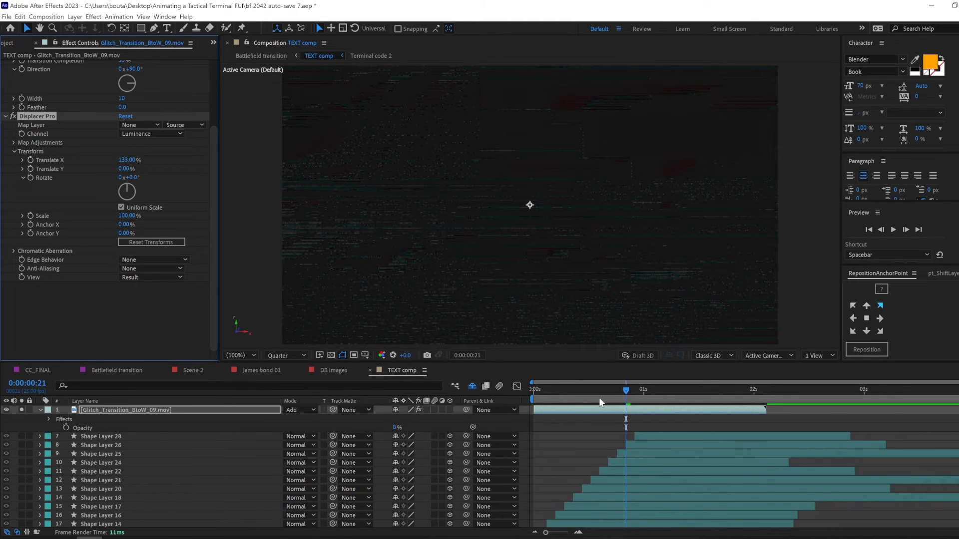
{"action": "left_click", "coordinate": [632, 389]}
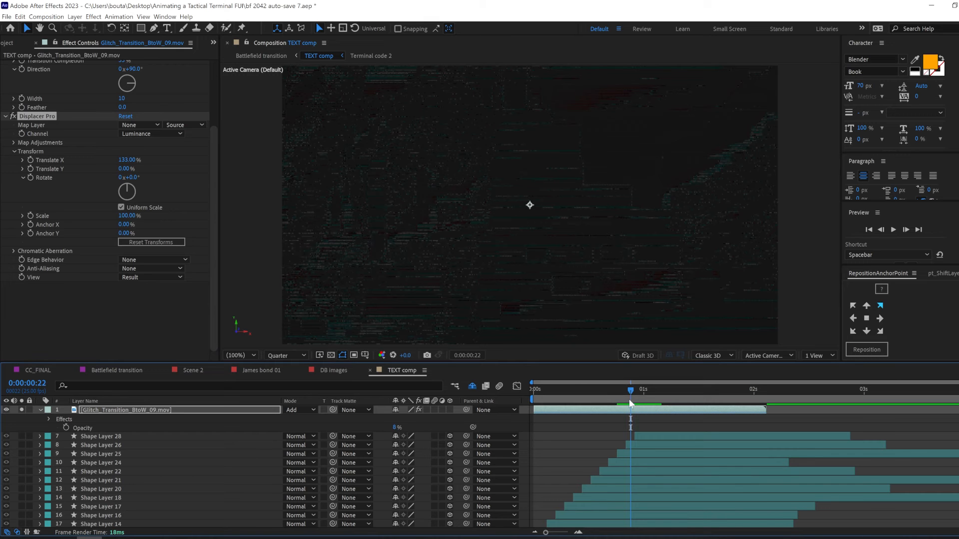
{"action": "type", "text": "cc gla"}
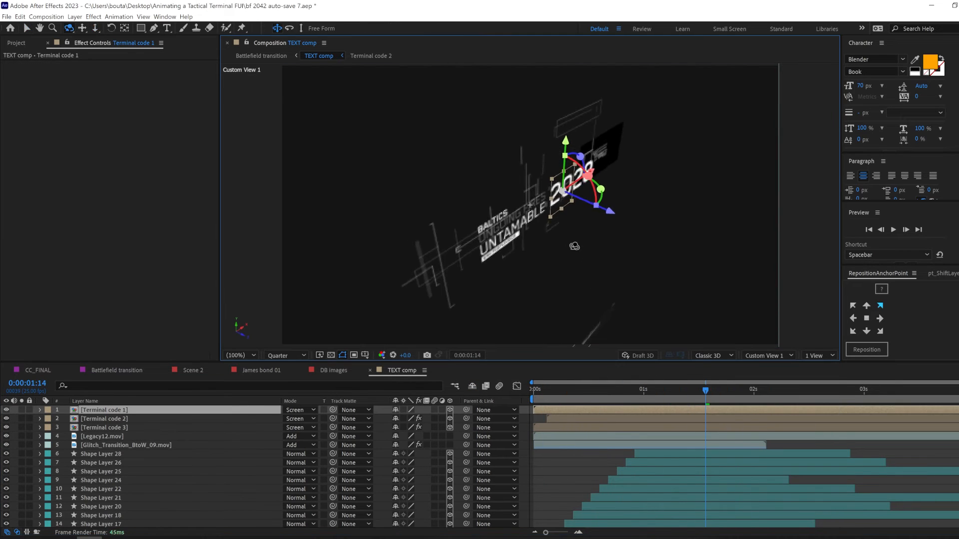
Return to the Battlefield transition comp and select the TEXT comp layer's Venetian Blinds and Tint effects
{"action": "left_click", "coordinate": [118, 370]}
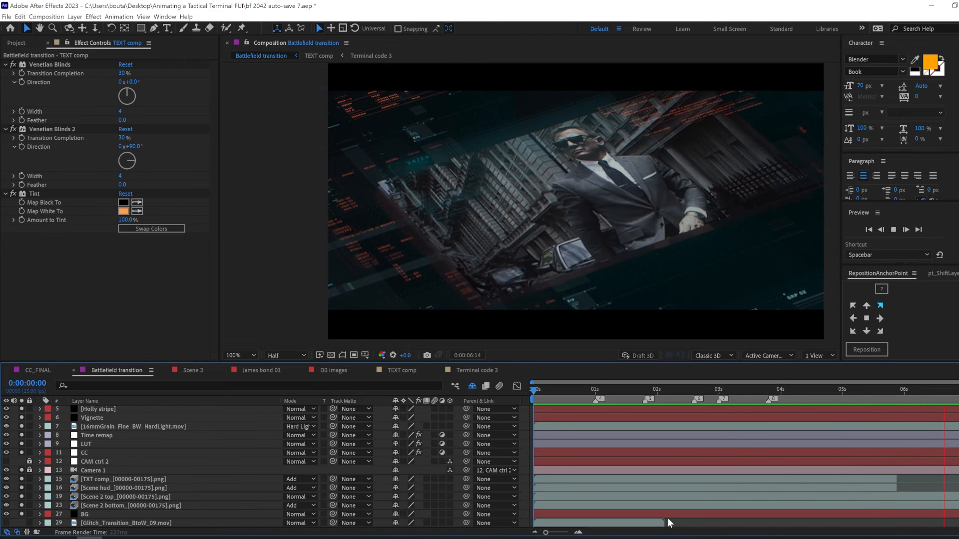
{"action": "left_click", "coordinate": [625, 388]}
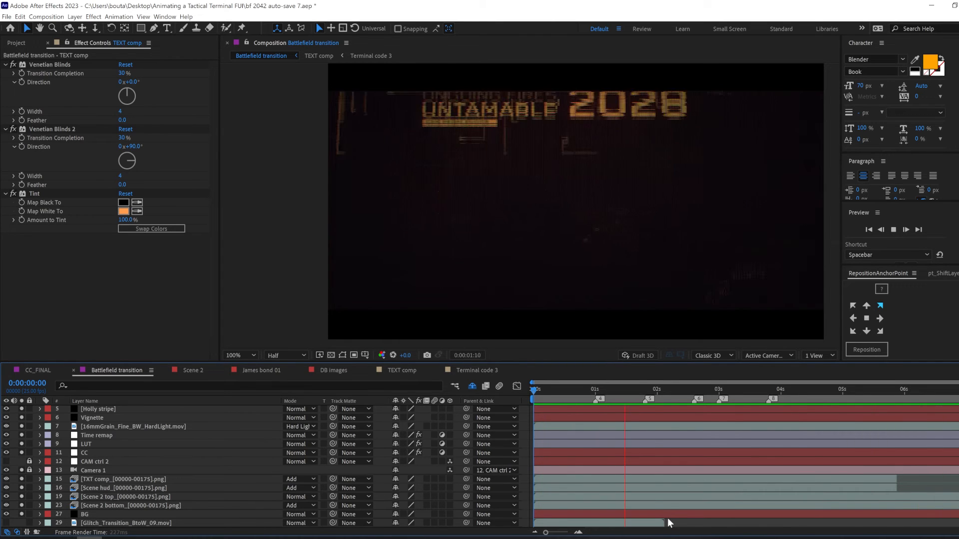
Reveal Camera 1's options with depth of field on, then choose a 3D view in the Composition panel
{"action": "left_click", "coordinate": [746, 389]}
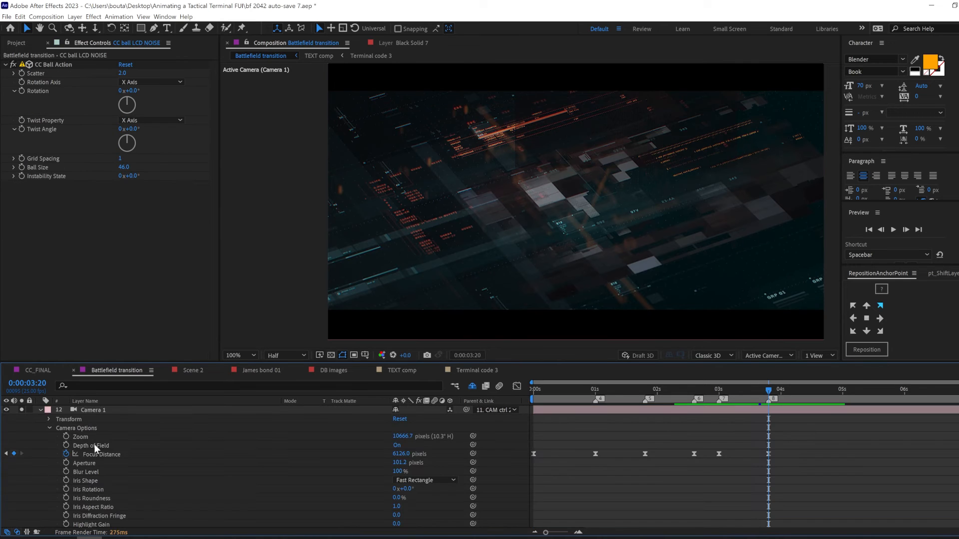
{"action": "left_click", "coordinate": [766, 356]}
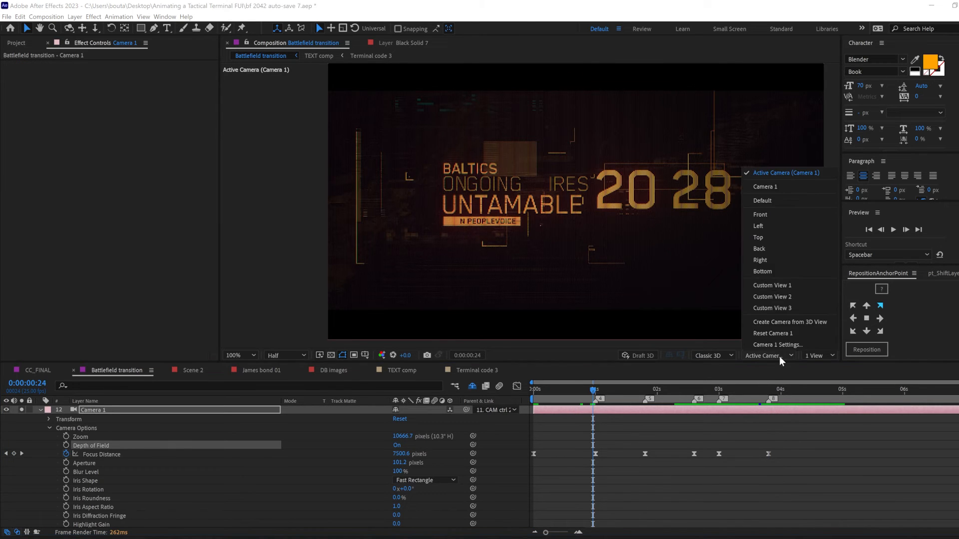
{"action": "left_click", "coordinate": [772, 284]}
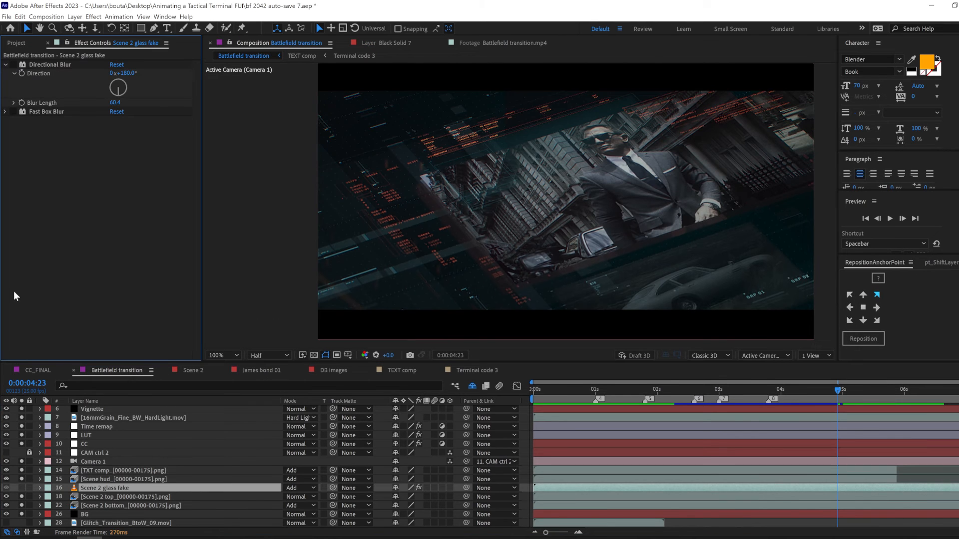
Select the Scene 2 glass fake layer and reveal its Opacity at 100%
{"action": "left_click", "coordinate": [104, 489]}
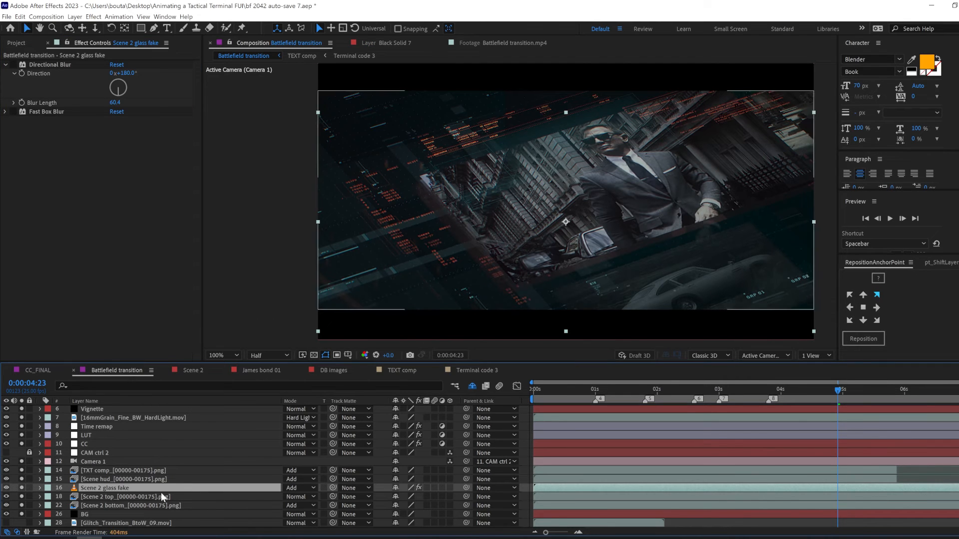
{"action": "left_click", "coordinate": [39, 488]}
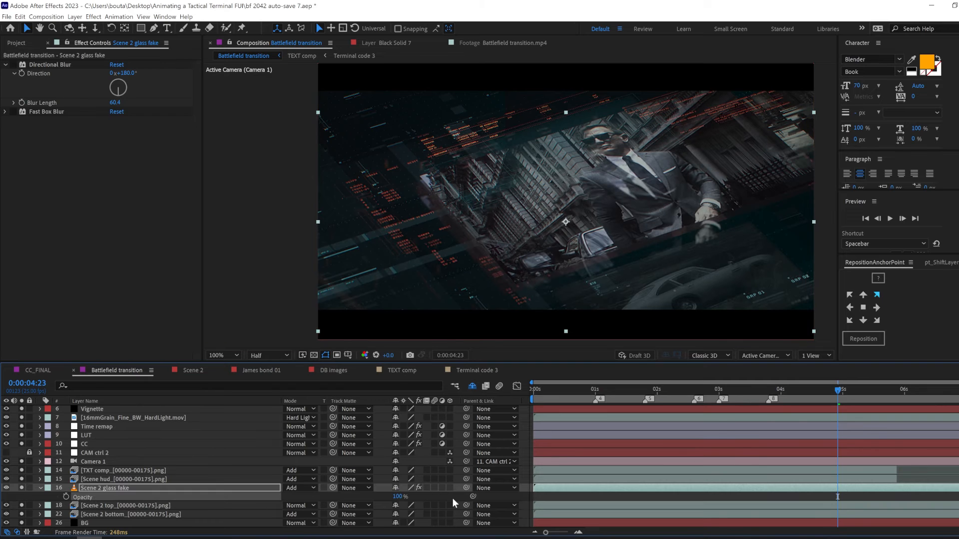
{"action": "left_click", "coordinate": [12, 64]}
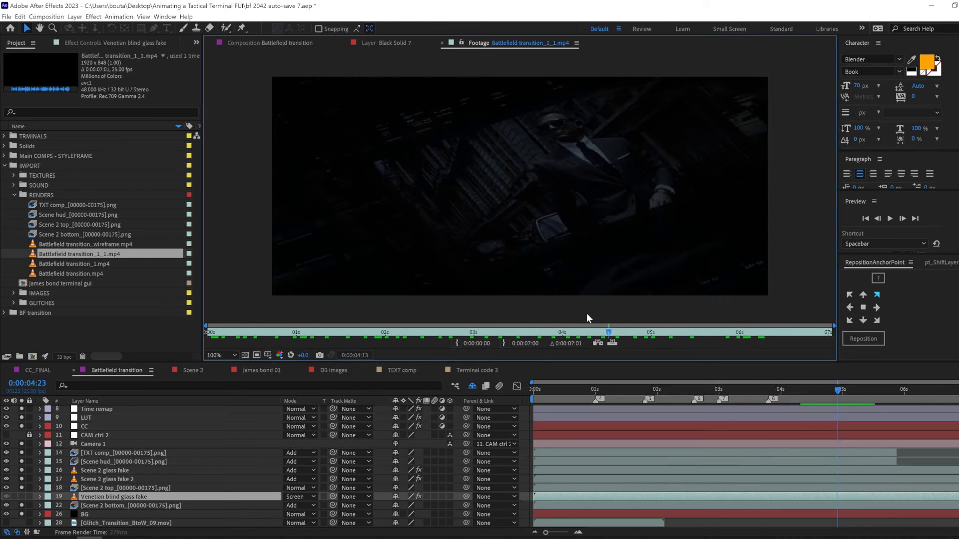
Select the Venetian blind glass fake layer and review its Levels, Curves and Directional Blur effects
{"action": "left_click", "coordinate": [301, 332]}
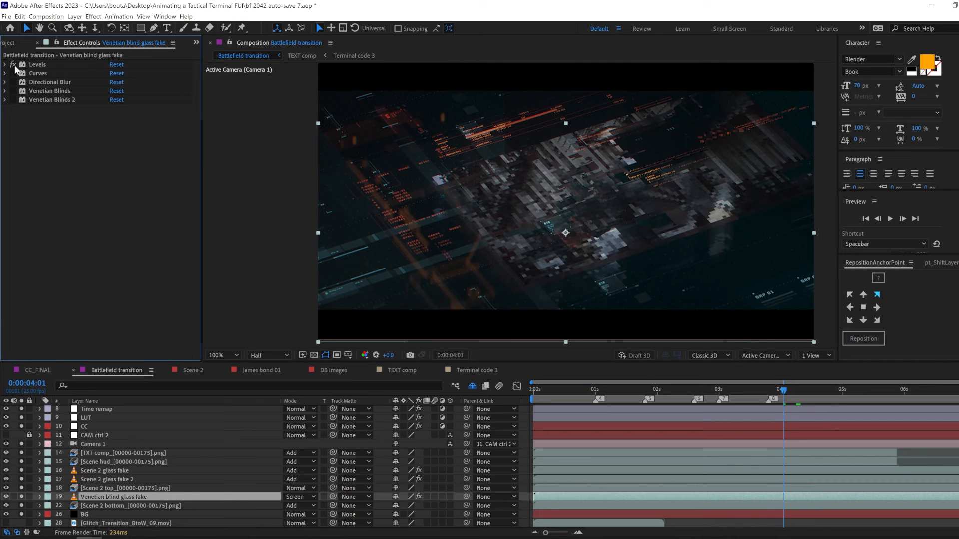
{"action": "left_click", "coordinate": [6, 64]}
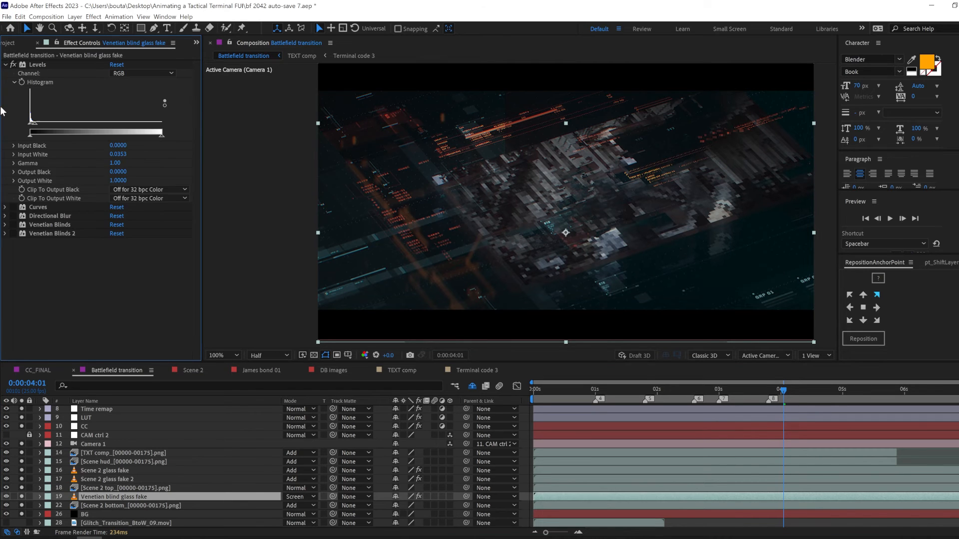
{"action": "left_click", "coordinate": [12, 73]}
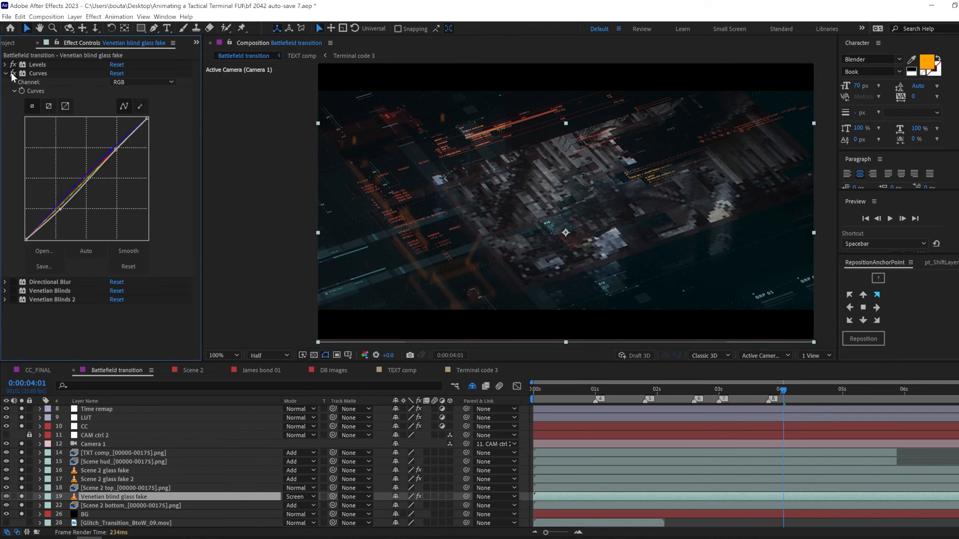
{"action": "left_click", "coordinate": [5, 73]}
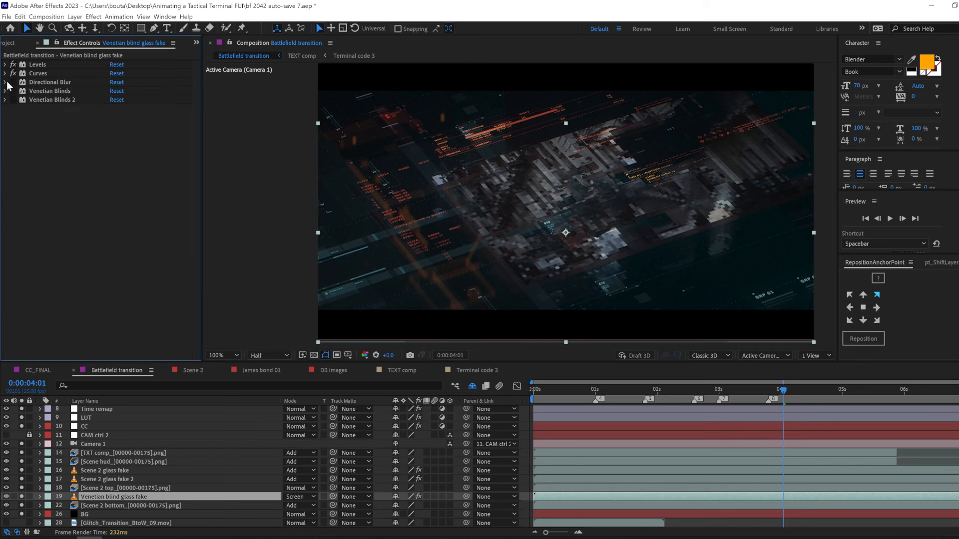
{"action": "left_click", "coordinate": [5, 82]}
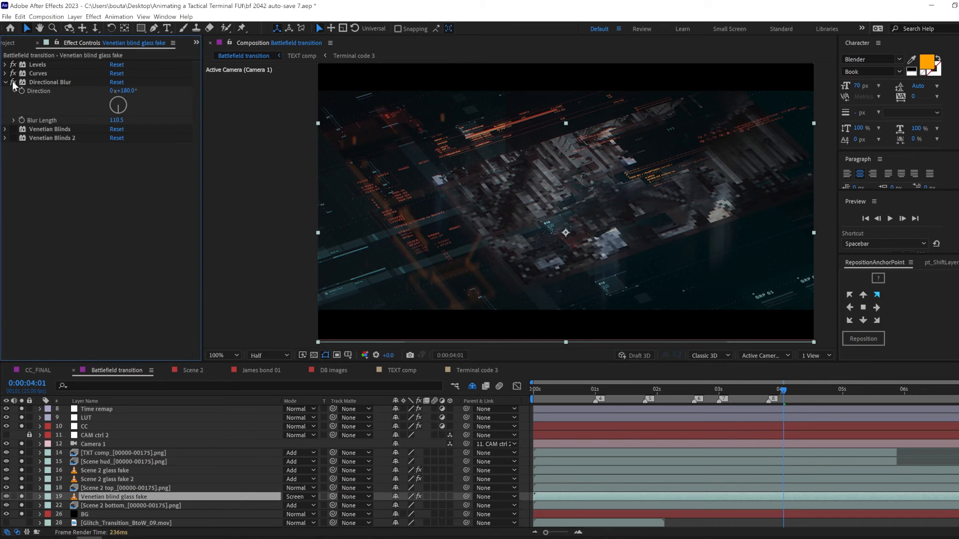
Review the two Venetian Blinds effects at 35% completion, 0° and 90° direction
{"action": "left_click", "coordinate": [5, 90]}
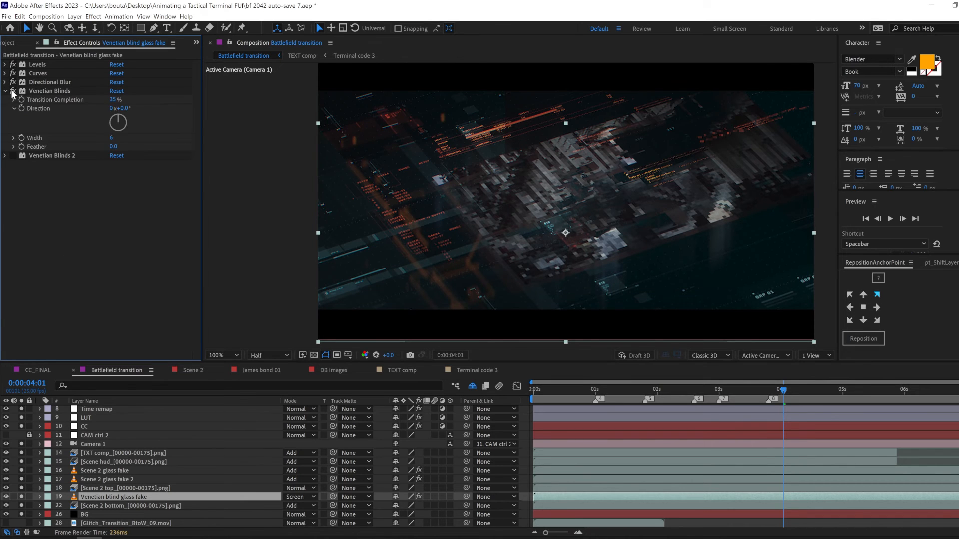
{"action": "left_click", "coordinate": [218, 356]}
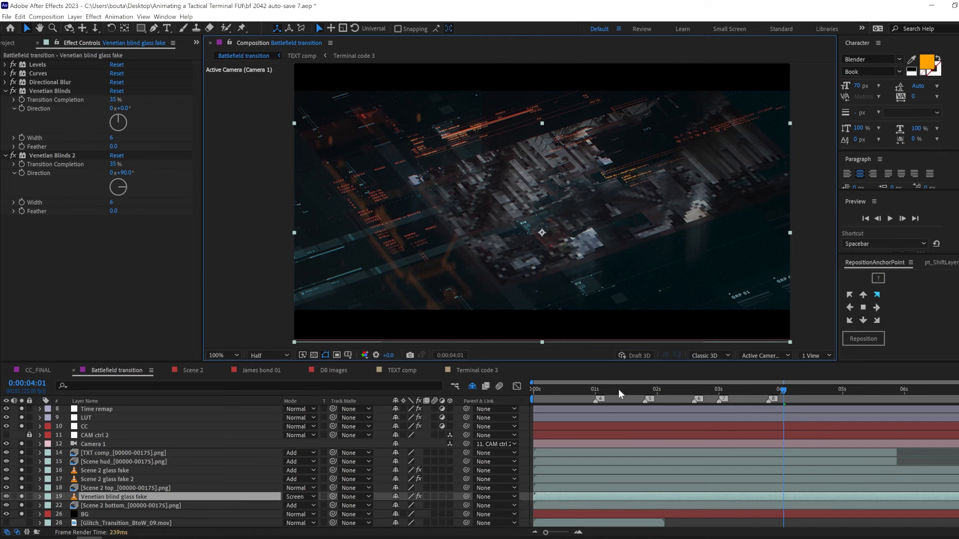
{"action": "left_click", "coordinate": [633, 388]}
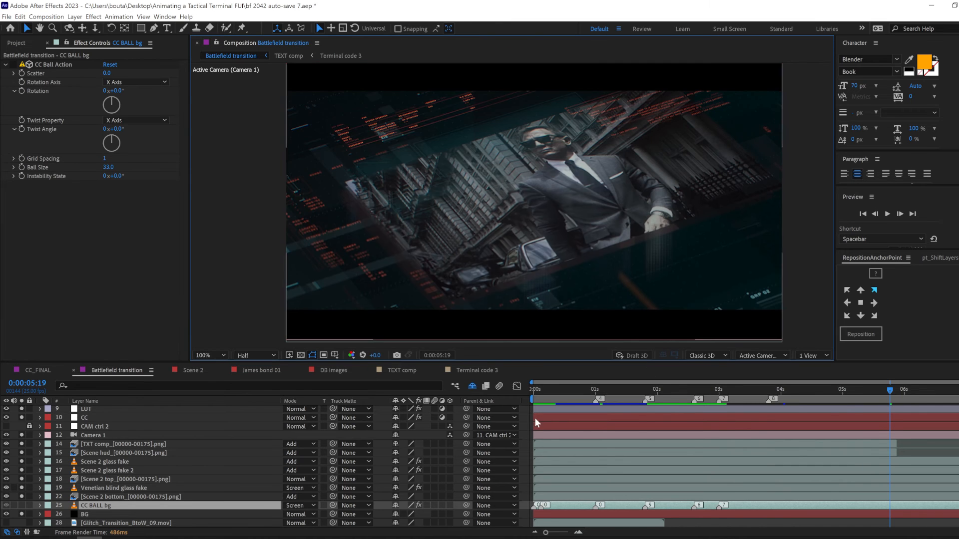
Compare the CC BALL bg layer on and off over the BALTICS 2028 title and edit its Grid Spacing
{"action": "left_click", "coordinate": [728, 389]}
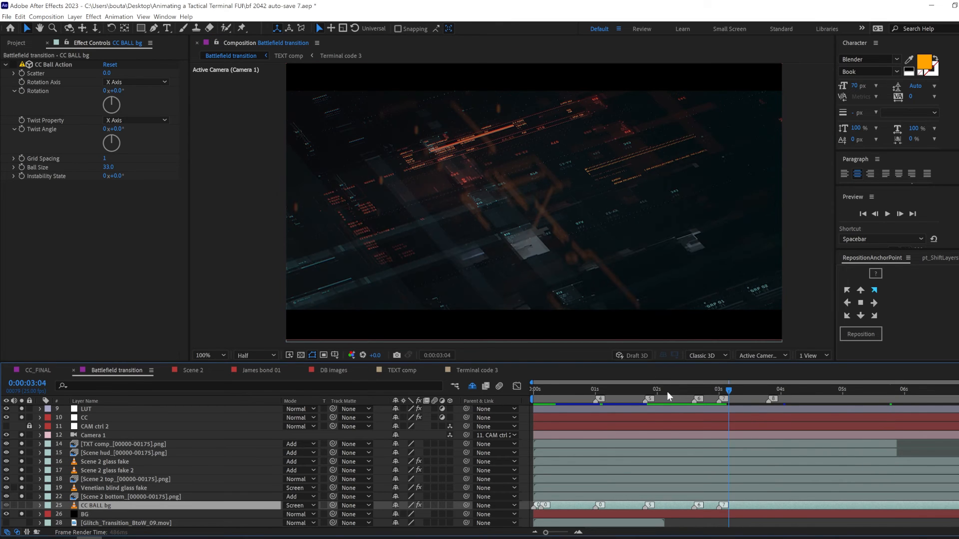
{"action": "left_click", "coordinate": [620, 389]}
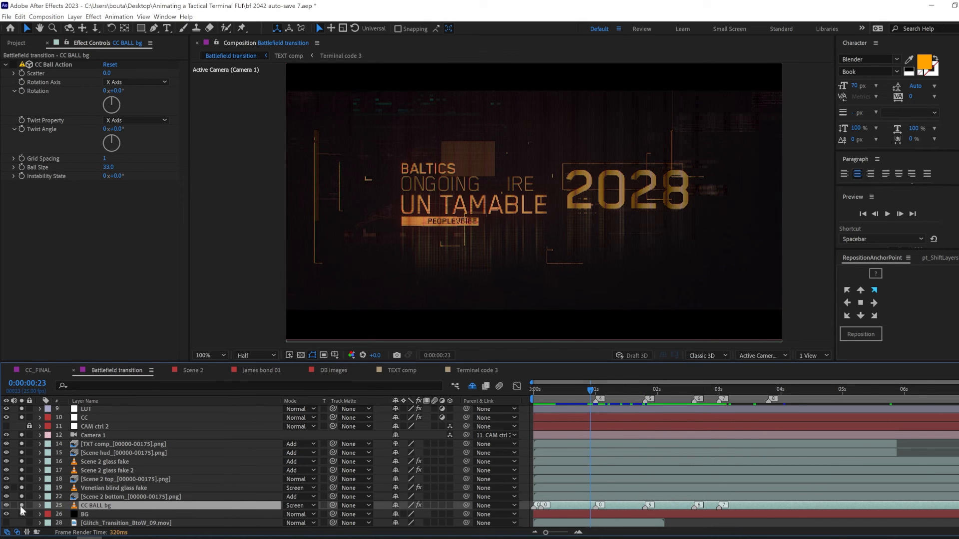
{"action": "left_click", "coordinate": [96, 505]}
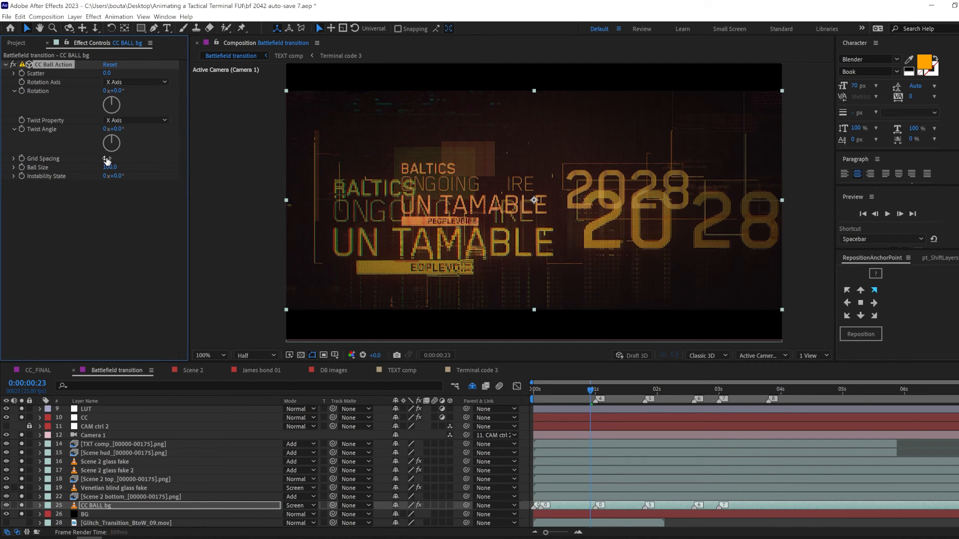
{"action": "double_click", "coordinate": [111, 167]}
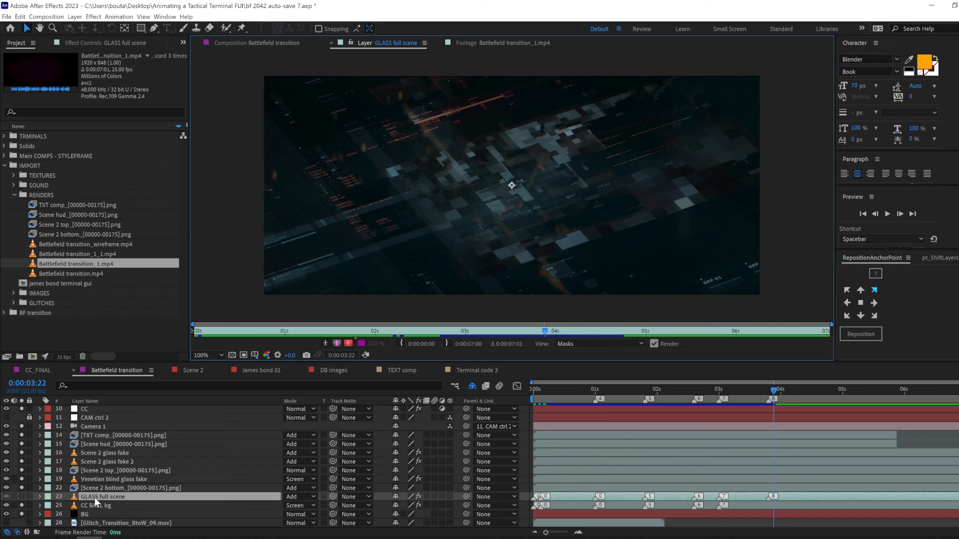
Create a black 'fractal for glass' solid and give its Fractal Noise the Dynamic type
{"action": "left_click", "coordinate": [766, 389]}
{"action": "type", "text": "fractal for glass"}
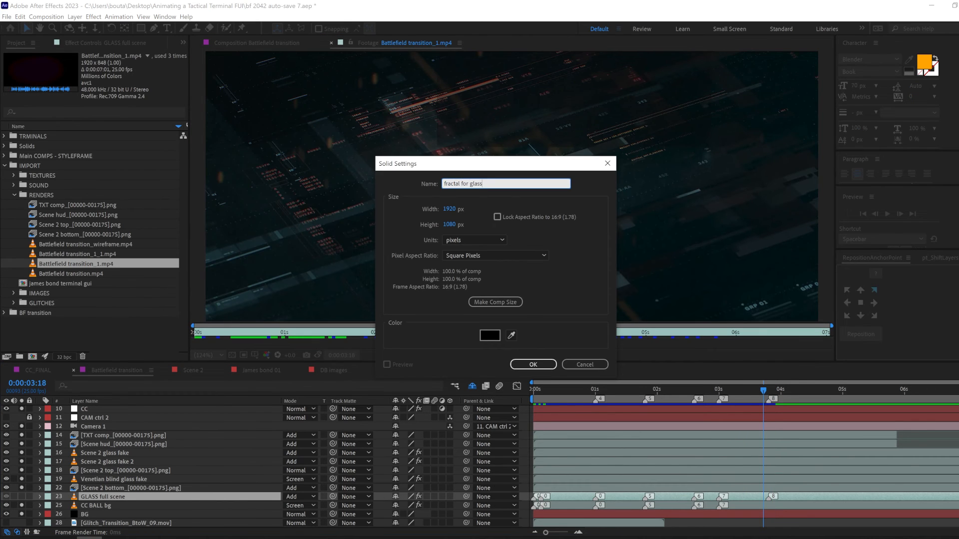
{"action": "left_click", "coordinate": [532, 363]}
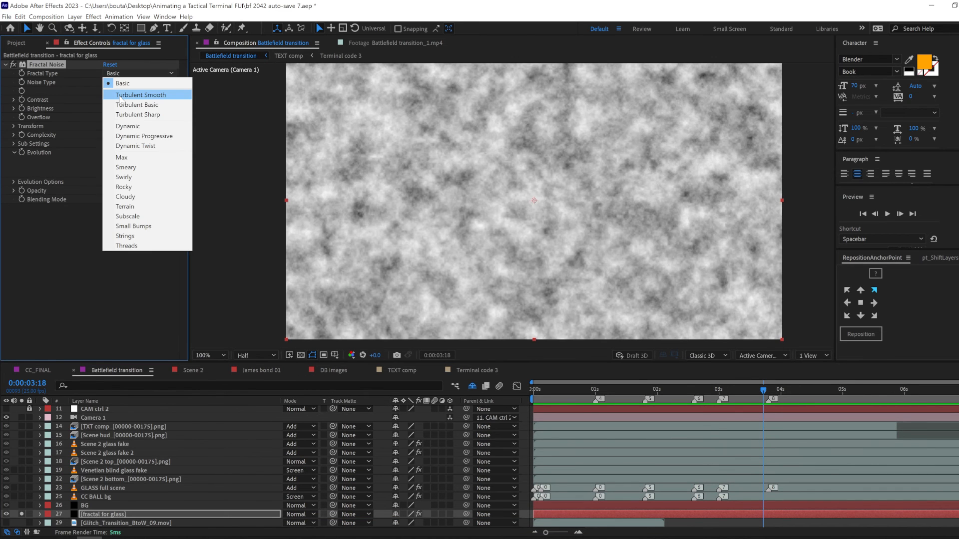
{"action": "left_click", "coordinate": [128, 126]}
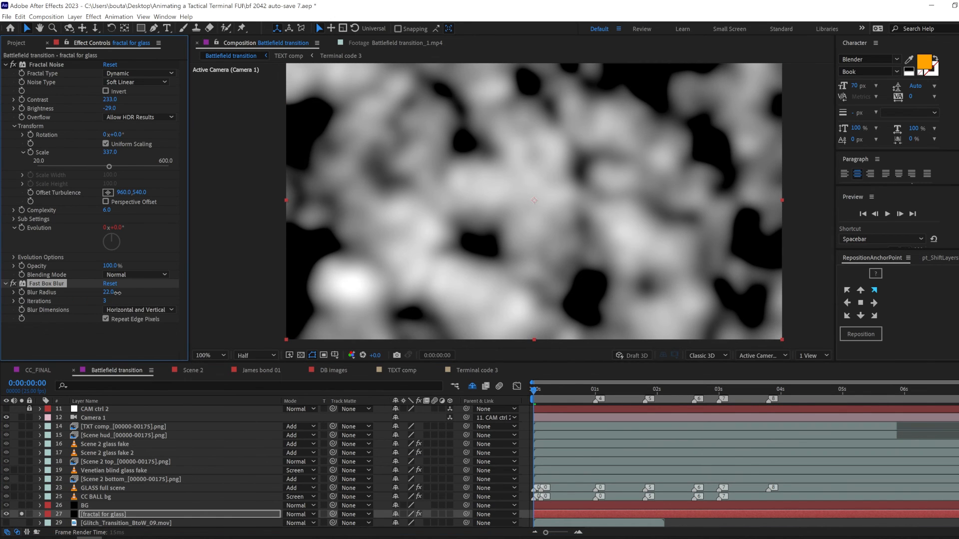
Compare the GLASS full scene layer's Compound Blur (Fractal for glass, 61 max) on and off across the title
{"action": "left_click", "coordinate": [102, 488]}
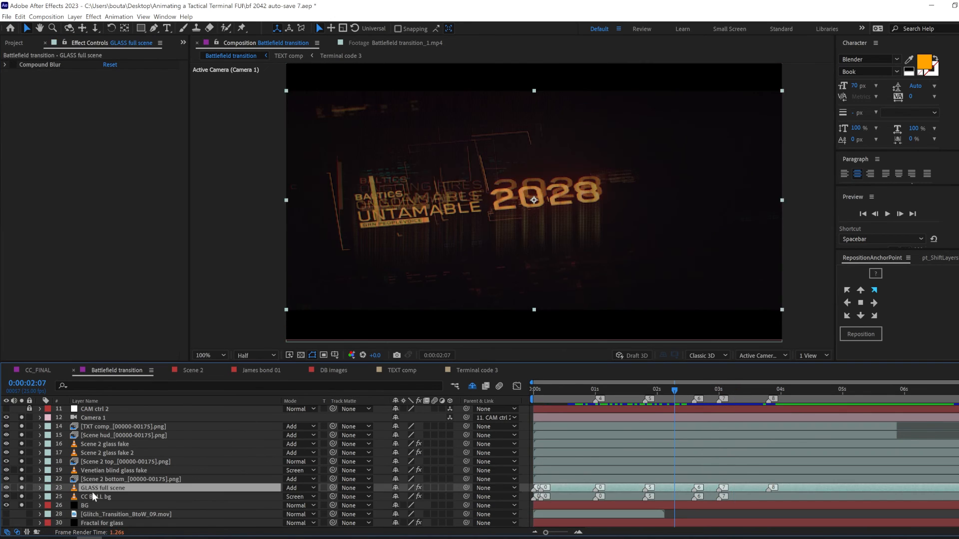
{"action": "left_click", "coordinate": [5, 65]}
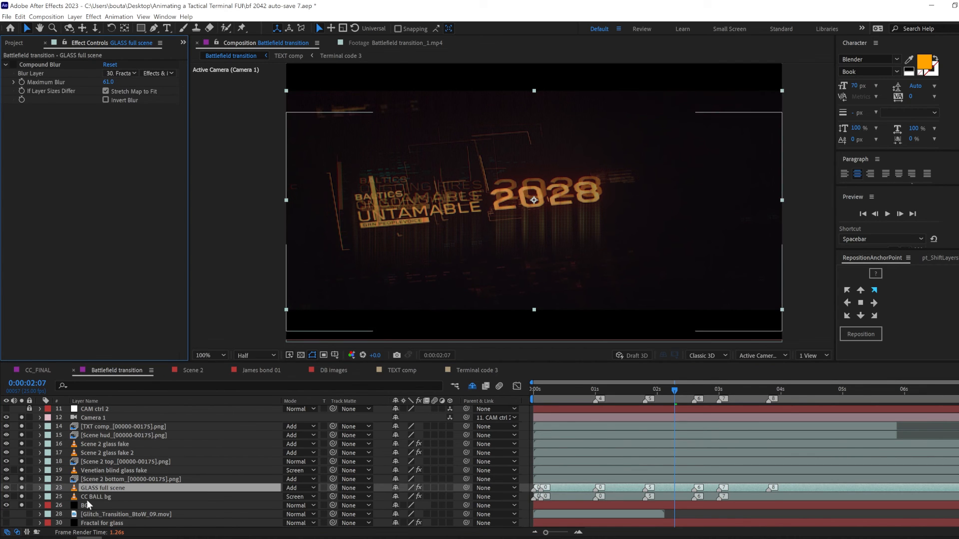
{"action": "left_click", "coordinate": [13, 65]}
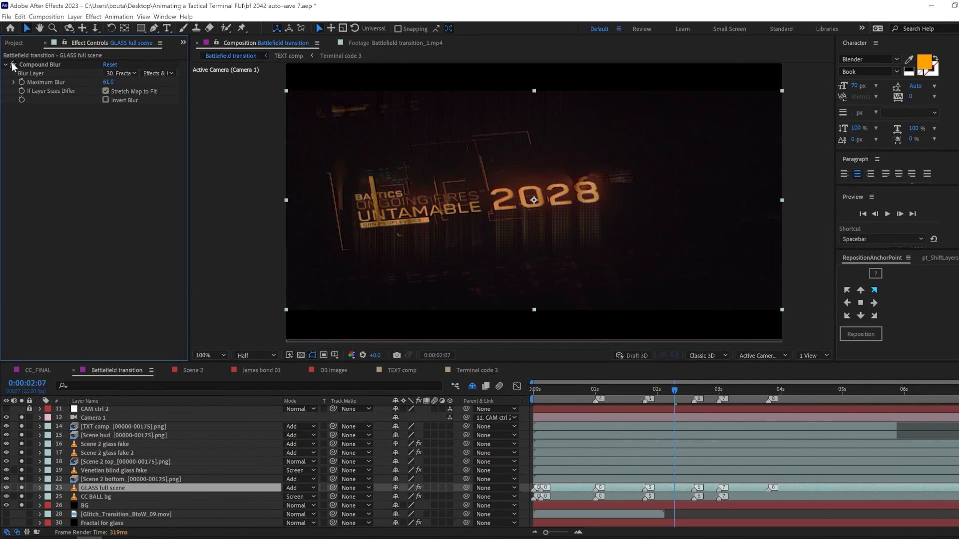
{"action": "left_click", "coordinate": [761, 389]}
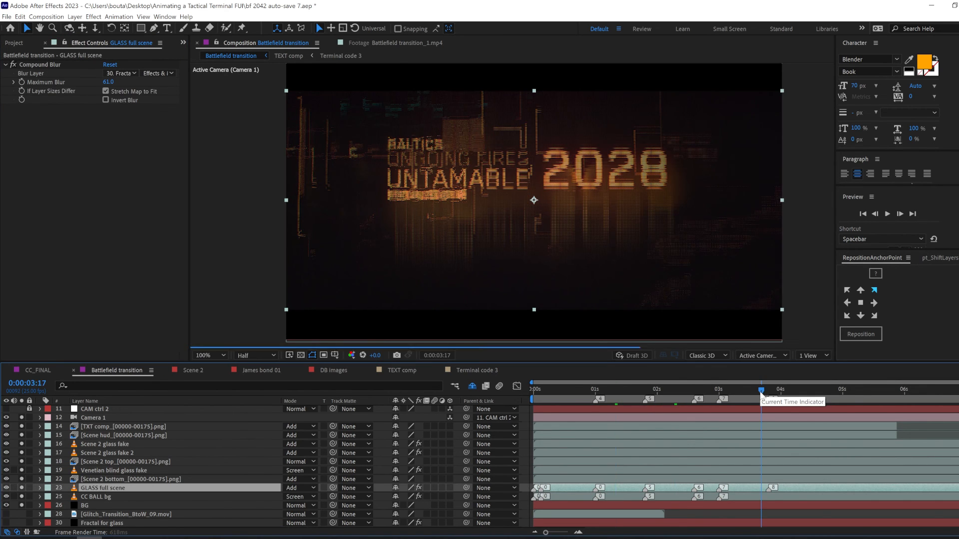
{"action": "left_click", "coordinate": [587, 389]}
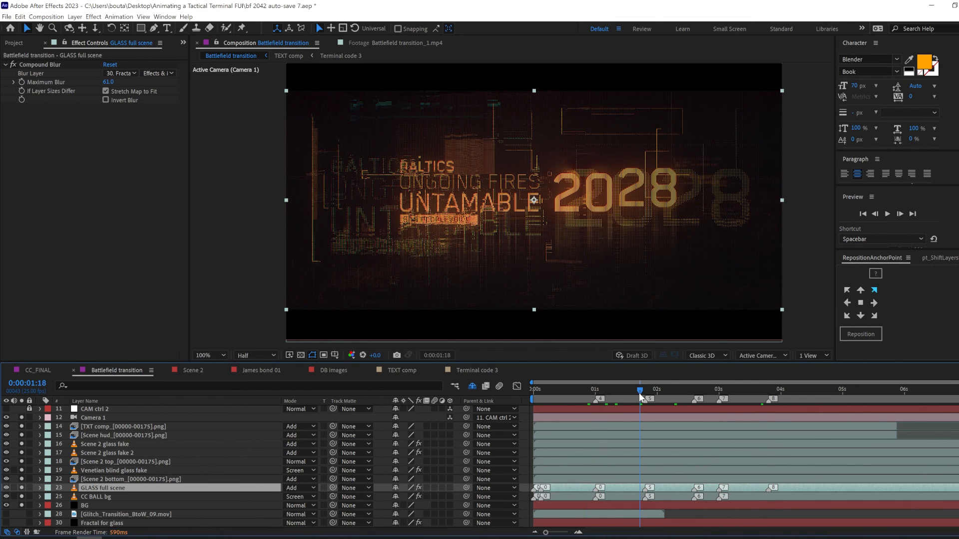
Open the Scene 2 bottom layer on its own
{"action": "double_click", "coordinate": [129, 461]}
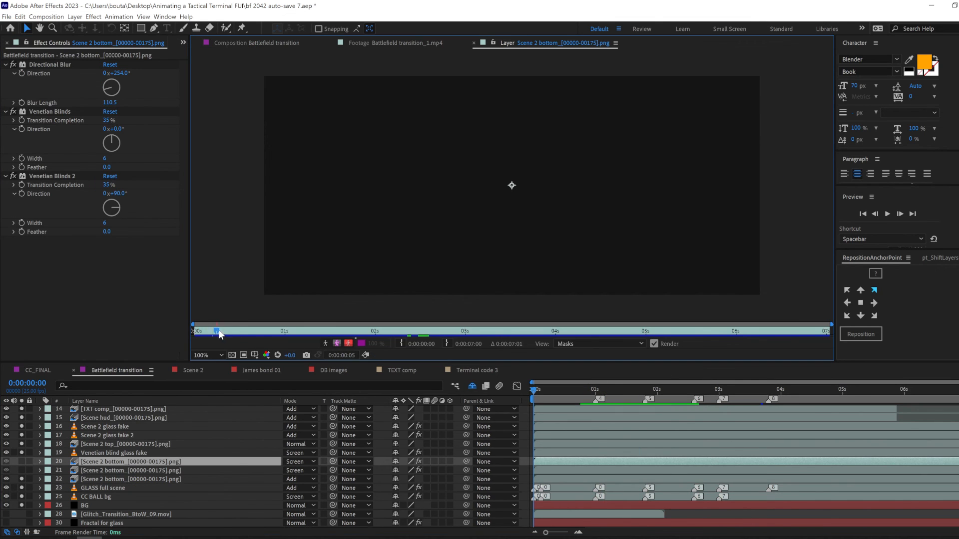